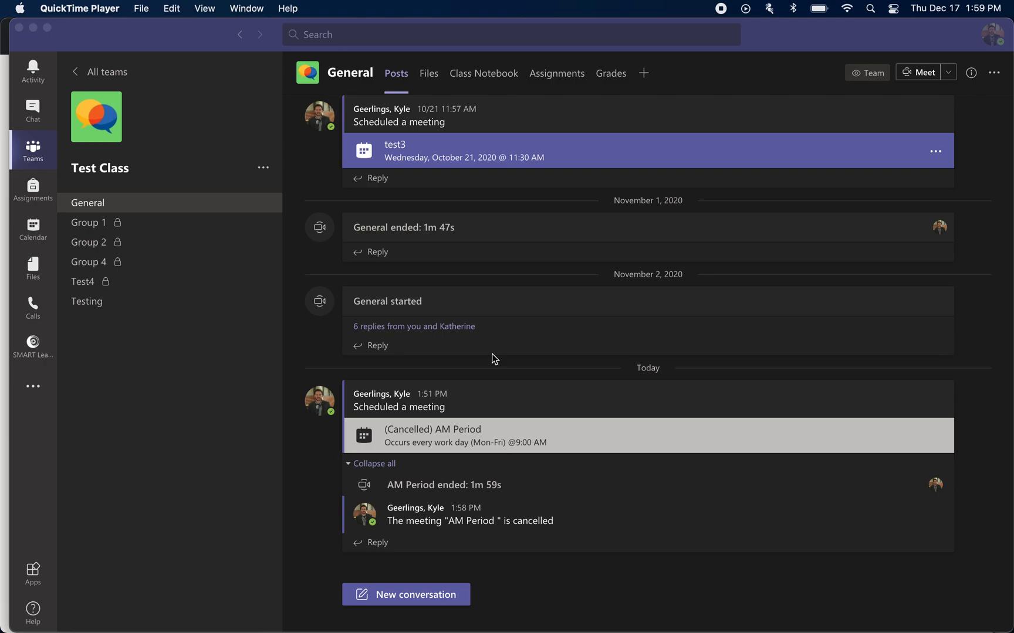
{"action": "mouse_move", "coordinate": [50, 143]}
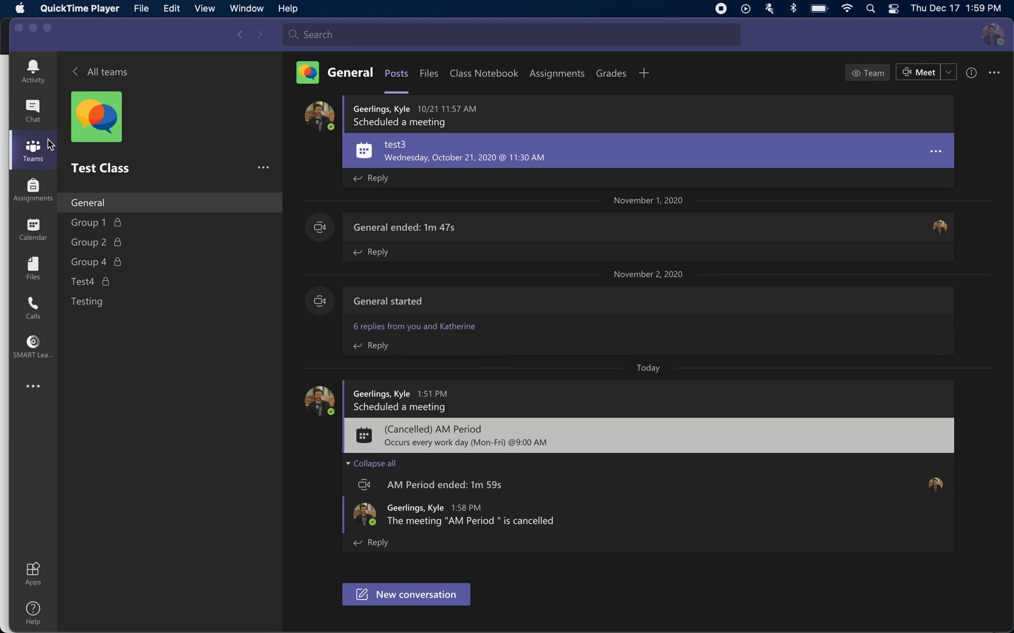
{"action": "mouse_move", "coordinate": [163, 169]}
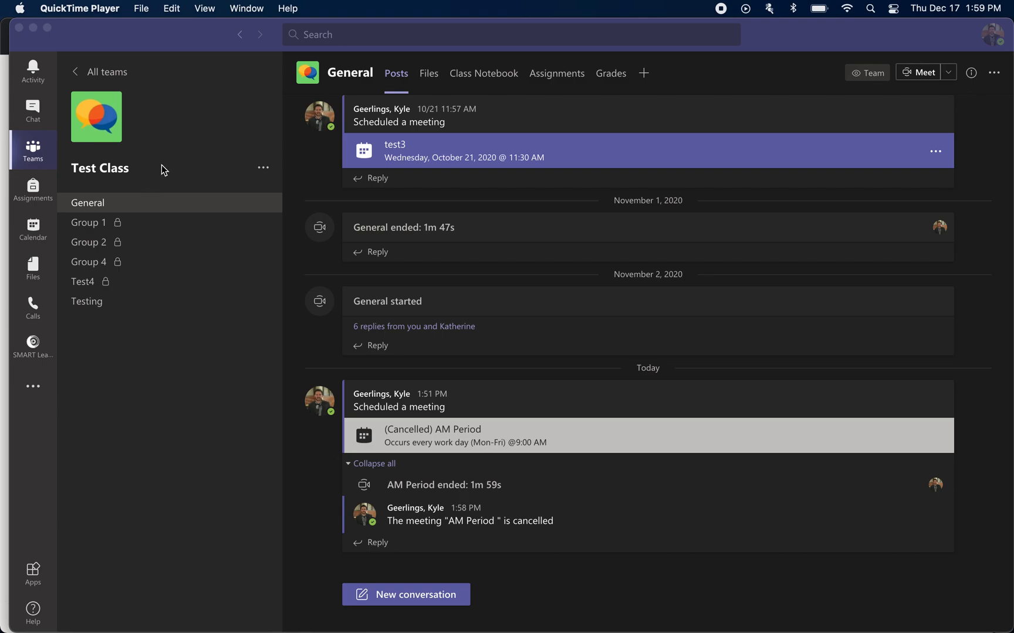
{"action": "mouse_move", "coordinate": [5, 233]}
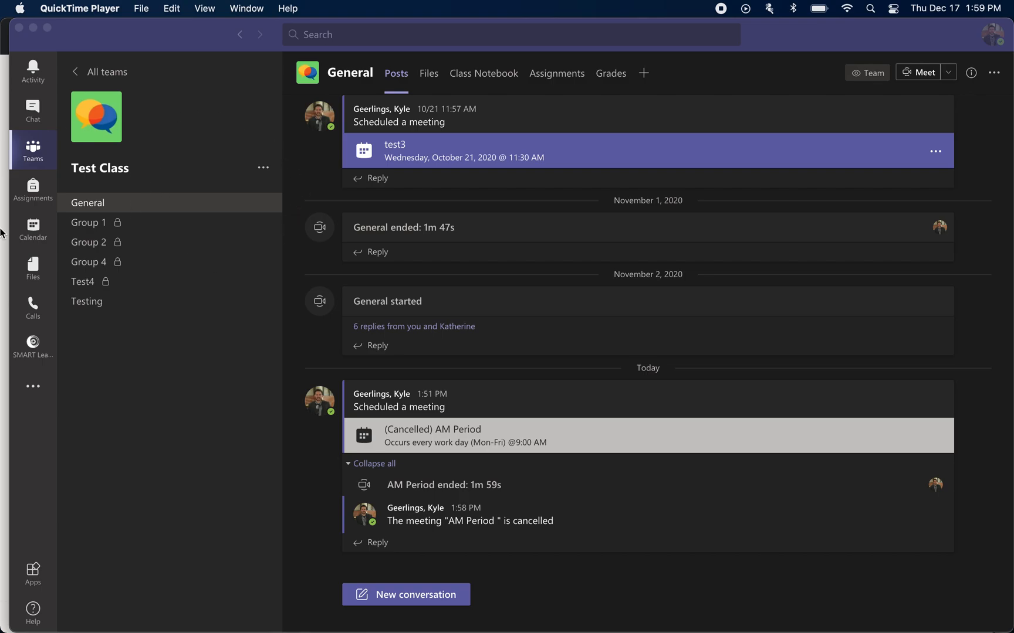
{"action": "mouse_move", "coordinate": [127, 231]}
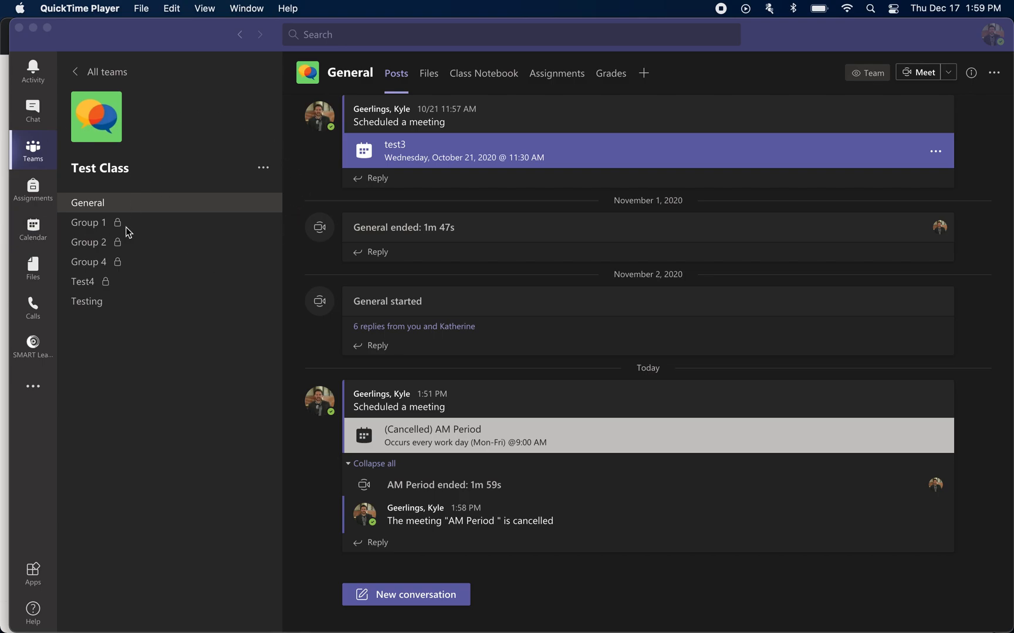
{"action": "mouse_move", "coordinate": [143, 231]}
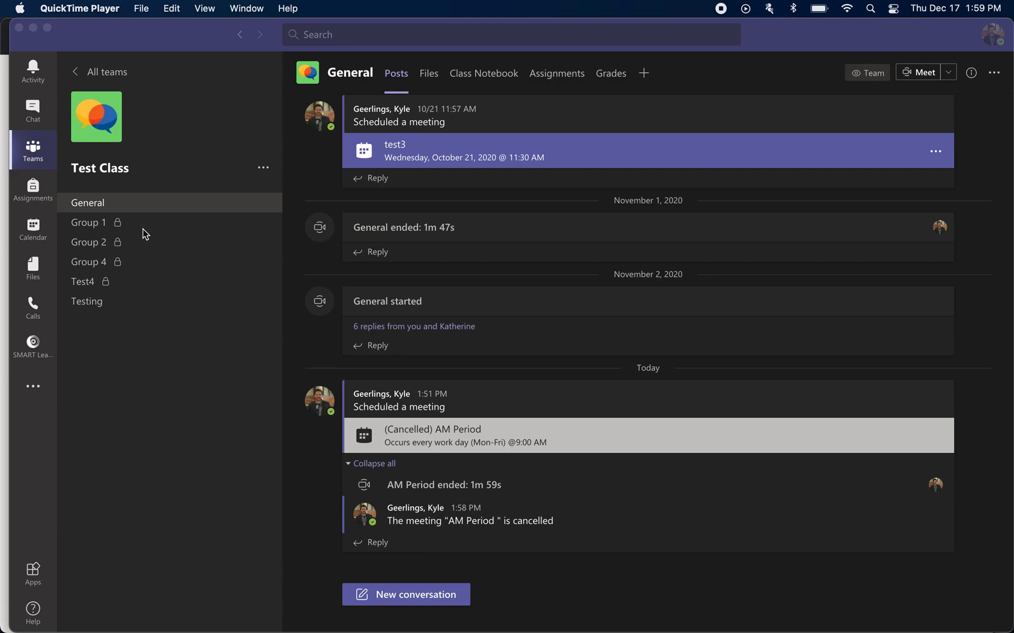
{"action": "mouse_move", "coordinate": [82, 53]}
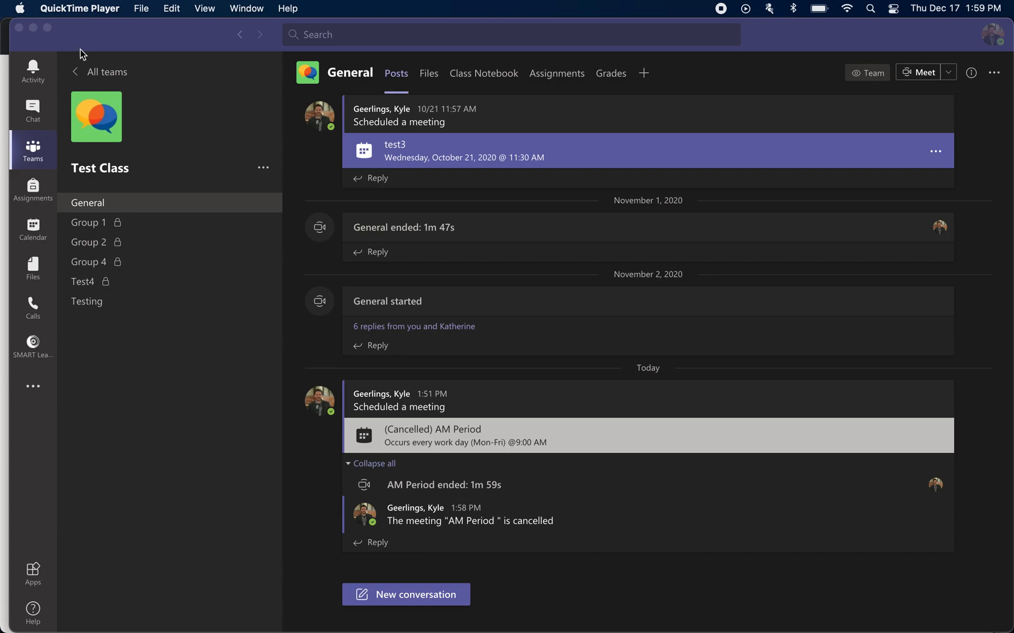
{"action": "mouse_move", "coordinate": [407, 213]}
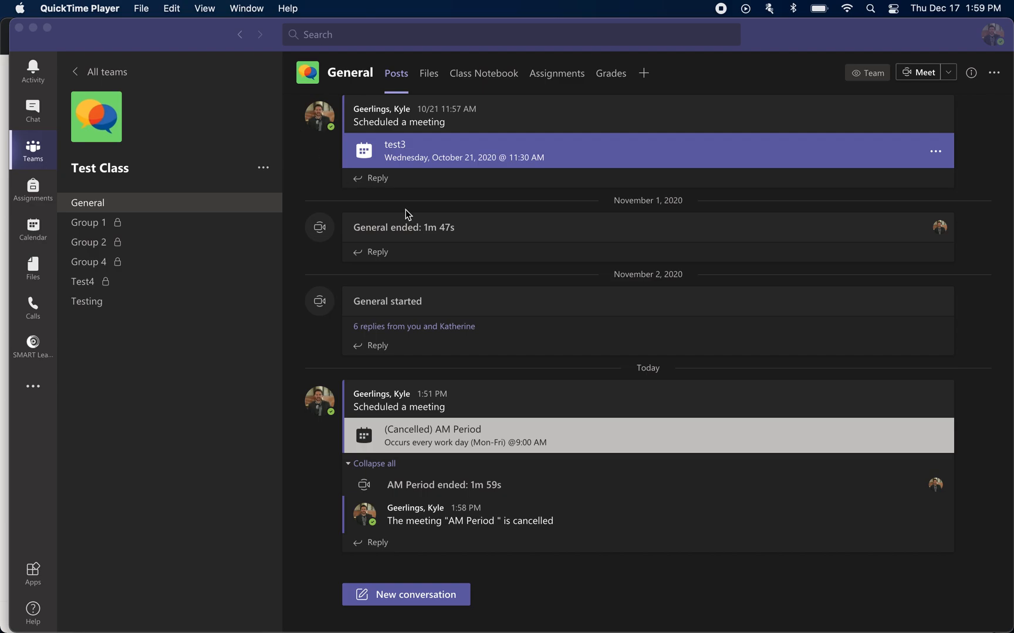
{"action": "mouse_move", "coordinate": [673, 248]}
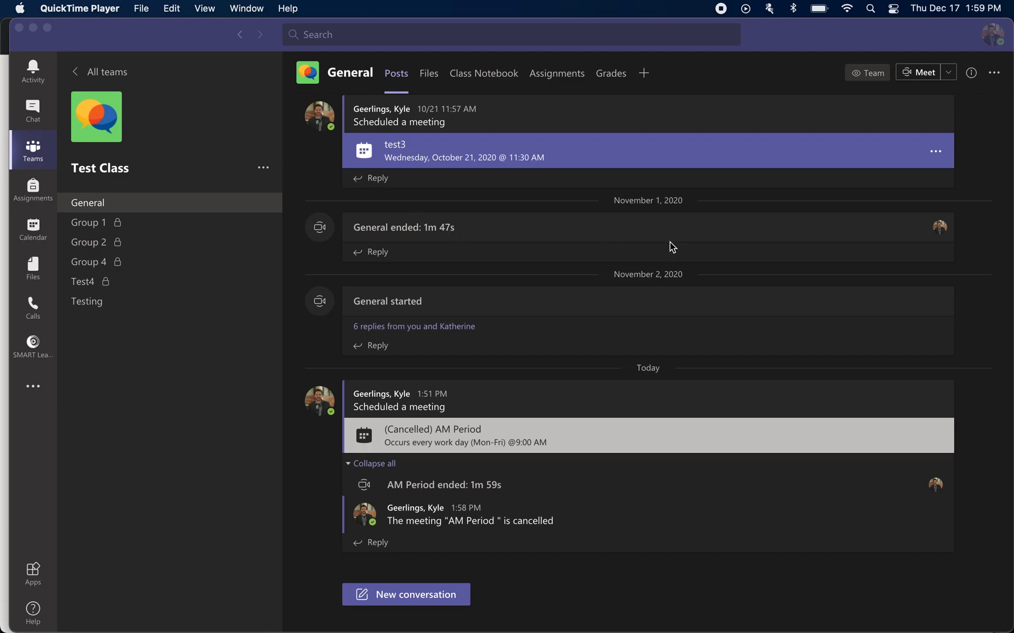
{"action": "mouse_move", "coordinate": [679, 250]}
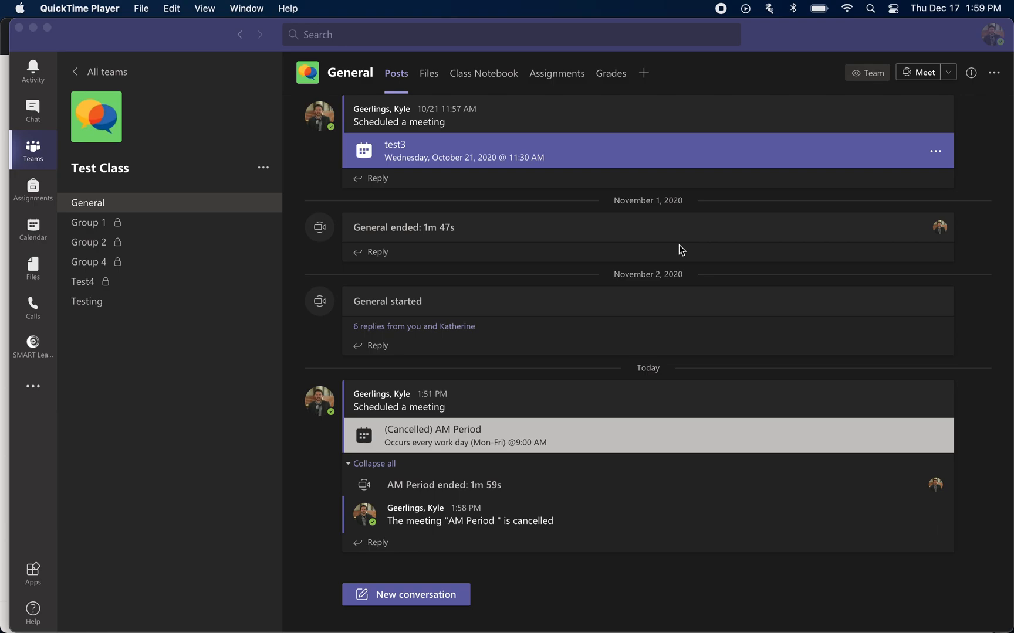
{"action": "mouse_move", "coordinate": [33, 149]}
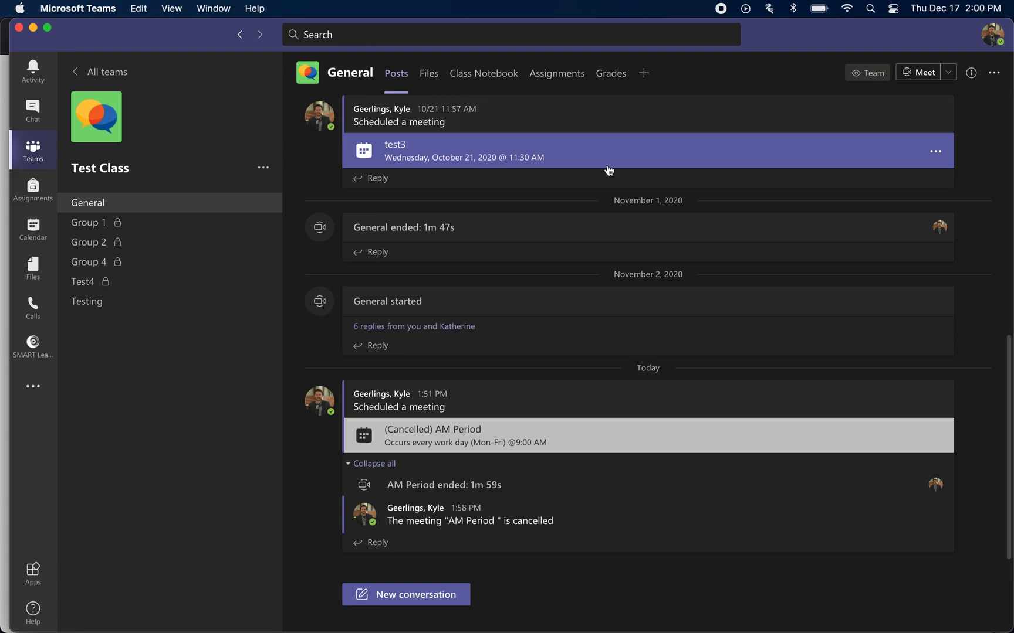
{"action": "mouse_move", "coordinate": [167, 136]}
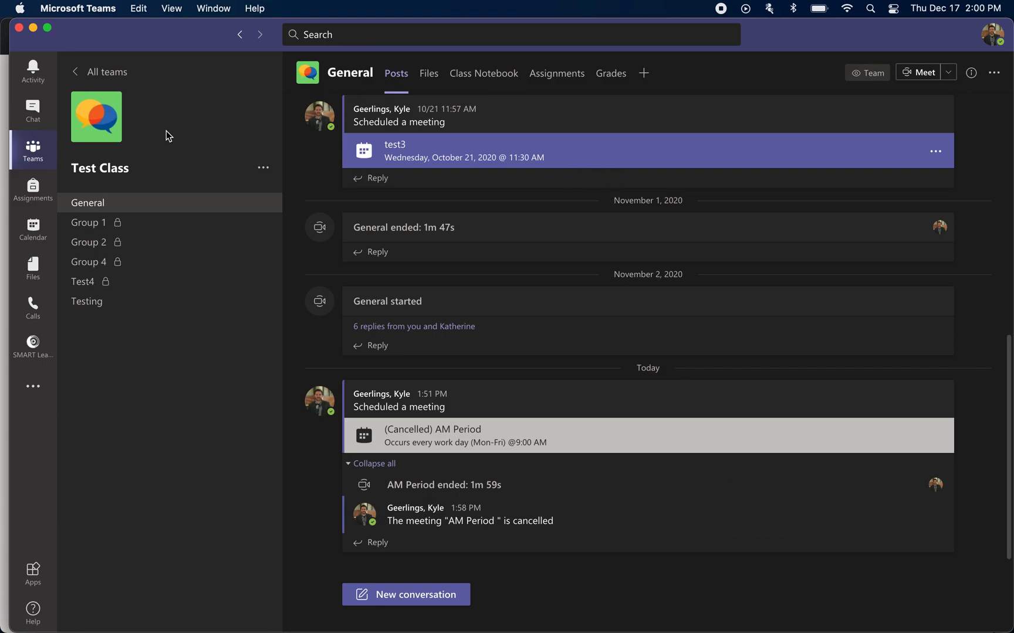
{"action": "mouse_move", "coordinate": [385, 357]}
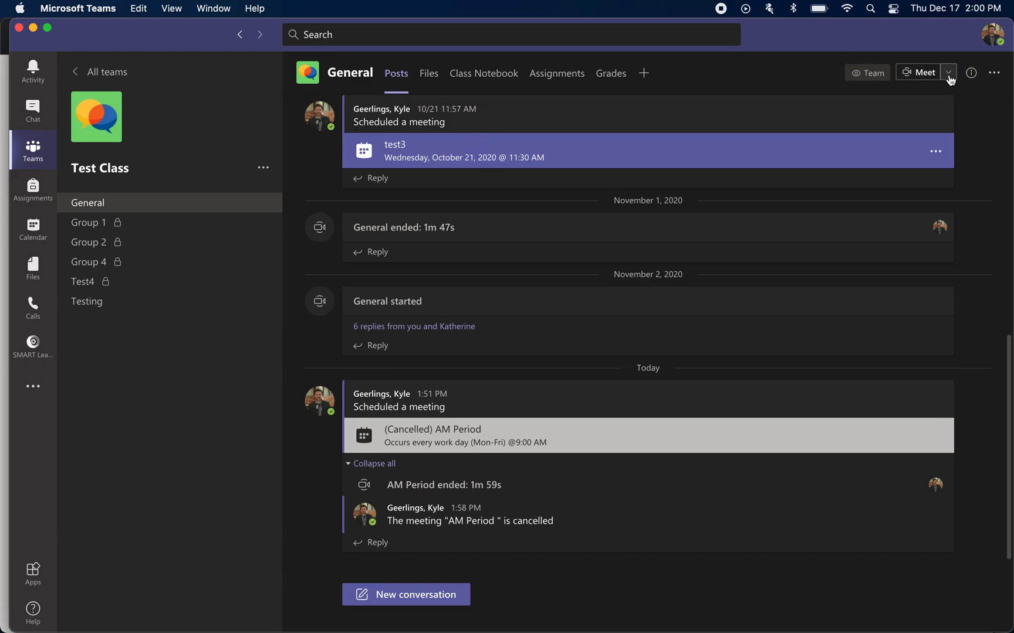
Start scheduling a meeting from the Meet menu in the General channel header.
{"action": "left_click", "coordinate": [948, 73]}
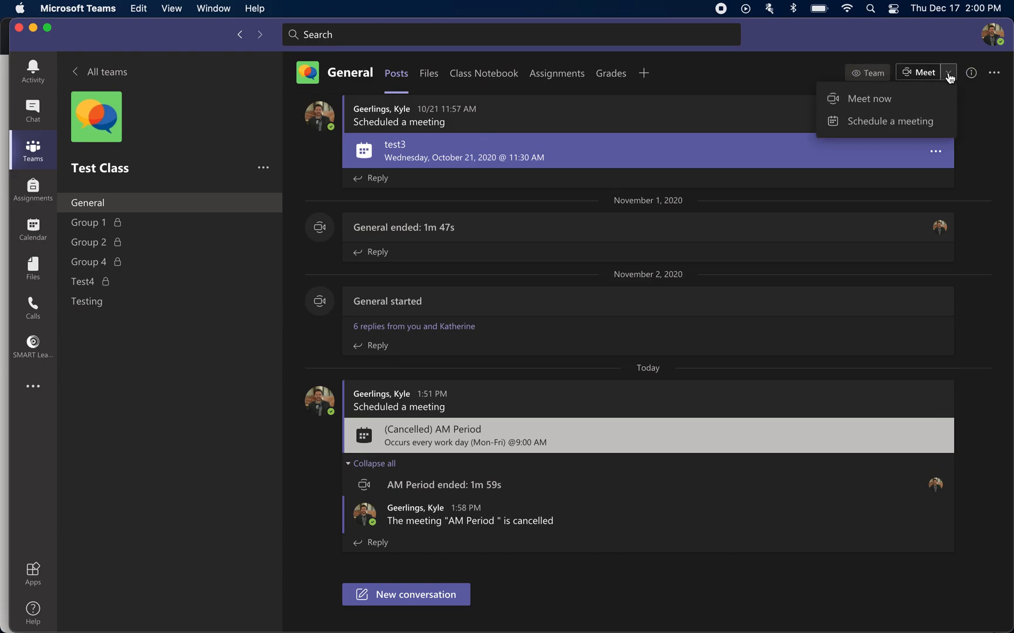
{"action": "left_click", "coordinate": [894, 121]}
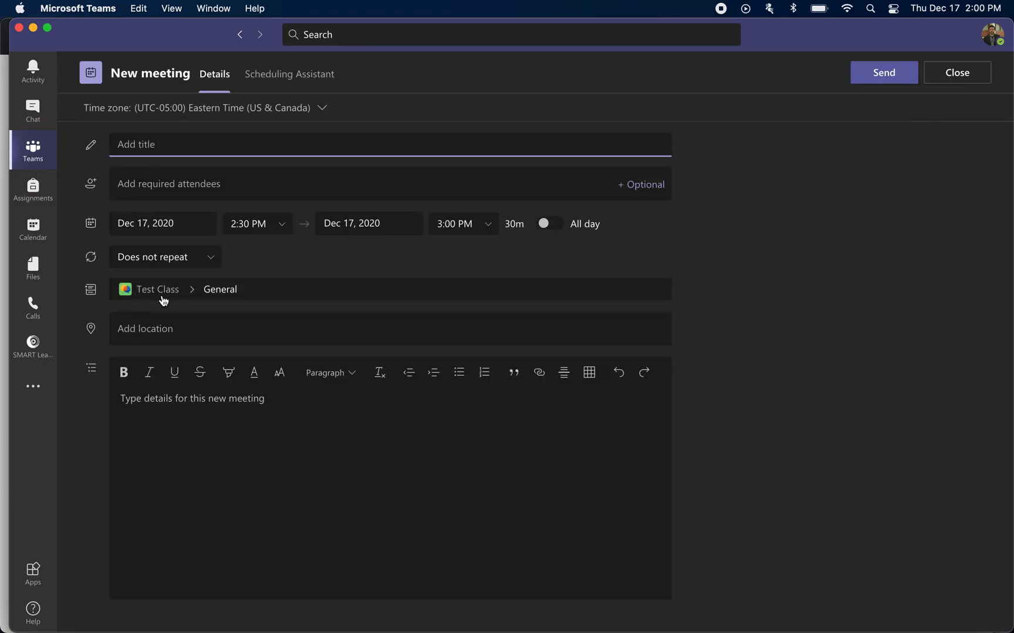
{"action": "mouse_move", "coordinate": [106, 310]}
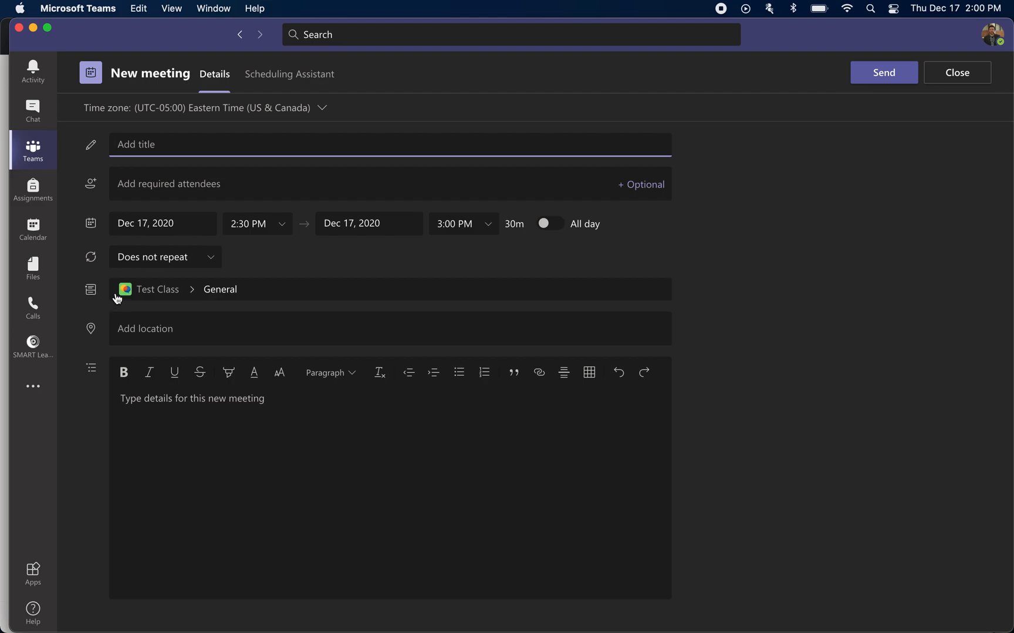
{"action": "mouse_move", "coordinate": [169, 312]}
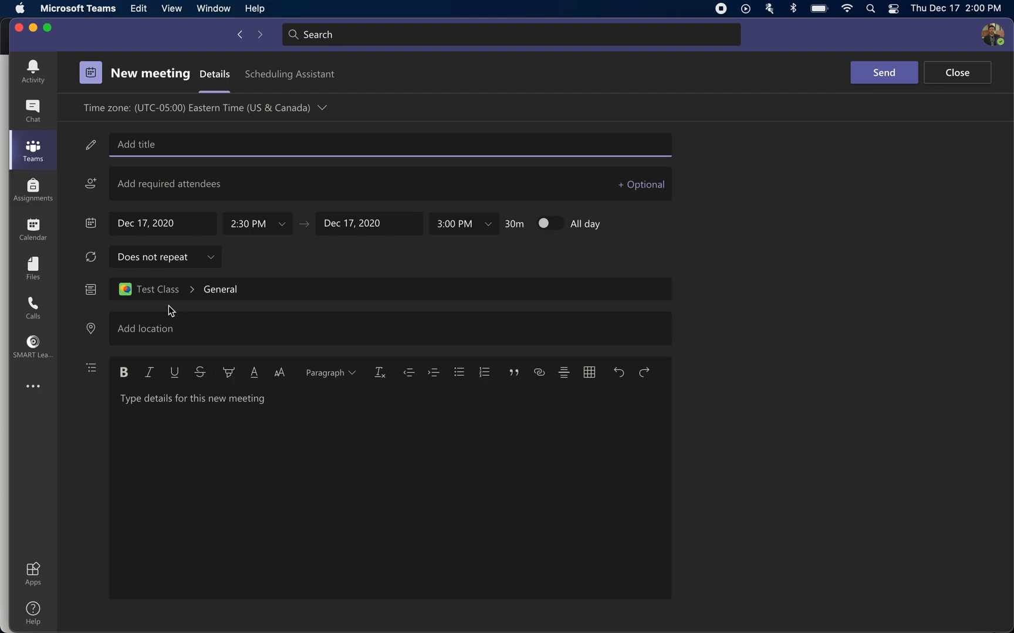
{"action": "mouse_move", "coordinate": [202, 293]}
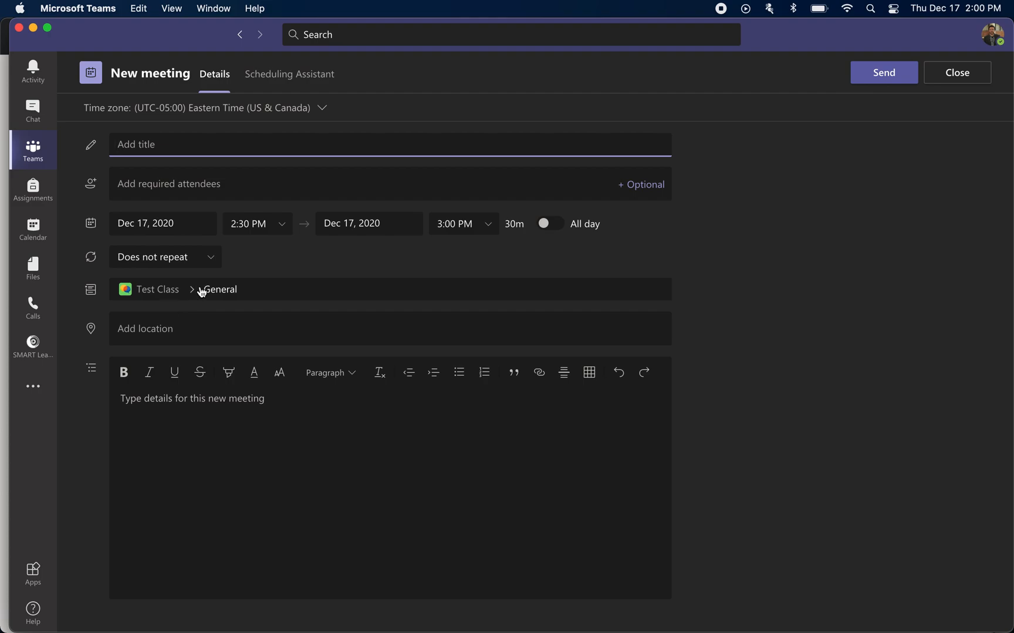
{"action": "mouse_move", "coordinate": [358, 59]}
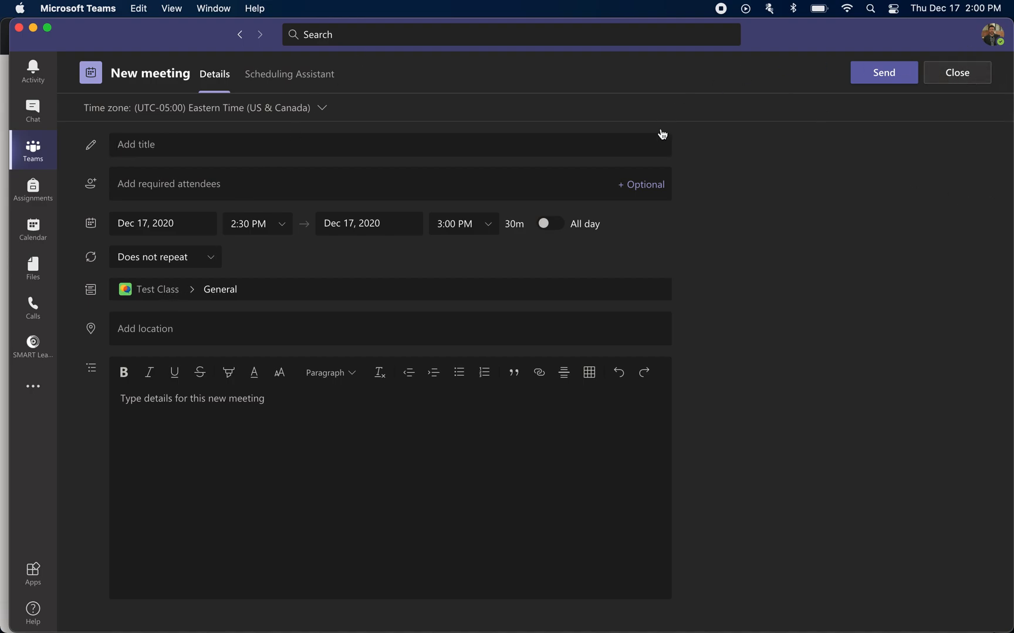
Close the channel draft and schedule a new meeting from Calendar's New meeting menu.
{"action": "left_click", "coordinate": [956, 72]}
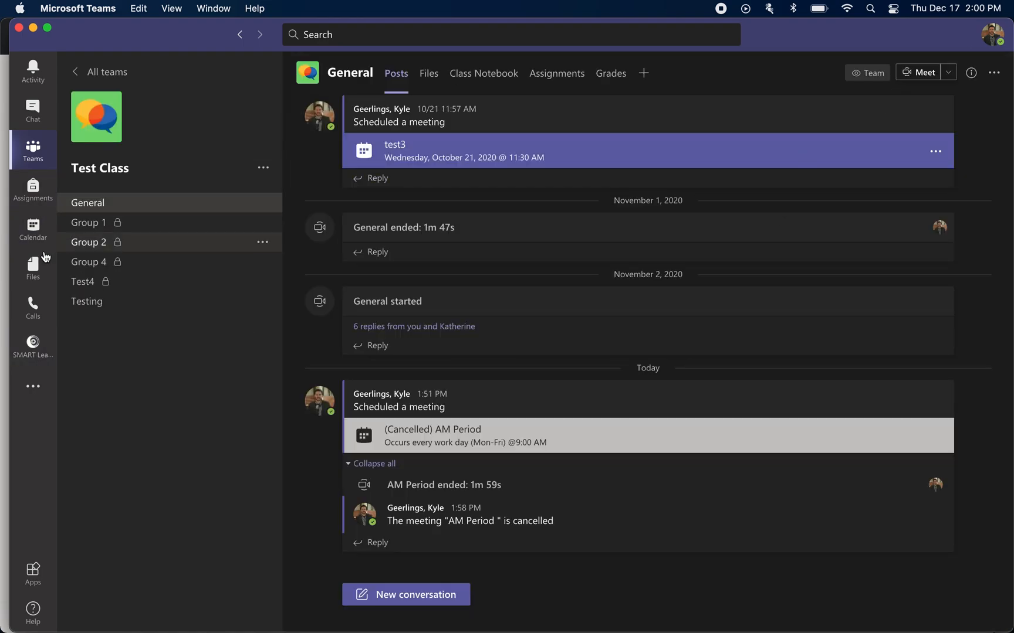
{"action": "left_click", "coordinate": [33, 228]}
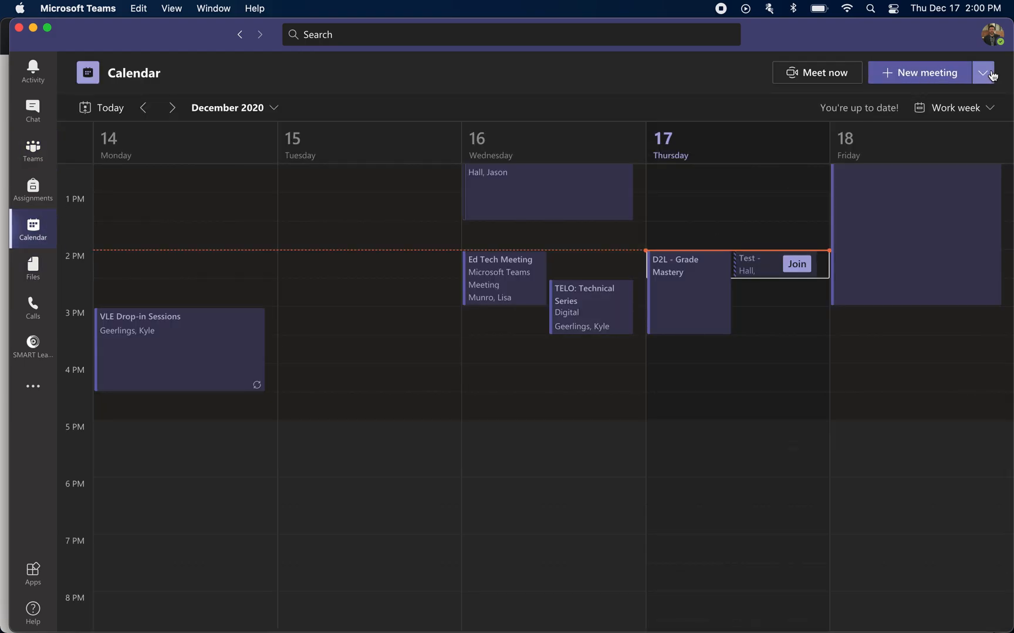
{"action": "left_click", "coordinate": [986, 73]}
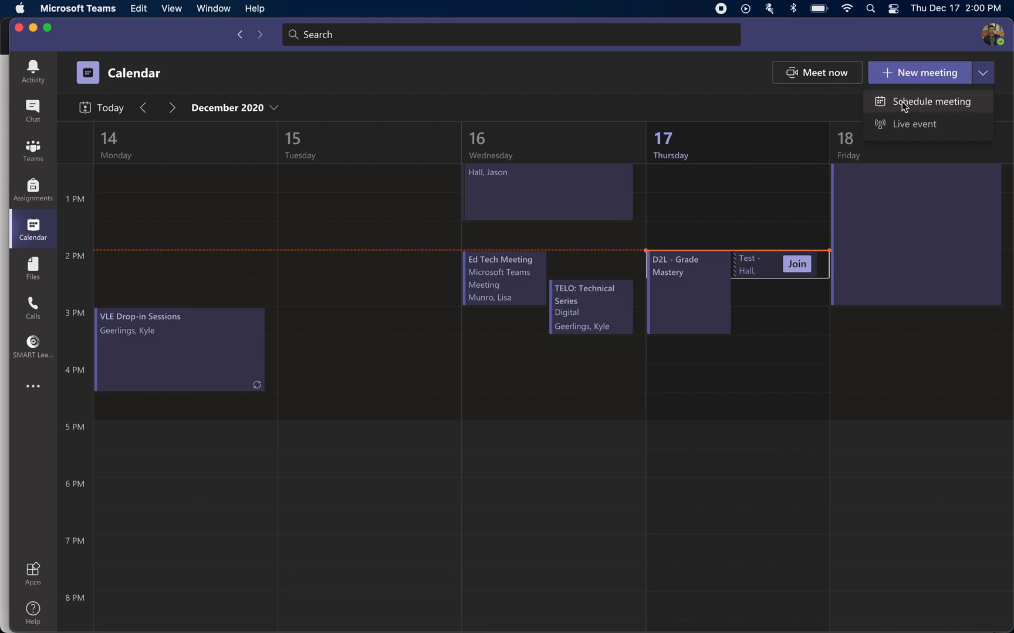
{"action": "left_click", "coordinate": [928, 102]}
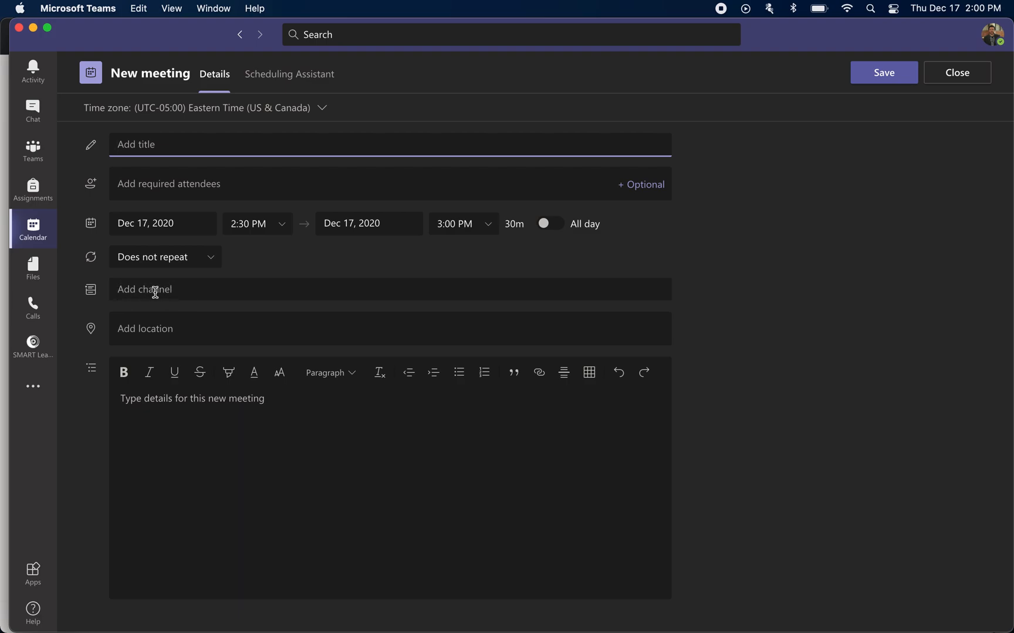
{"action": "mouse_move", "coordinate": [33, 150]}
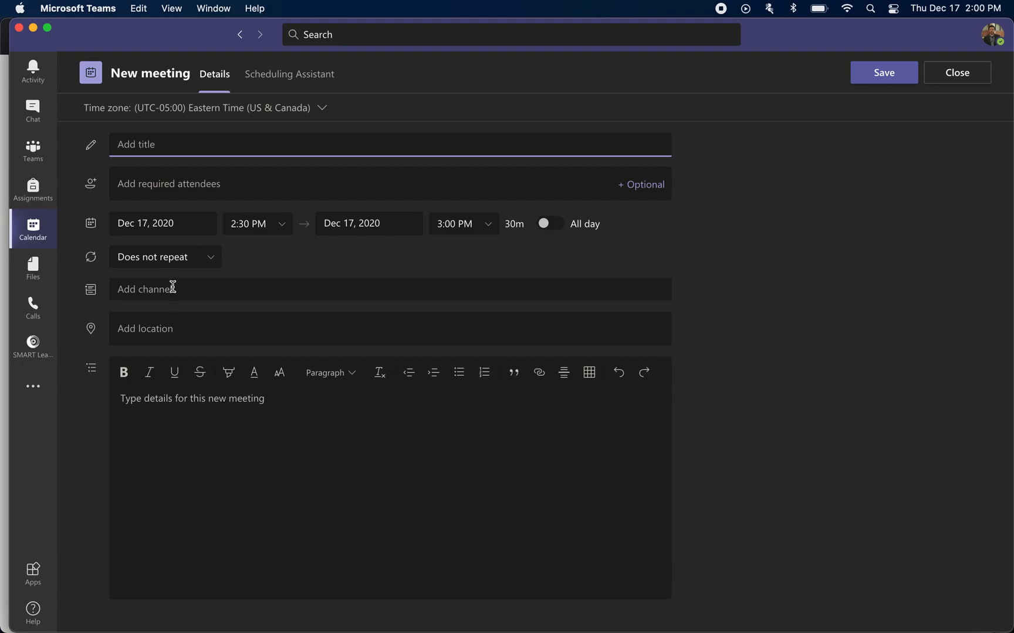
Search 'test' in Add channel and attach General under Test Class.
{"action": "type", "text": "test"}
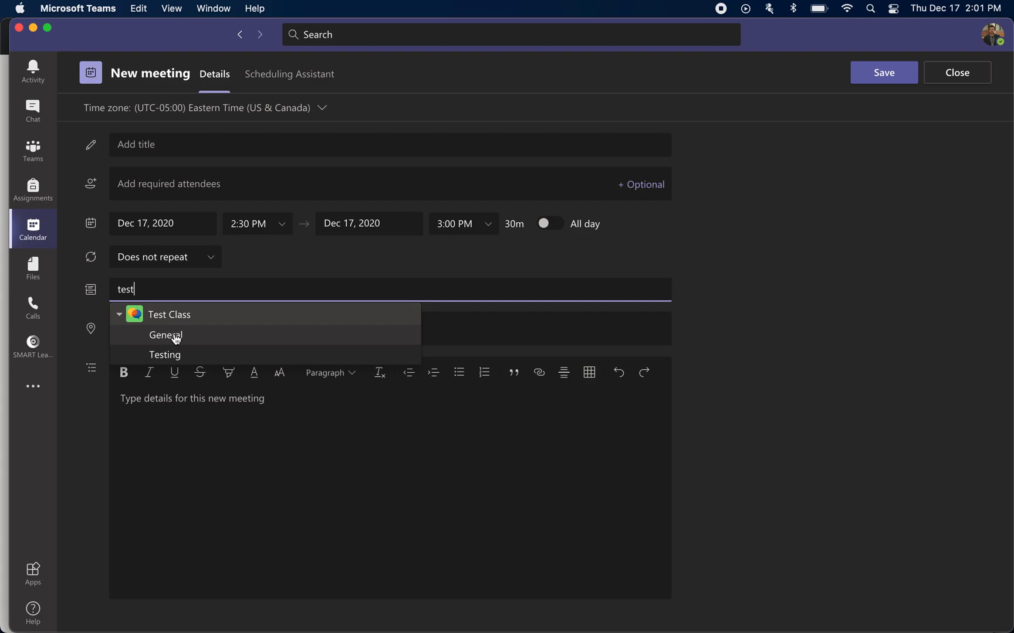
{"action": "left_click", "coordinate": [165, 335]}
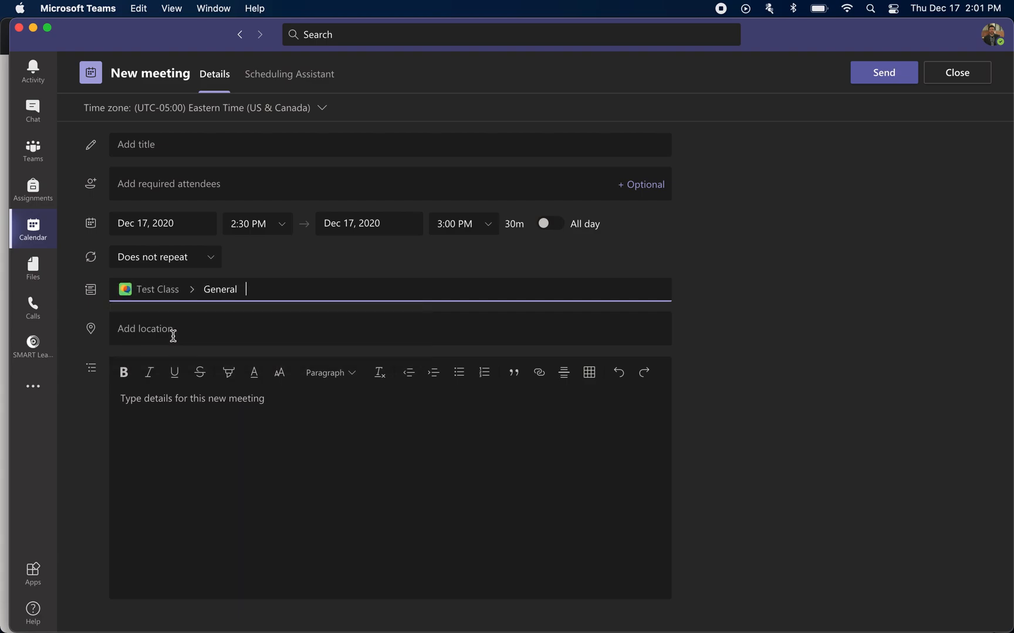
{"action": "mouse_move", "coordinate": [325, 204]}
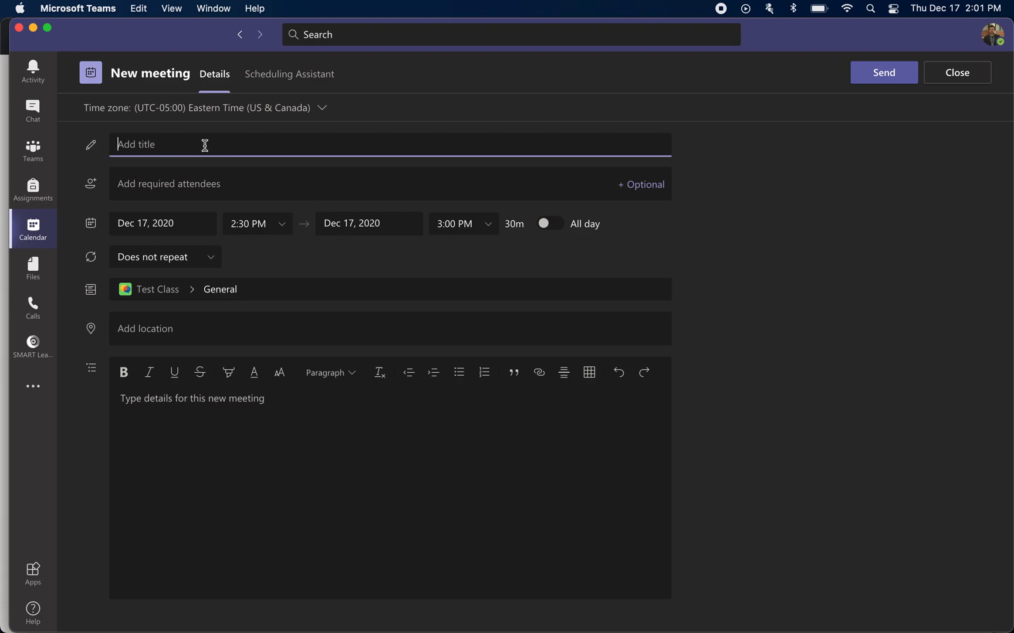
Title the meeting 'AM Period'.
{"action": "type", "text": "AM Period"}
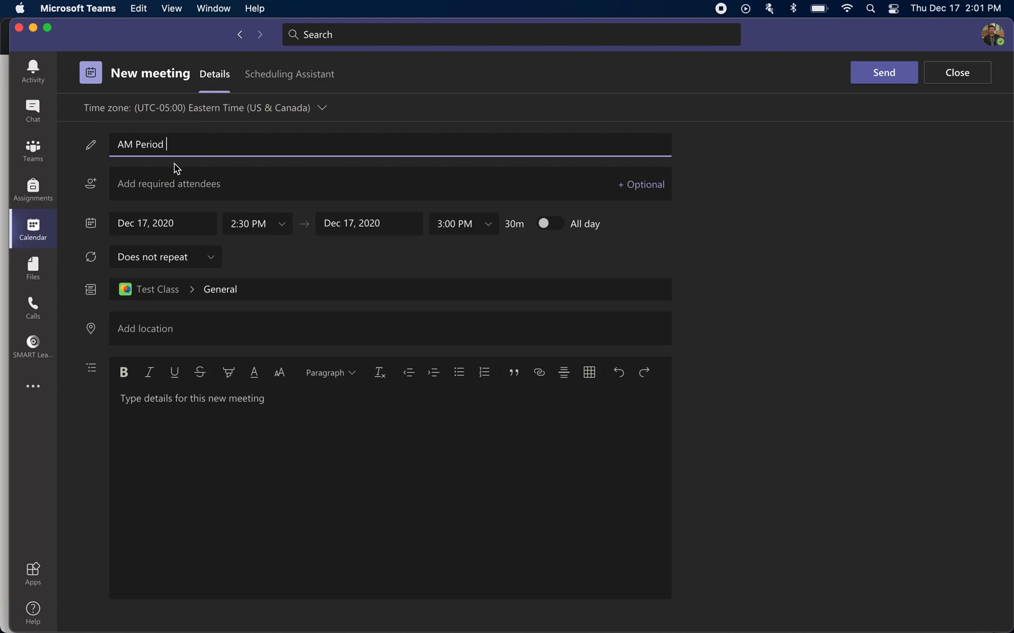
{"action": "mouse_move", "coordinate": [217, 193]}
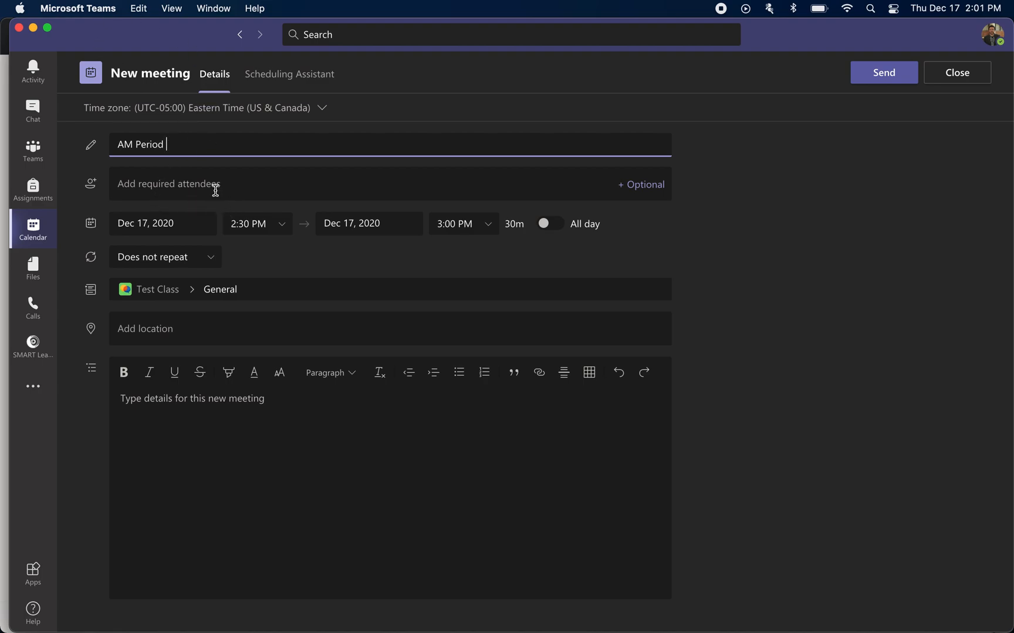
{"action": "mouse_move", "coordinate": [128, 310]}
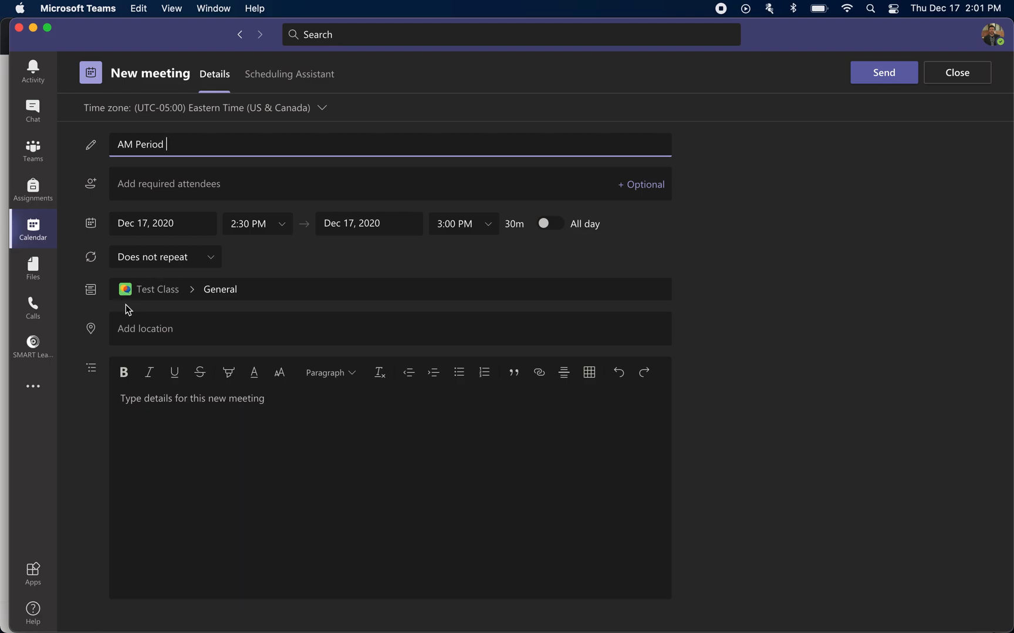
{"action": "mouse_move", "coordinate": [158, 287]}
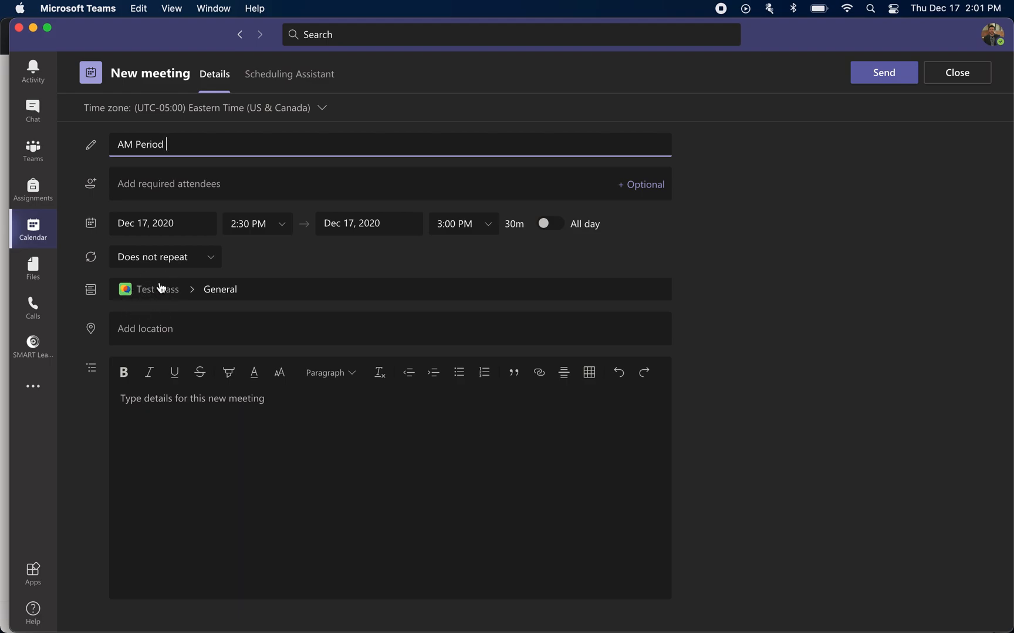
Set the start to Dec 21, 2020 at 9:00 AM, ending 11:00 AM.
{"action": "left_click", "coordinate": [162, 224]}
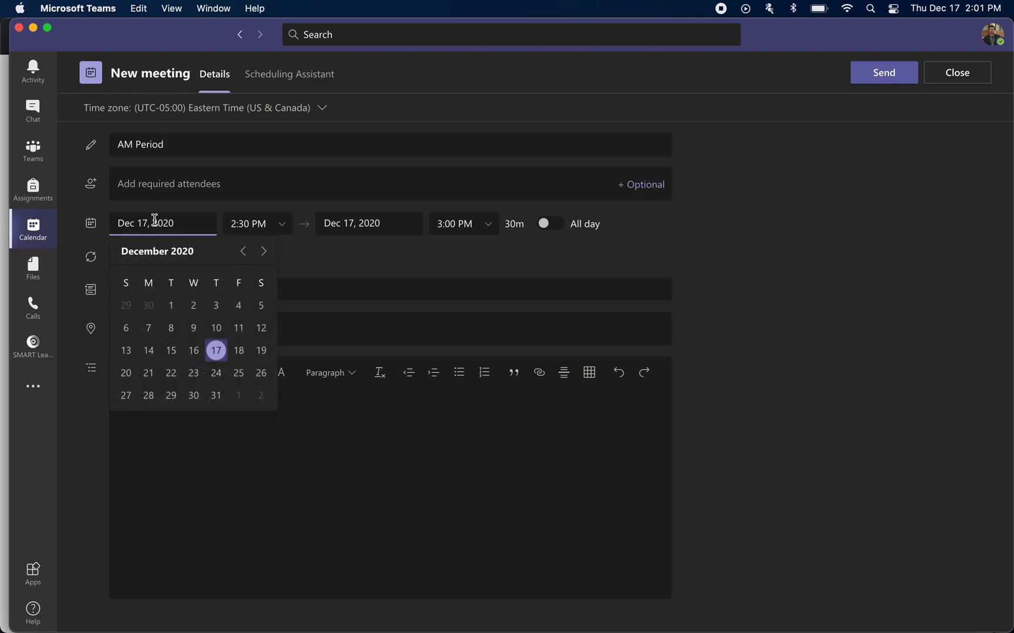
{"action": "left_click", "coordinate": [148, 373]}
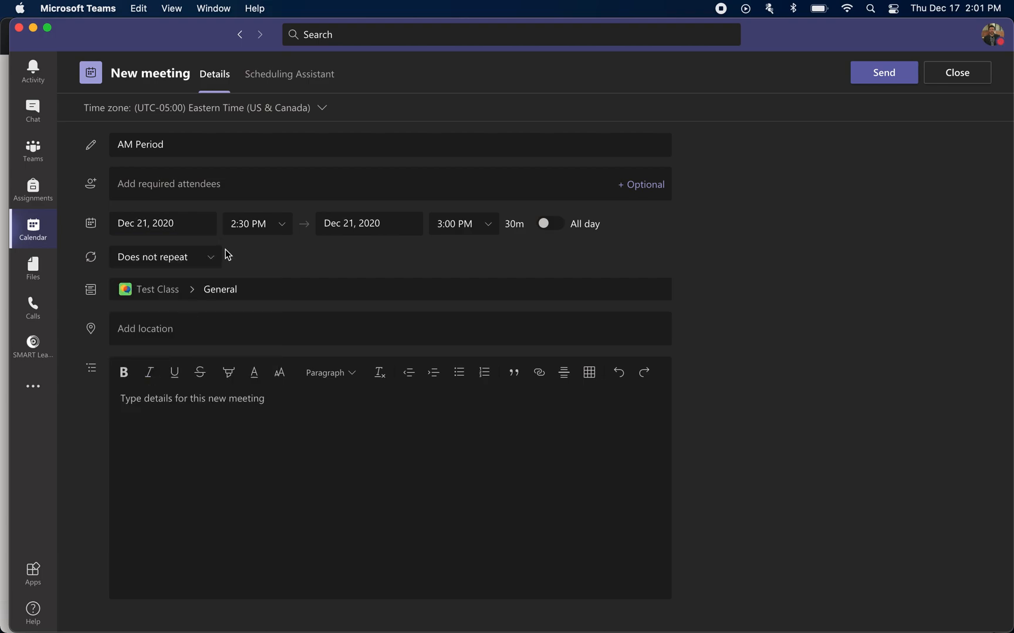
{"action": "left_click", "coordinate": [257, 224]}
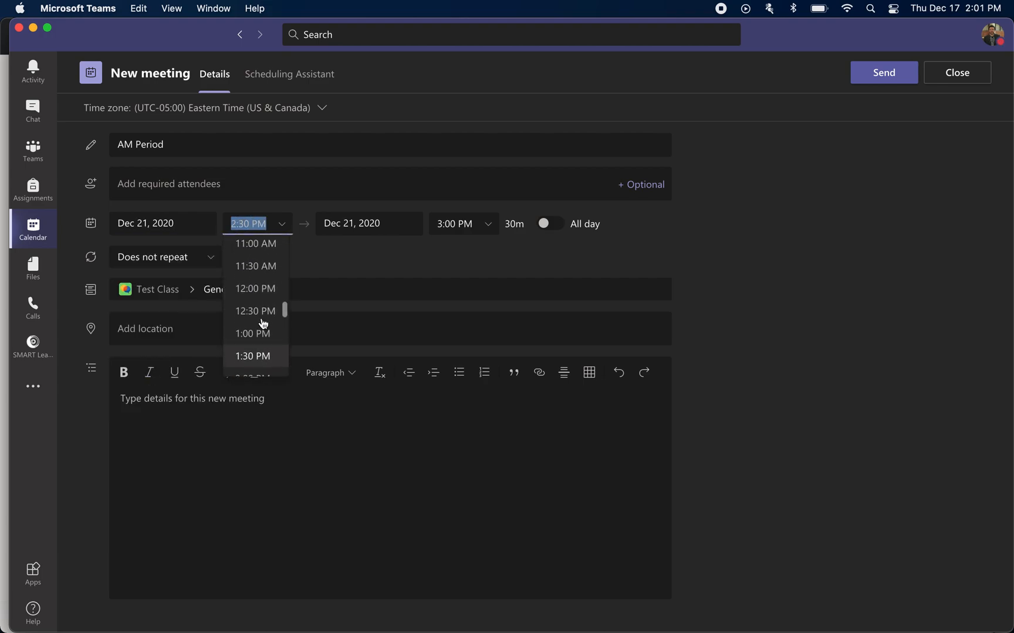
{"action": "type", "text": "9:00 AM"}
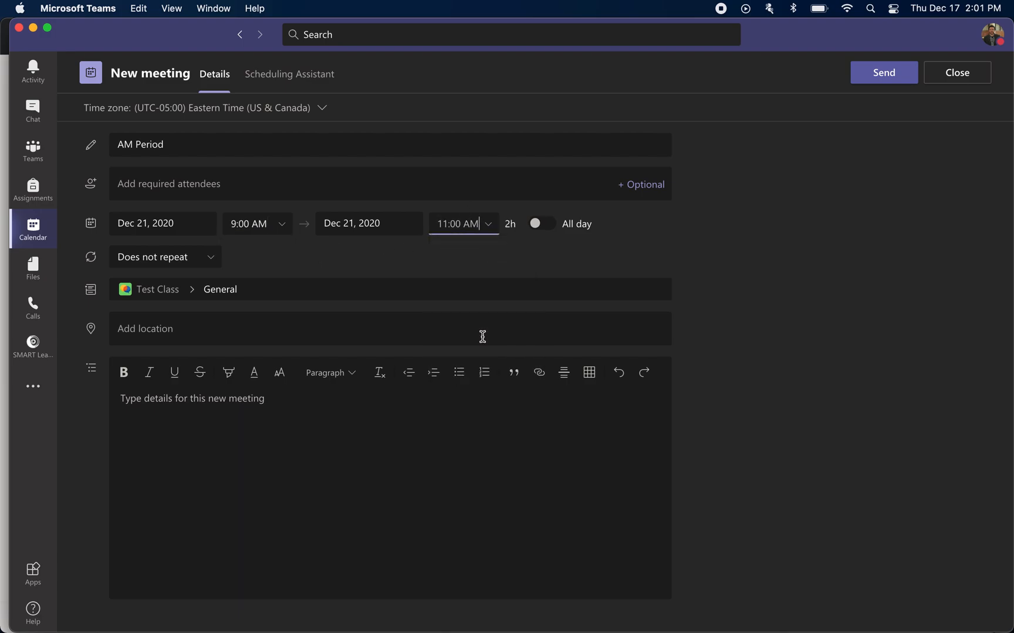
{"action": "mouse_move", "coordinate": [242, 280]}
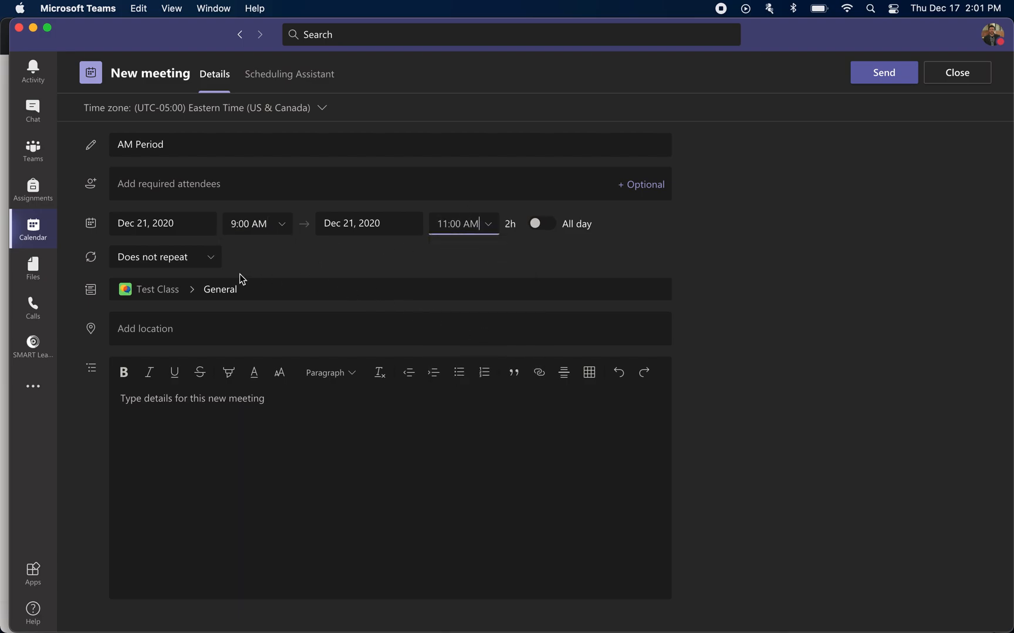
{"action": "mouse_move", "coordinate": [215, 253]}
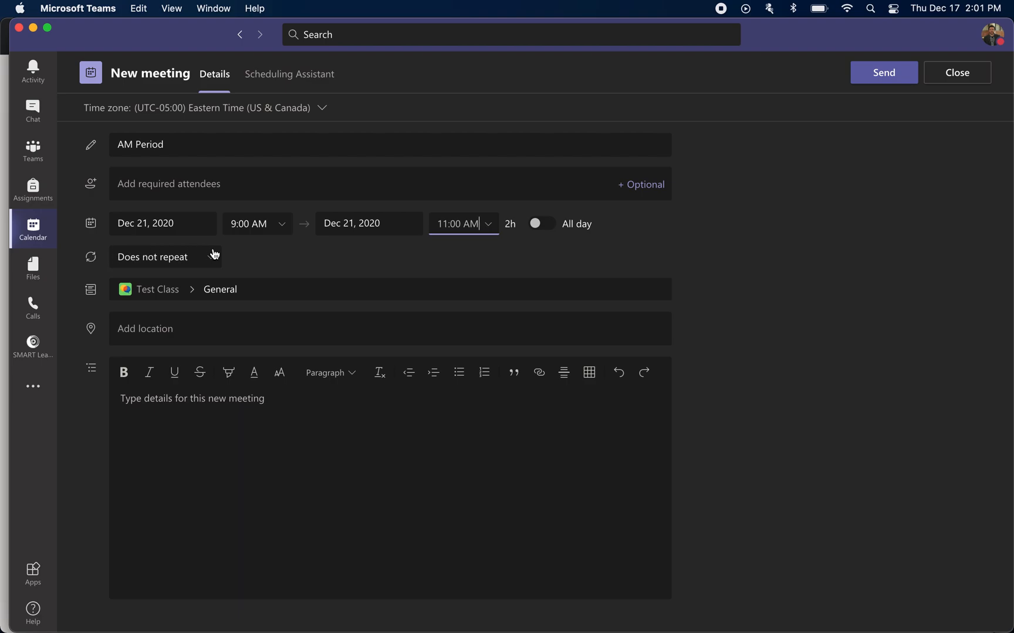
{"action": "mouse_move", "coordinate": [387, 212]}
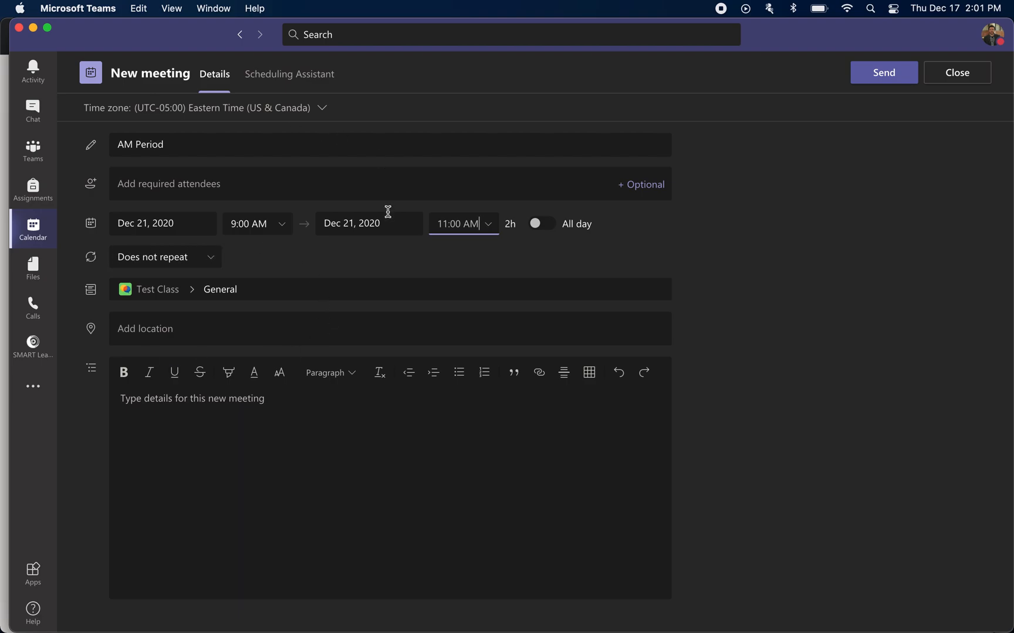
{"action": "mouse_move", "coordinate": [269, 265]}
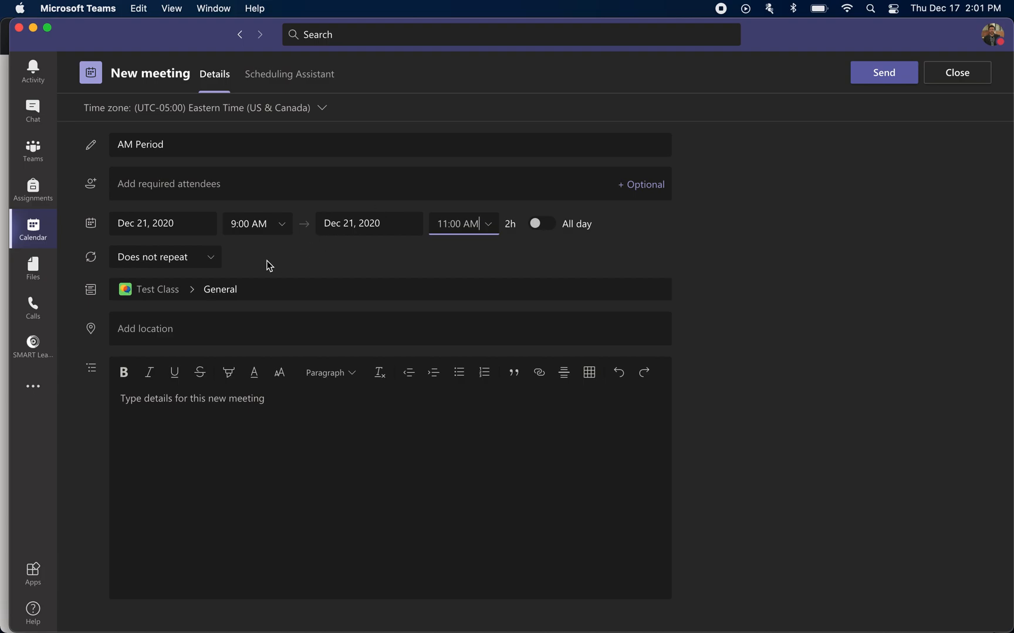
{"action": "mouse_move", "coordinate": [107, 264]}
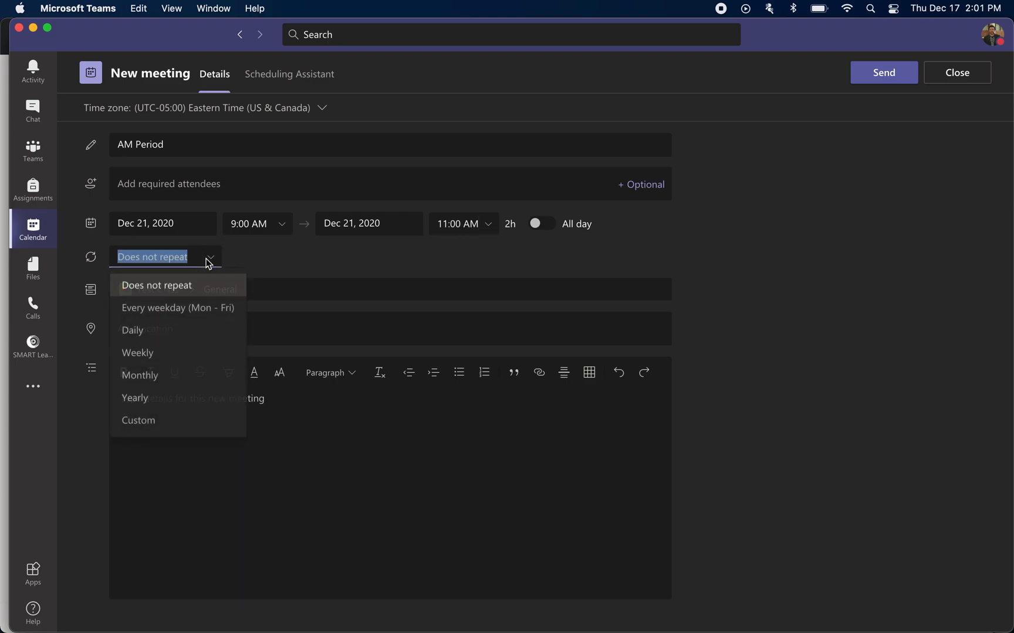
{"action": "mouse_move", "coordinate": [177, 309]}
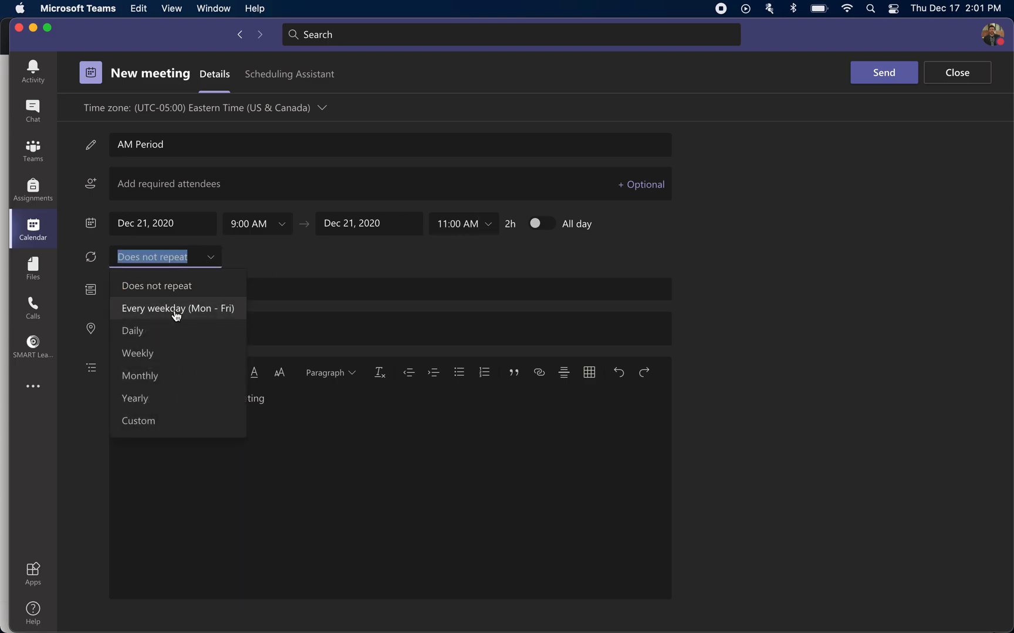
Set recurrence to Every weekday (Mon - Fri) from 12/21/20.
{"action": "left_click", "coordinate": [177, 309]}
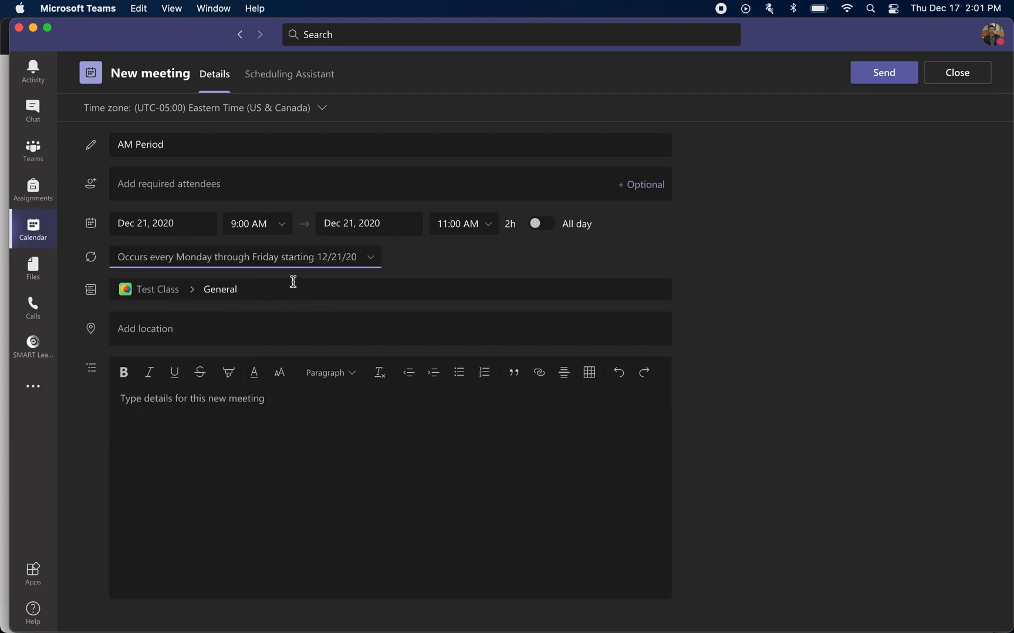
{"action": "mouse_move", "coordinate": [464, 265]}
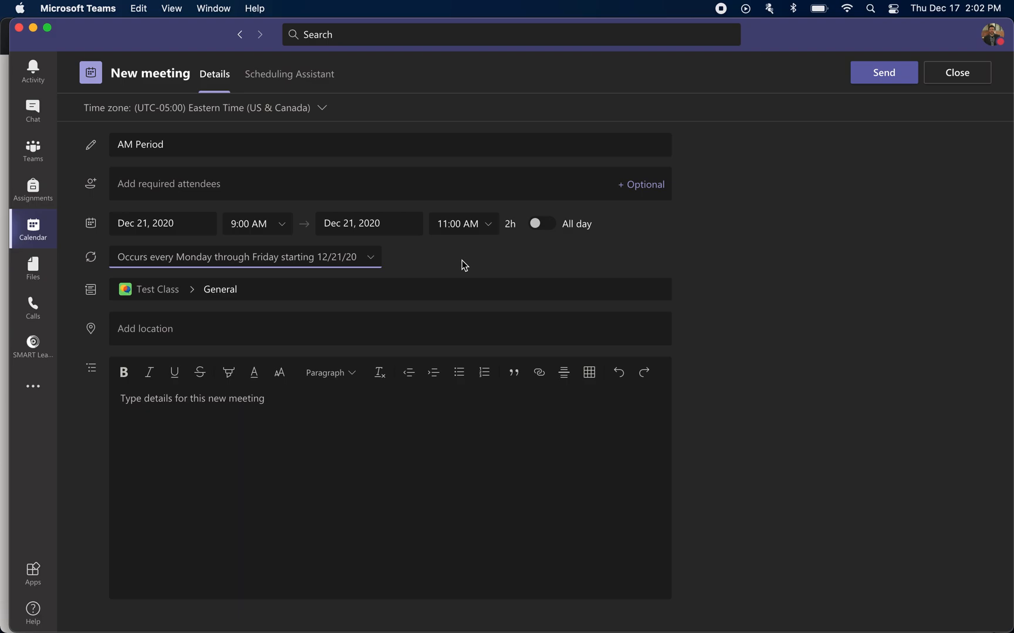
{"action": "mouse_move", "coordinate": [451, 265]}
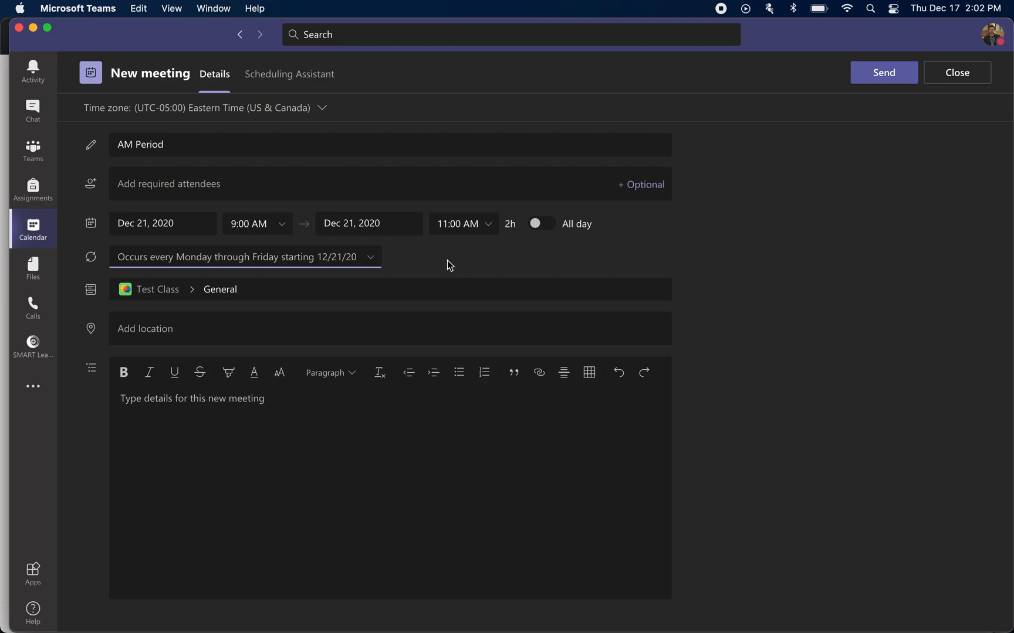
{"action": "mouse_move", "coordinate": [350, 282]}
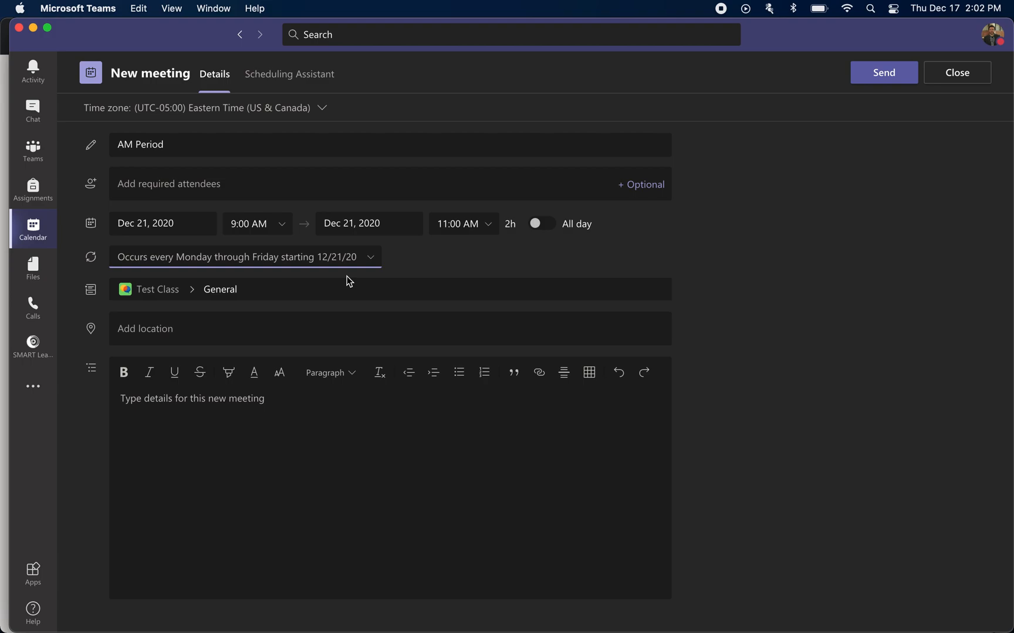
{"action": "mouse_move", "coordinate": [51, 325]}
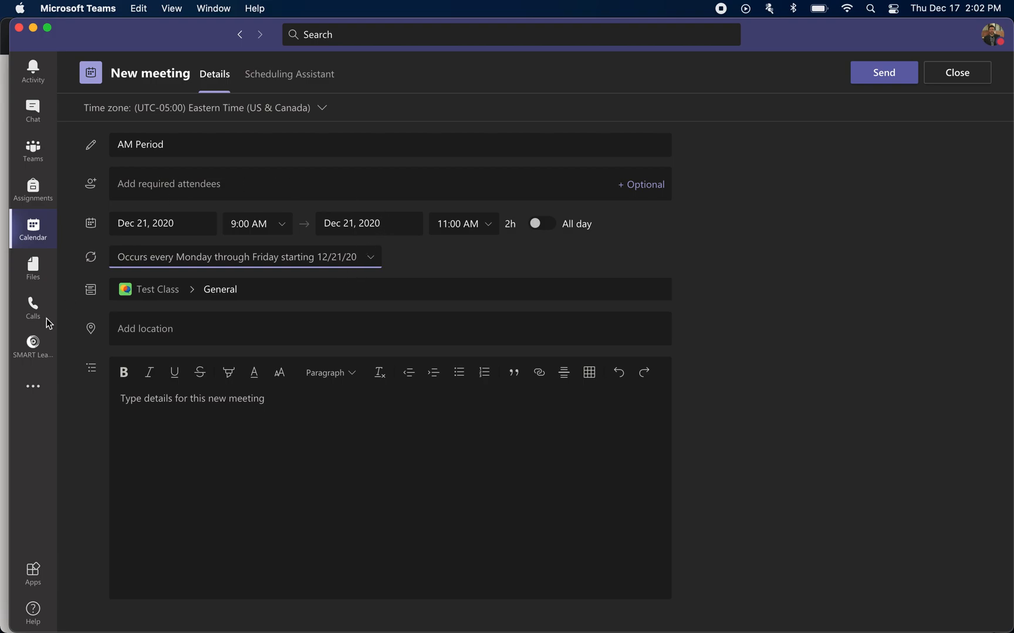
{"action": "mouse_move", "coordinate": [199, 440]}
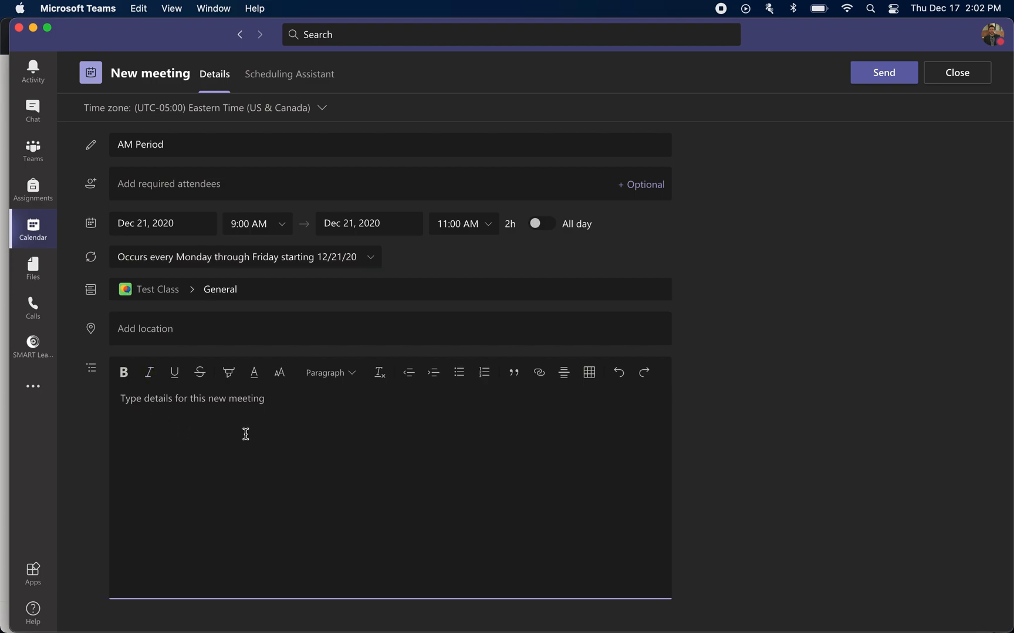
{"action": "mouse_move", "coordinate": [249, 433]}
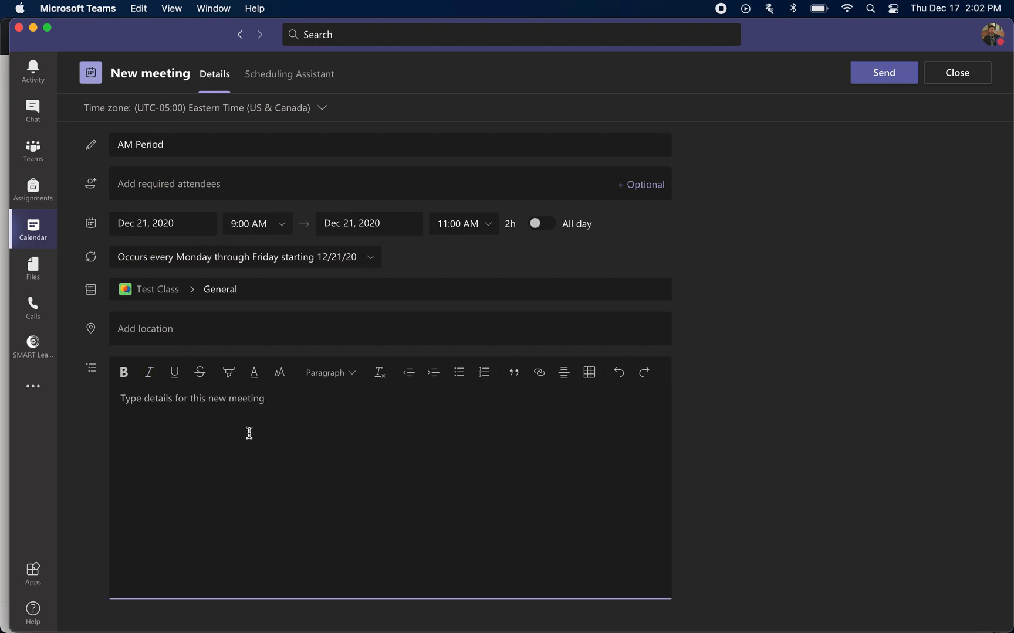
{"action": "mouse_move", "coordinate": [238, 436]}
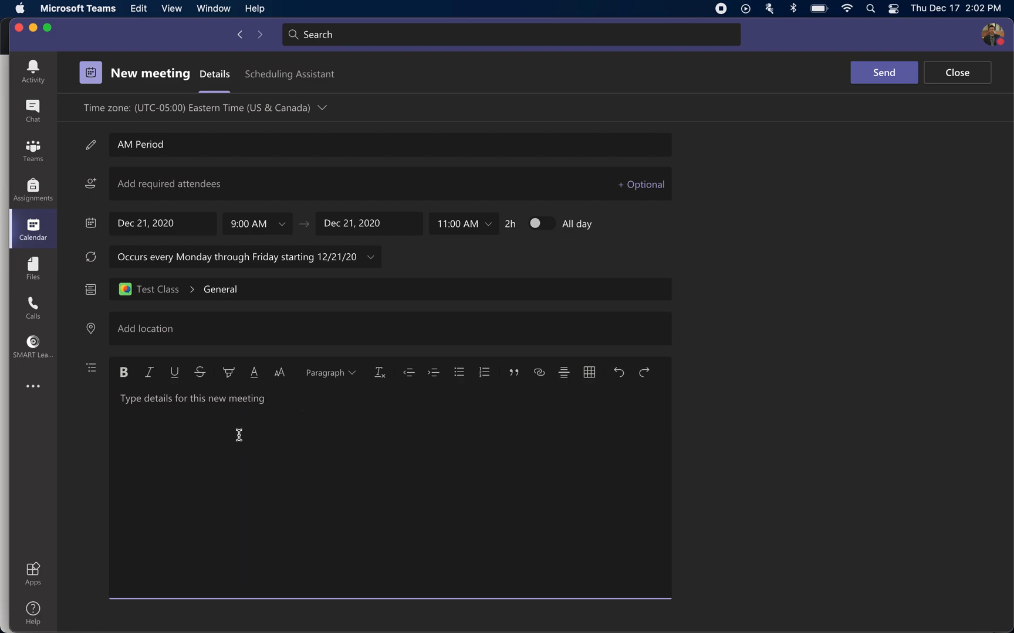
{"action": "mouse_move", "coordinate": [314, 437]}
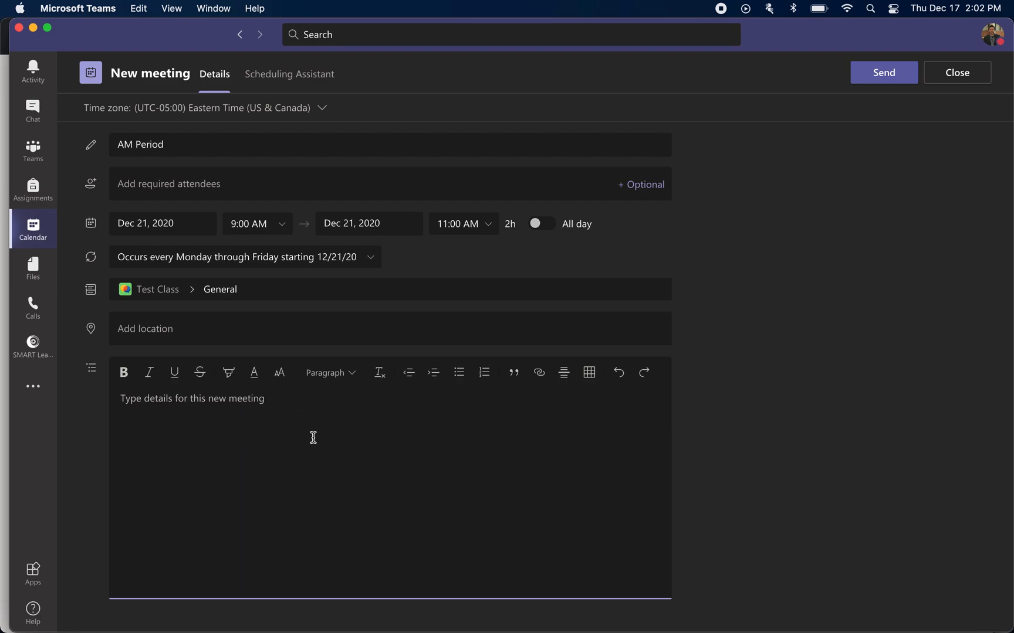
{"action": "mouse_move", "coordinate": [357, 292]}
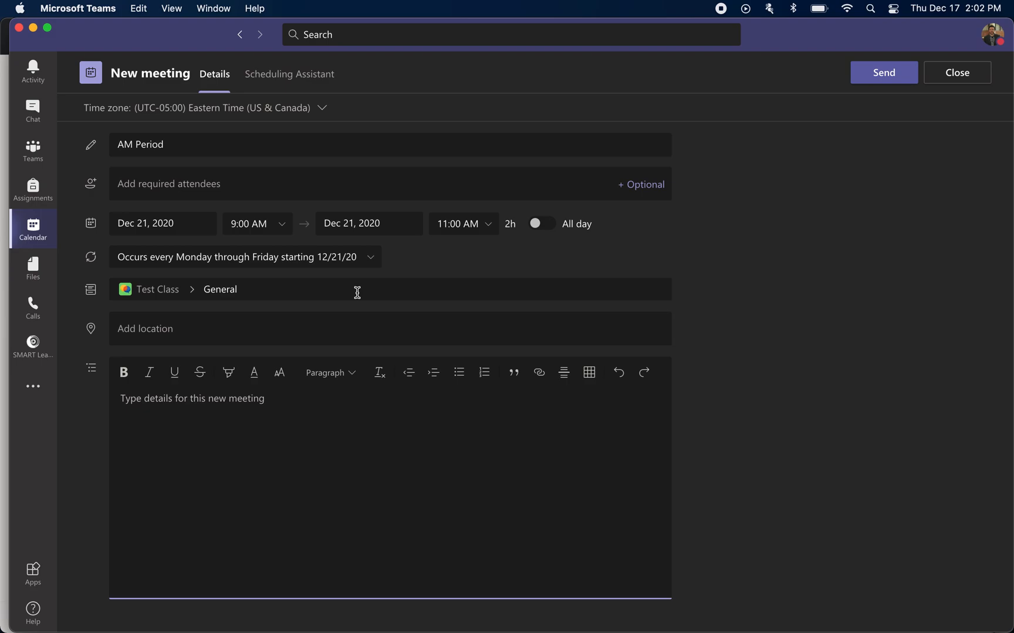
{"action": "mouse_move", "coordinate": [523, 309]}
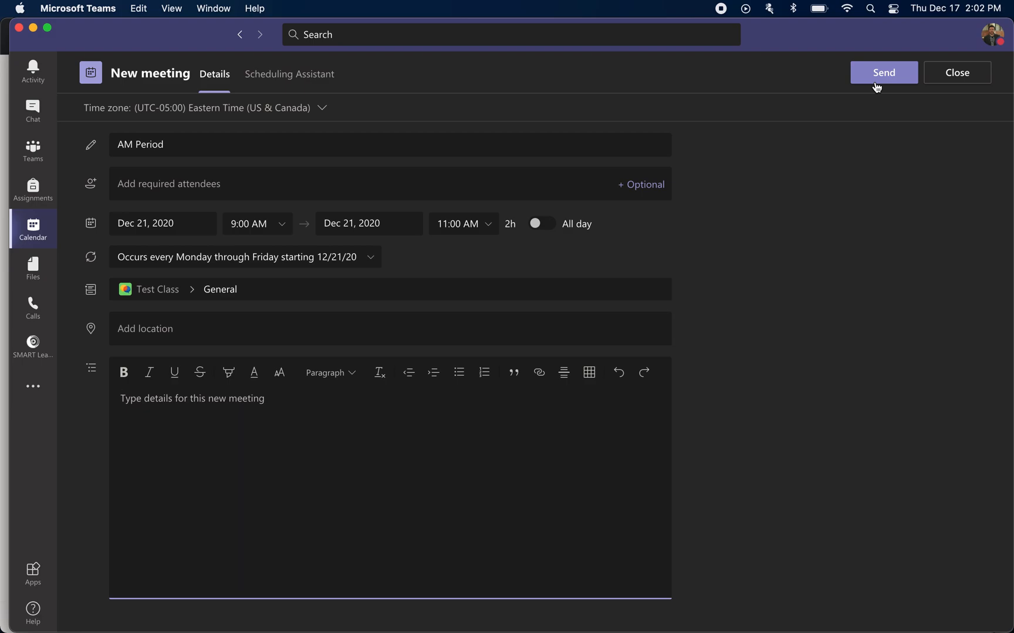
{"action": "mouse_move", "coordinate": [162, 299]}
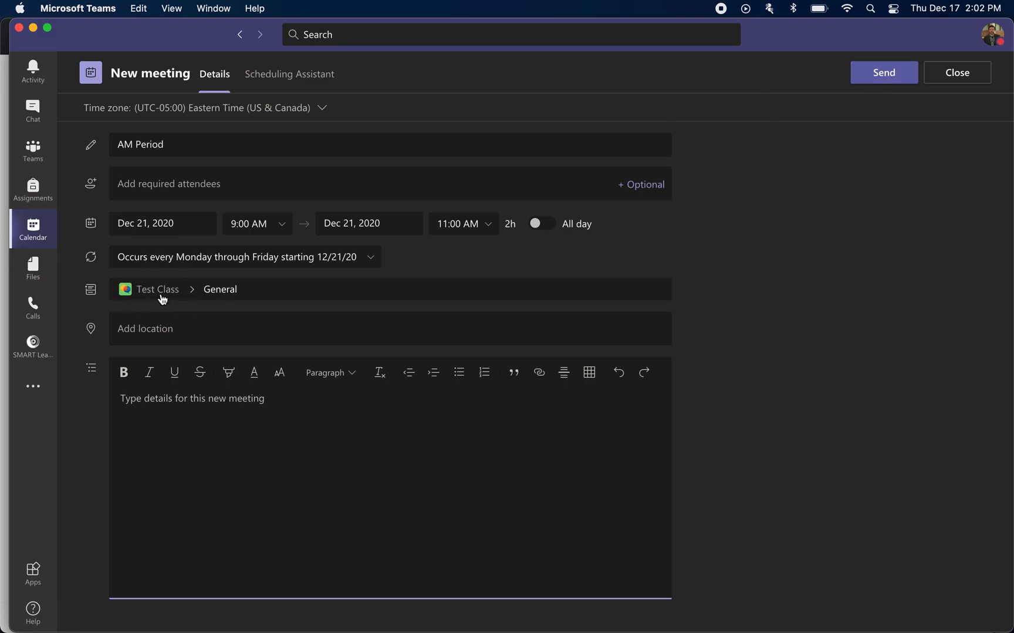
{"action": "mouse_move", "coordinate": [867, 175]}
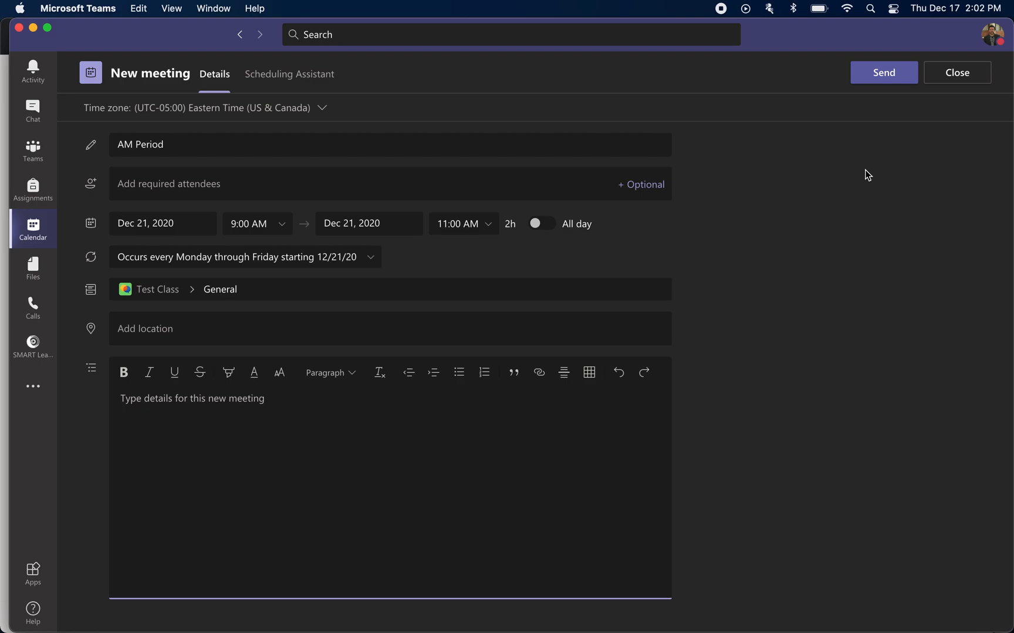
{"action": "mouse_move", "coordinate": [767, 263]}
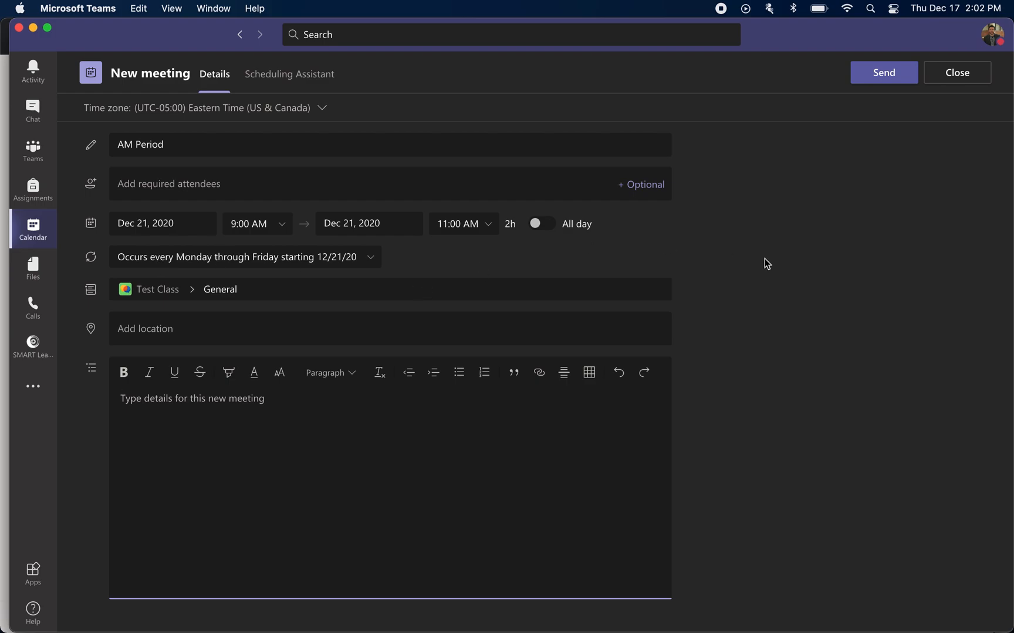
{"action": "mouse_move", "coordinate": [33, 224]}
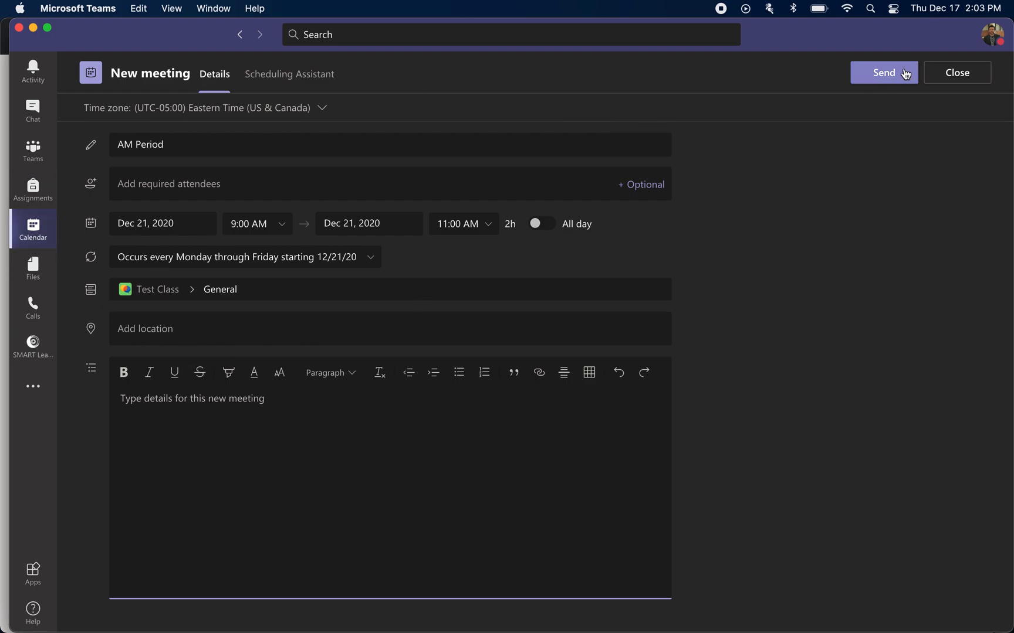
{"action": "left_click", "coordinate": [883, 73]}
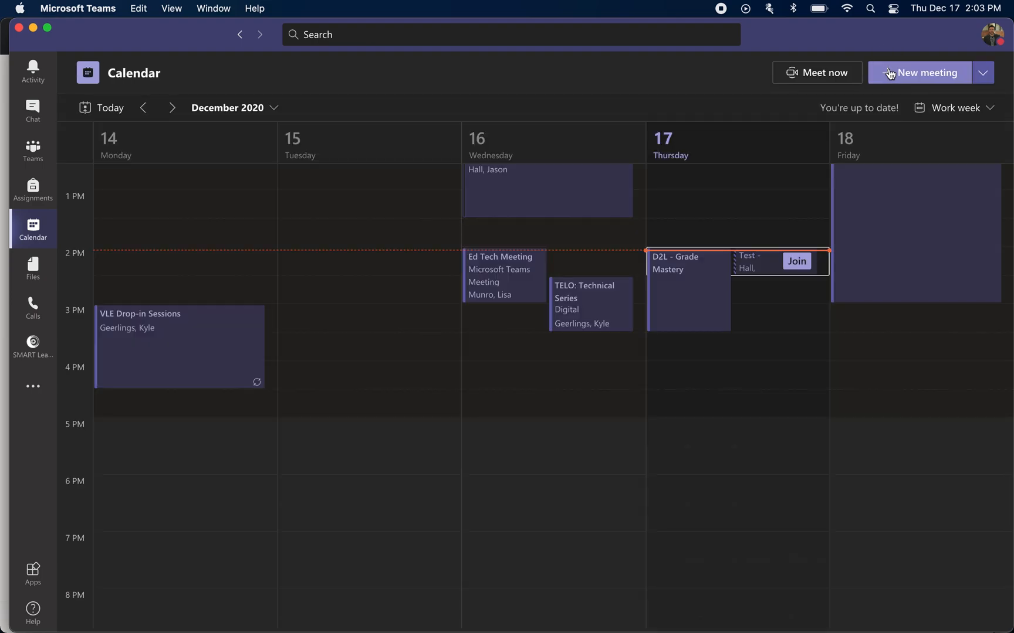
{"action": "mouse_move", "coordinate": [58, 171]}
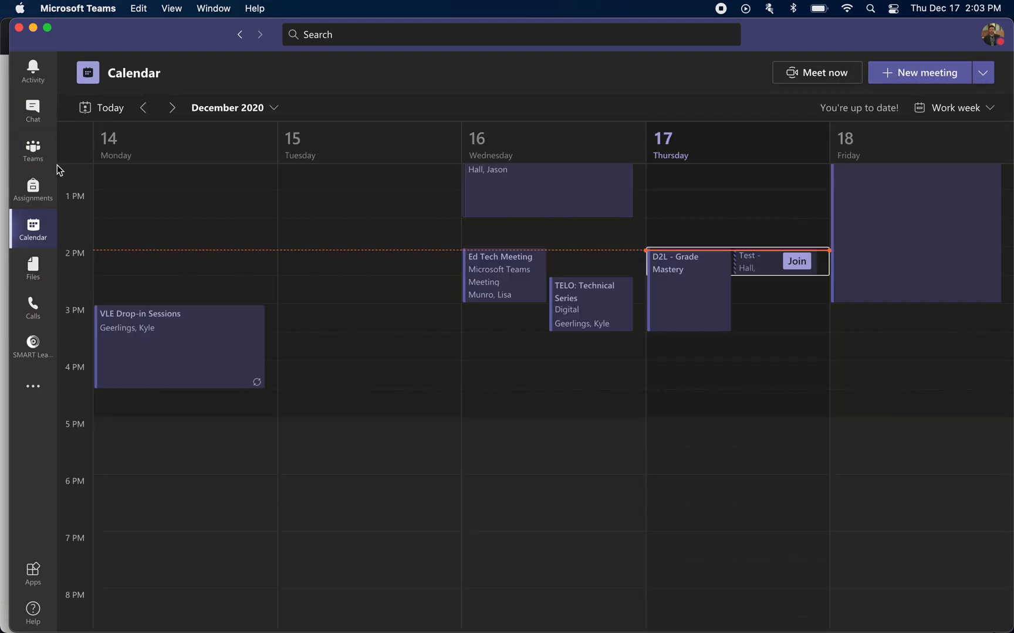
{"action": "mouse_move", "coordinate": [348, 303]}
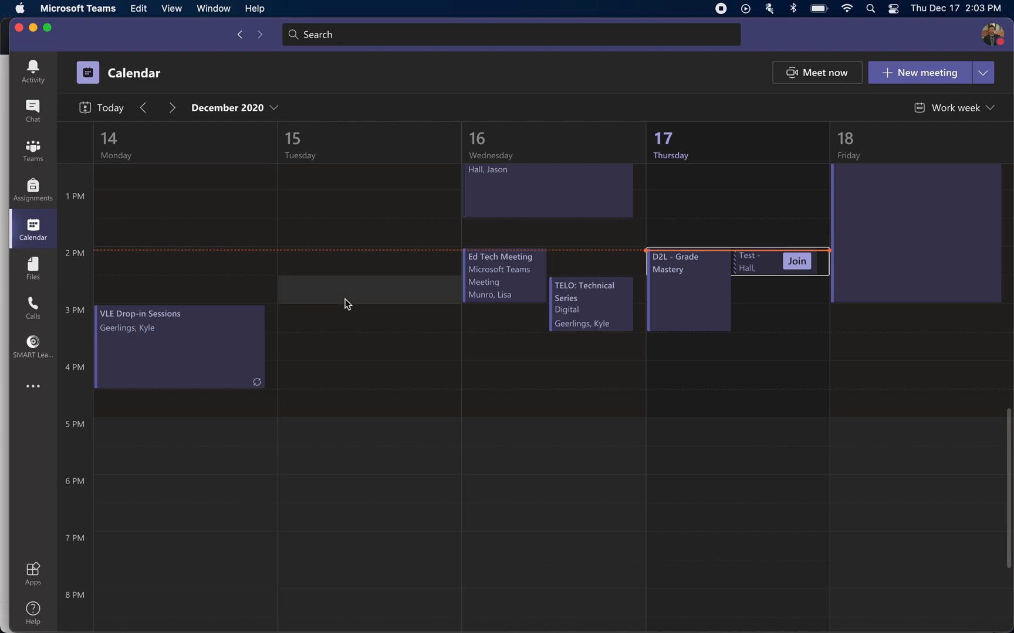
{"action": "scroll", "scroll_direction": "down", "scroll_amount": 3}
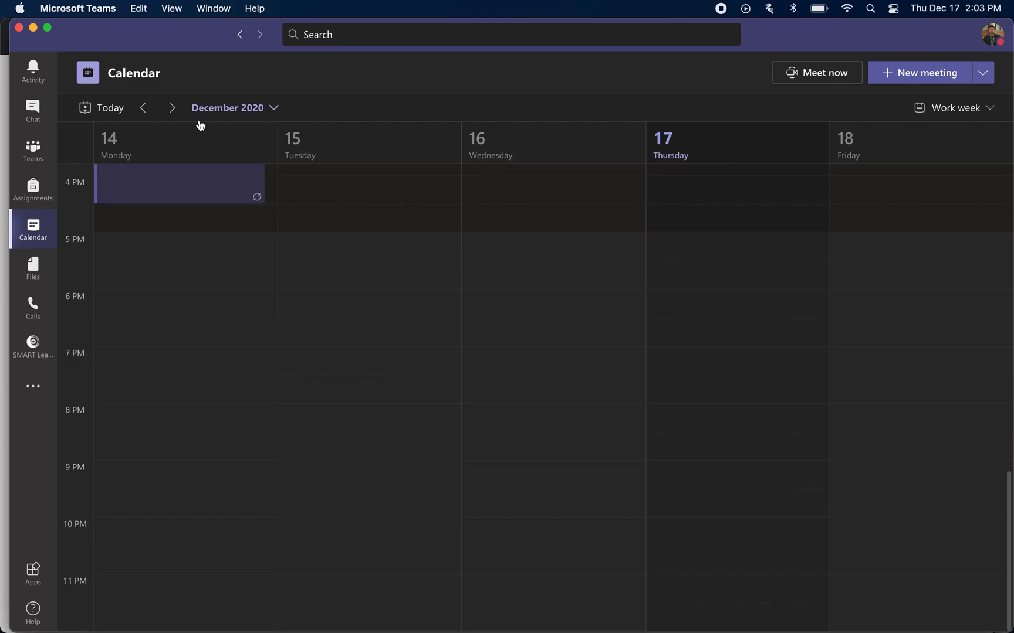
{"action": "left_click", "coordinate": [173, 107]}
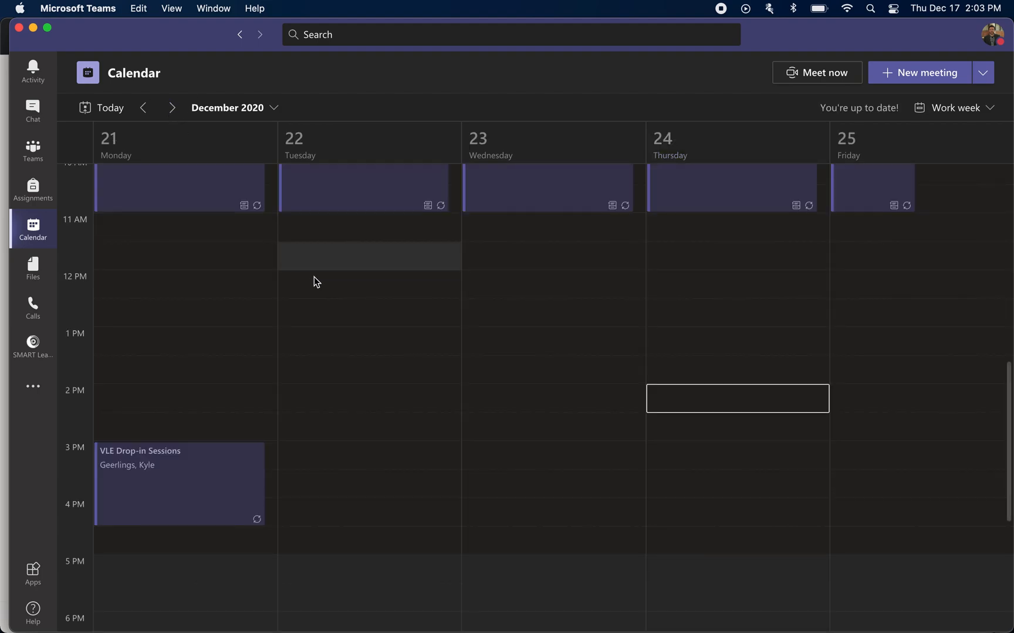
{"action": "scroll", "scroll_direction": "up", "scroll_amount": 3}
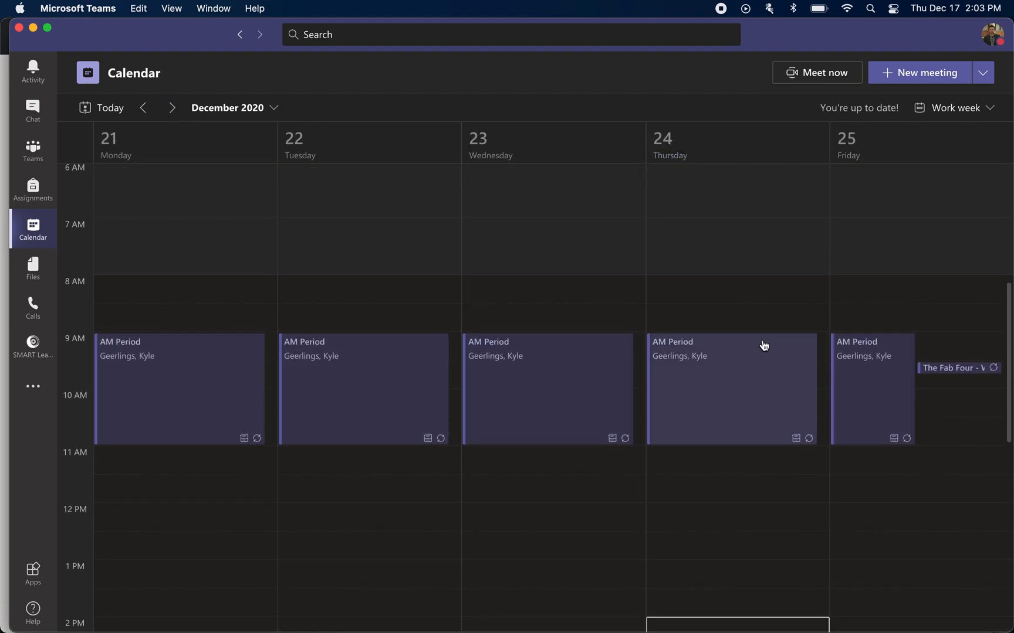
{"action": "mouse_move", "coordinate": [452, 357]}
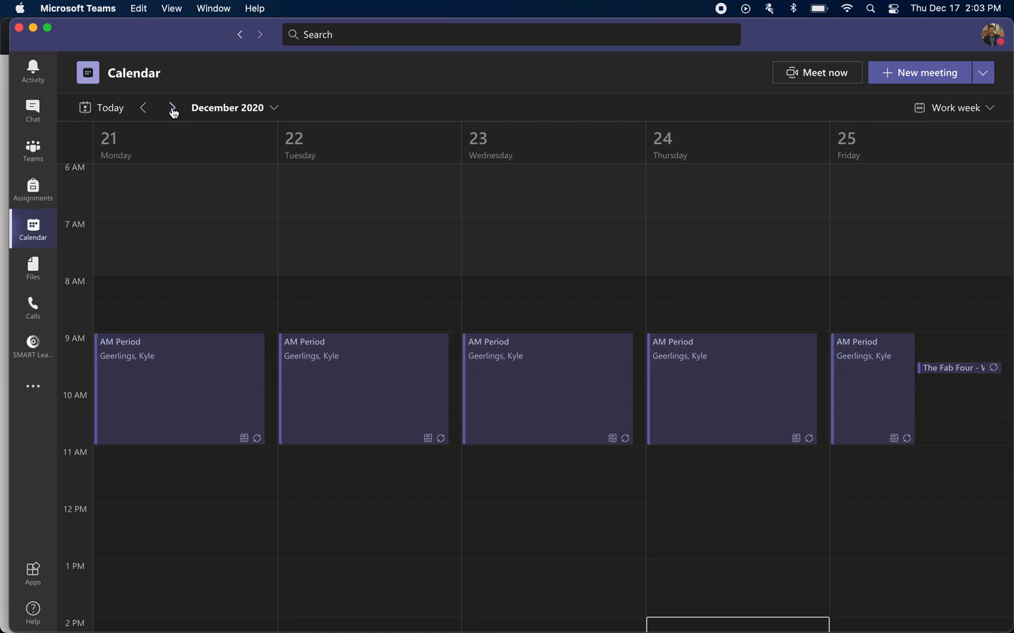
{"action": "left_click", "coordinate": [172, 108]}
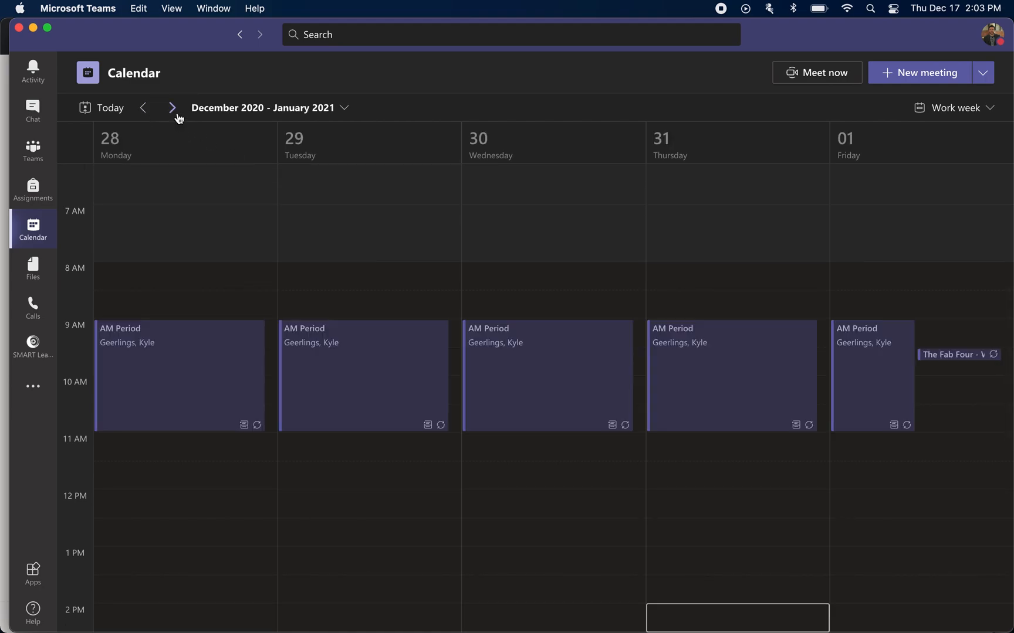
{"action": "left_click", "coordinate": [173, 107]}
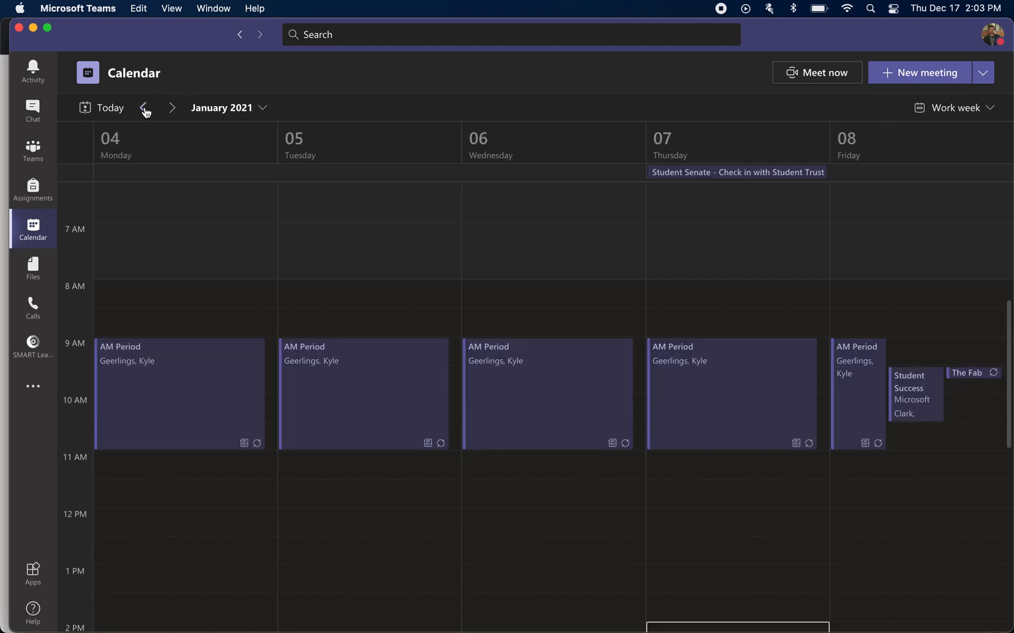
{"action": "left_click", "coordinate": [143, 107]}
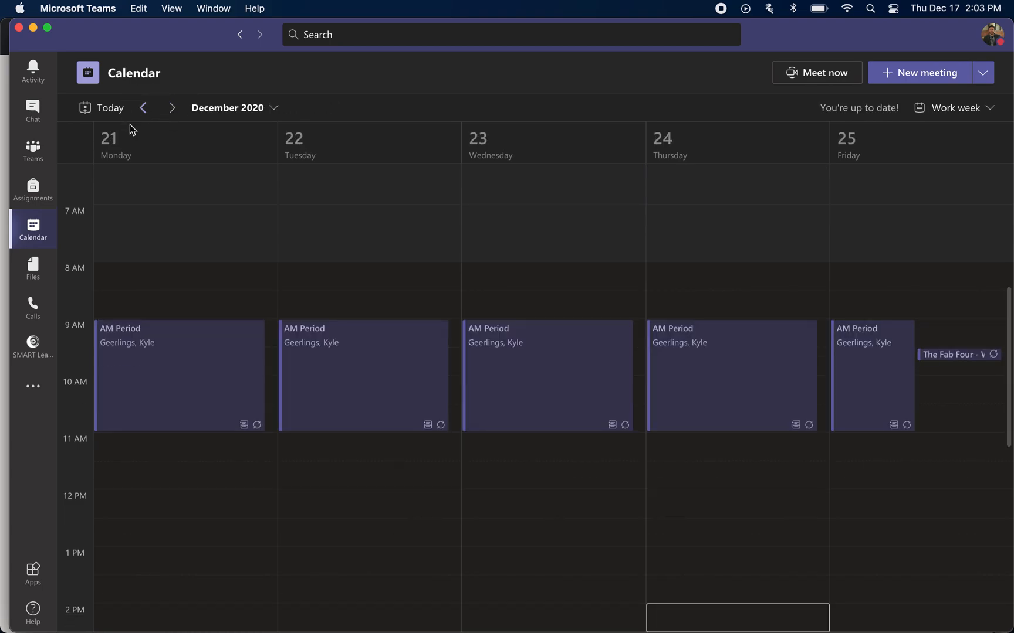
{"action": "mouse_move", "coordinate": [129, 349]}
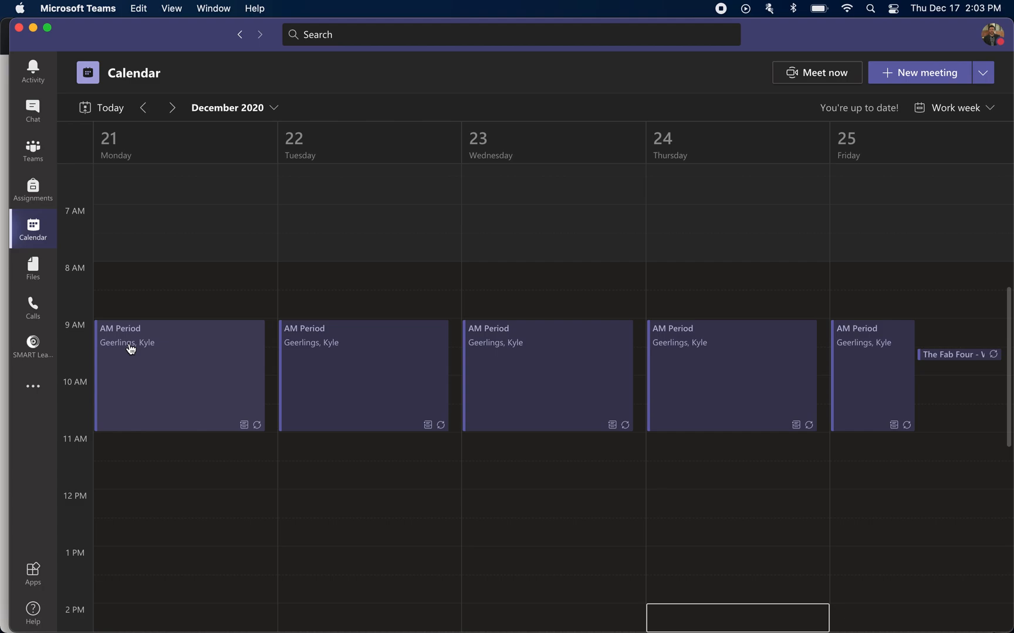
{"action": "mouse_move", "coordinate": [129, 350]}
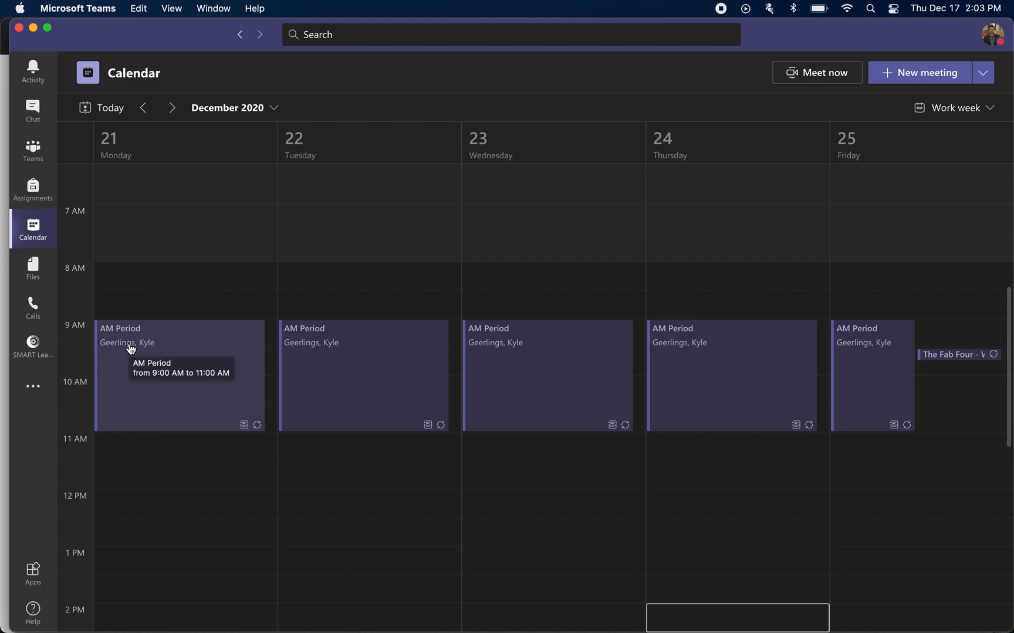
{"action": "mouse_move", "coordinate": [33, 265]}
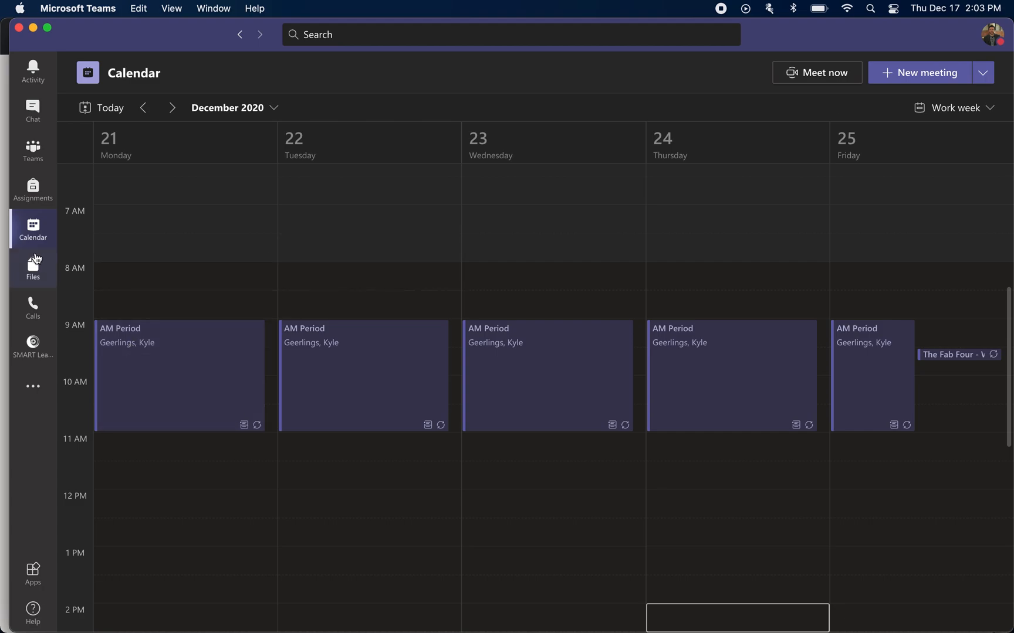
{"action": "mouse_move", "coordinate": [191, 332]}
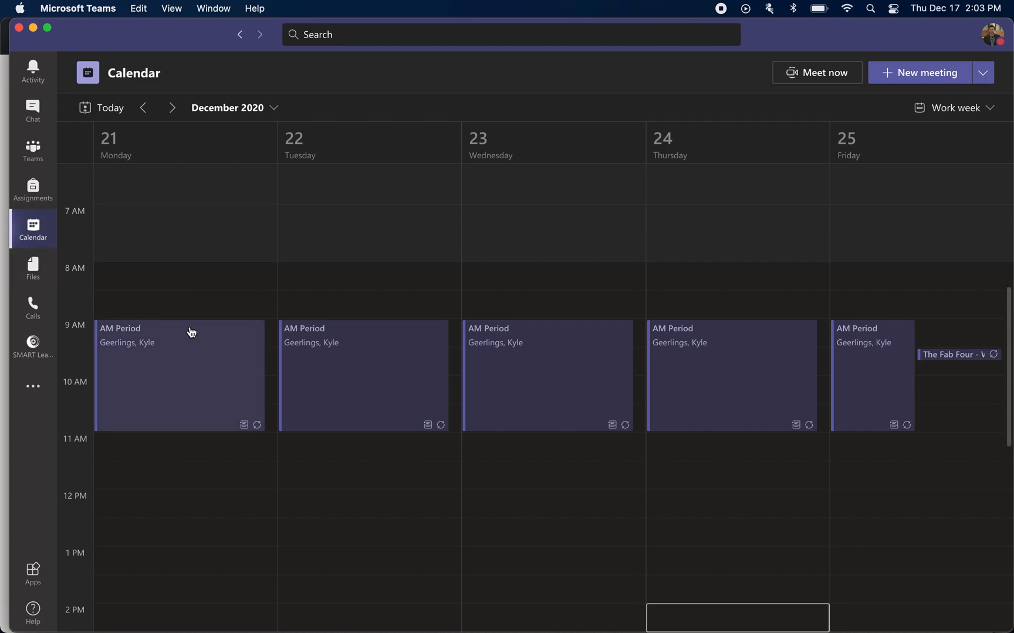
{"action": "mouse_move", "coordinate": [366, 372]}
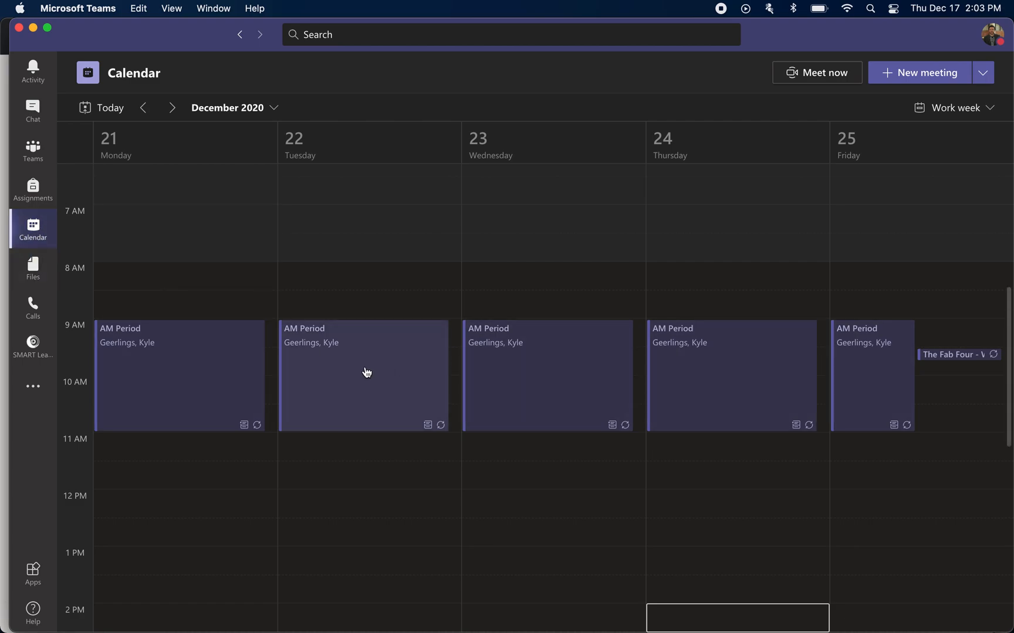
{"action": "mouse_move", "coordinate": [420, 355]}
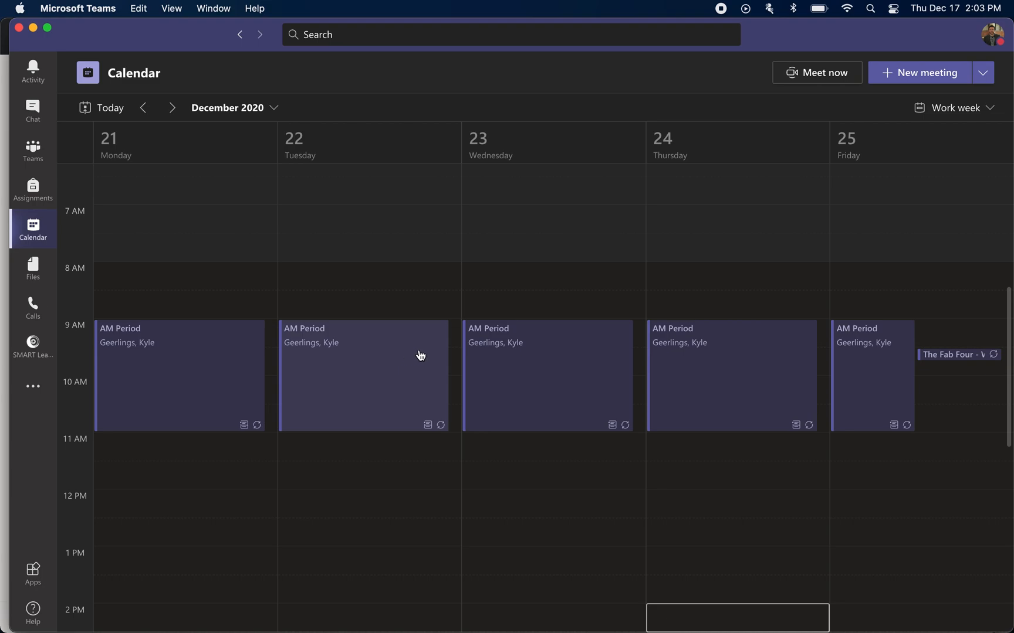
From the Wednesday AM Period event, choose Edit series to edit every occurrence.
{"action": "left_click", "coordinate": [548, 375]}
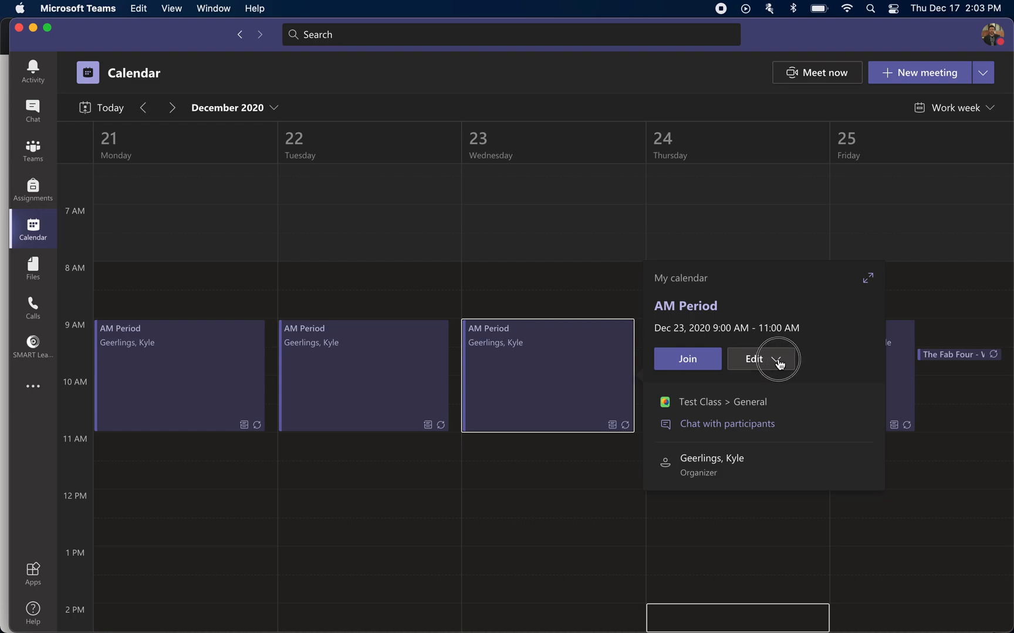
{"action": "left_click", "coordinate": [783, 358]}
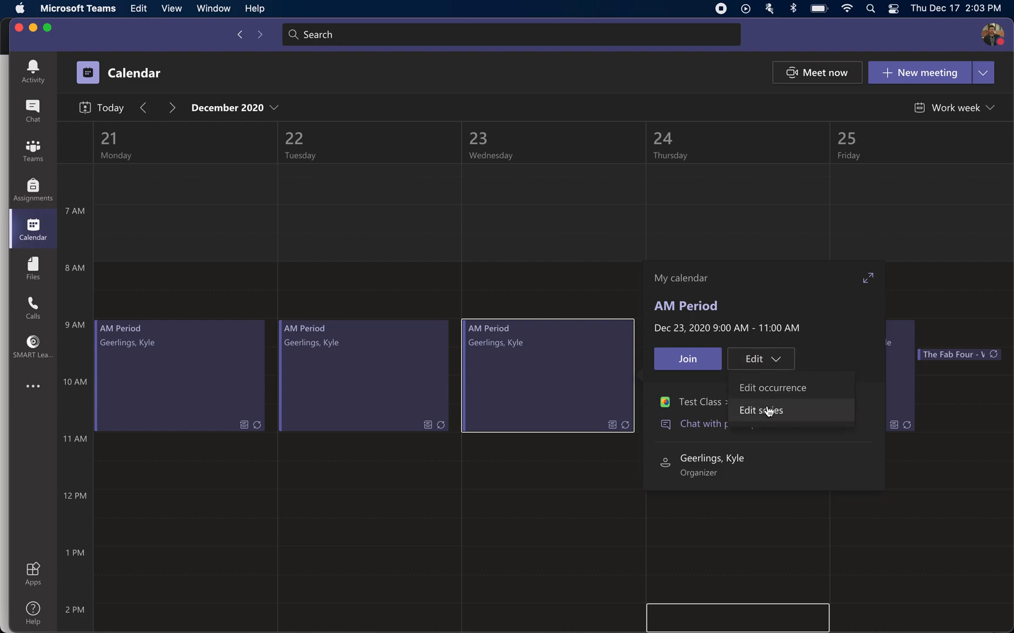
{"action": "mouse_move", "coordinate": [791, 409]}
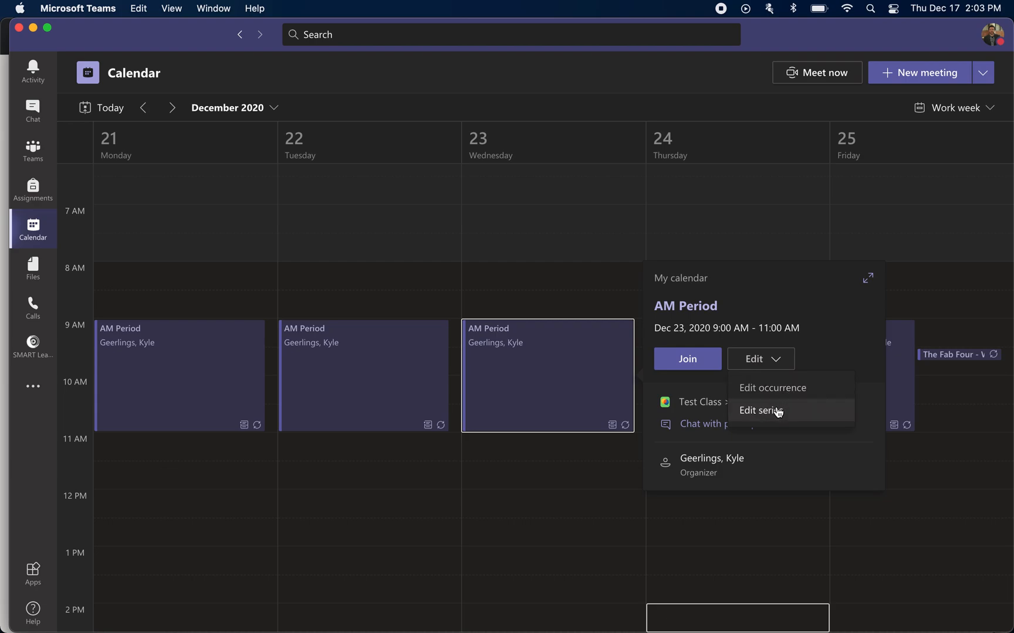
{"action": "mouse_move", "coordinate": [636, 382]}
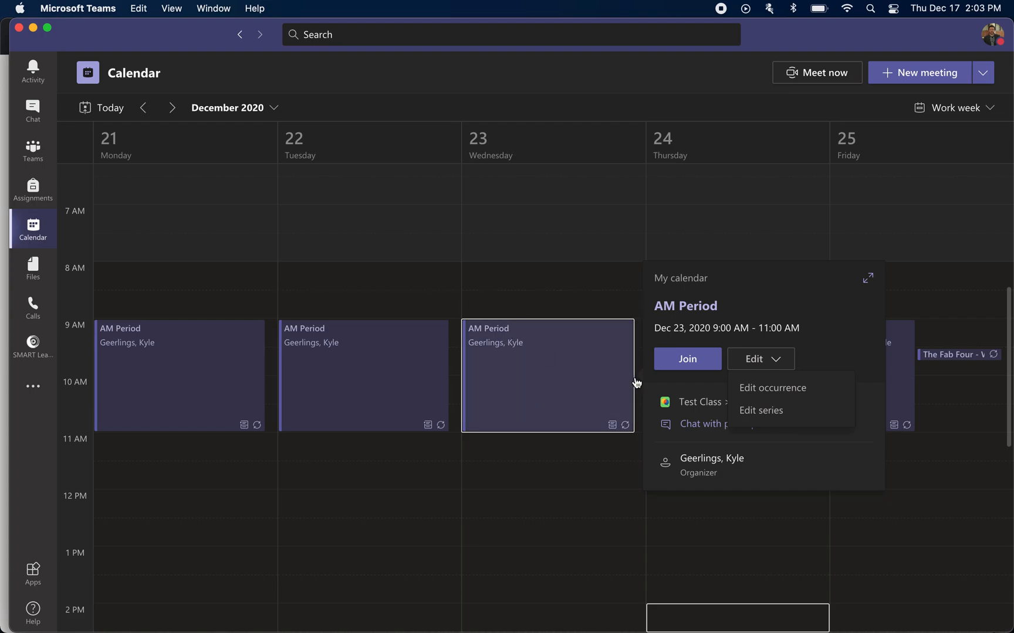
{"action": "mouse_move", "coordinate": [767, 416]}
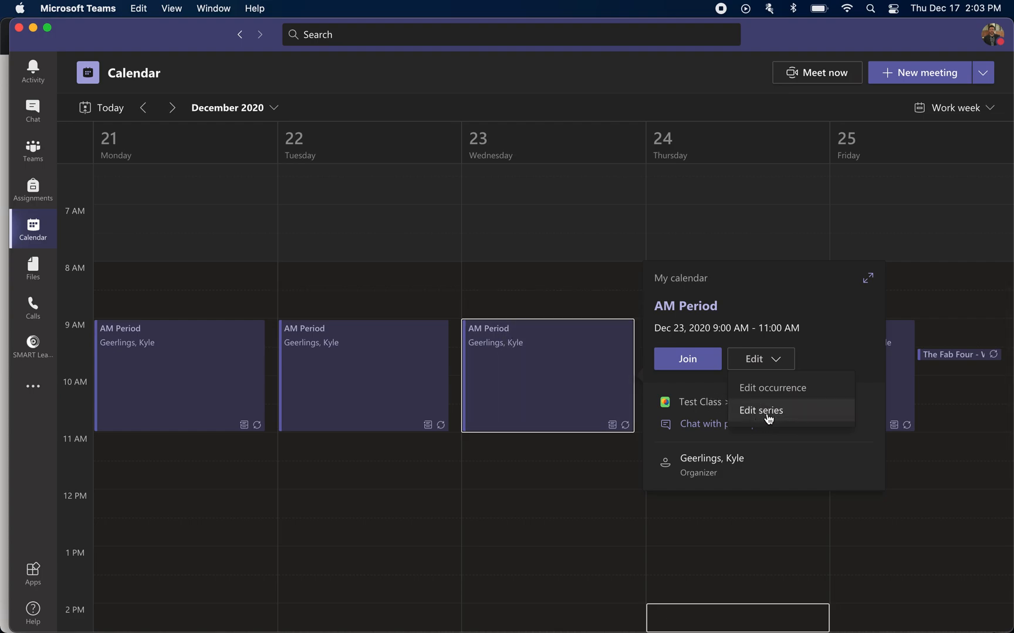
{"action": "mouse_move", "coordinate": [783, 421]}
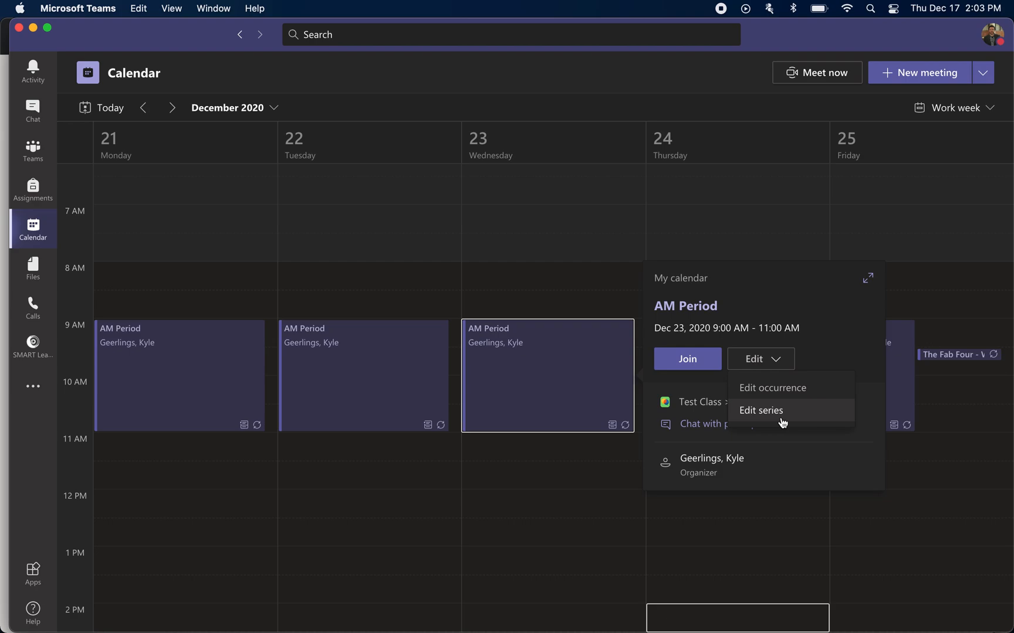
{"action": "left_click", "coordinate": [761, 410]}
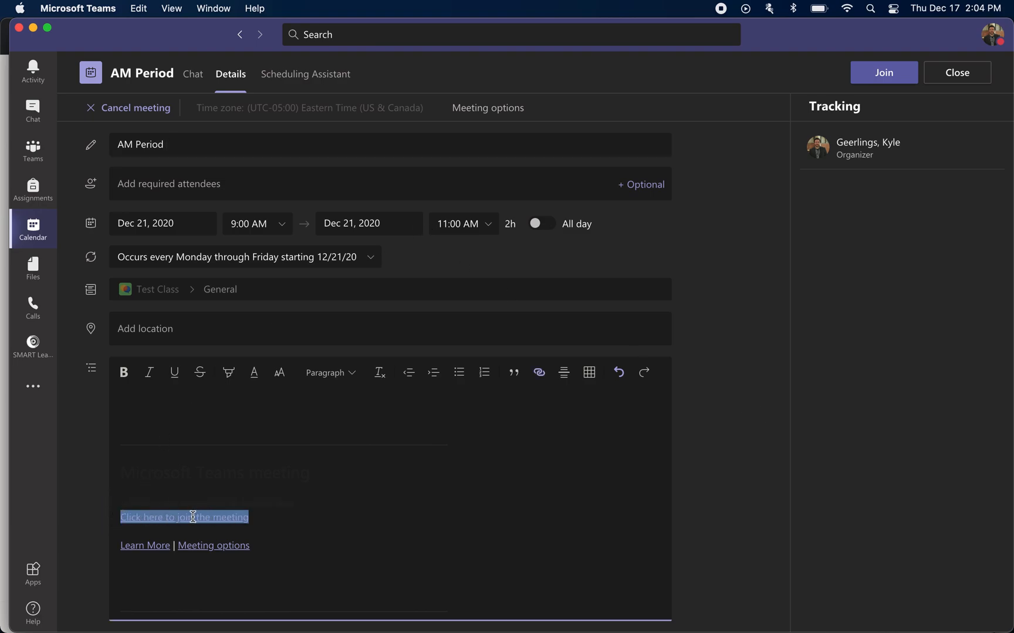
{"action": "mouse_move", "coordinate": [299, 524]}
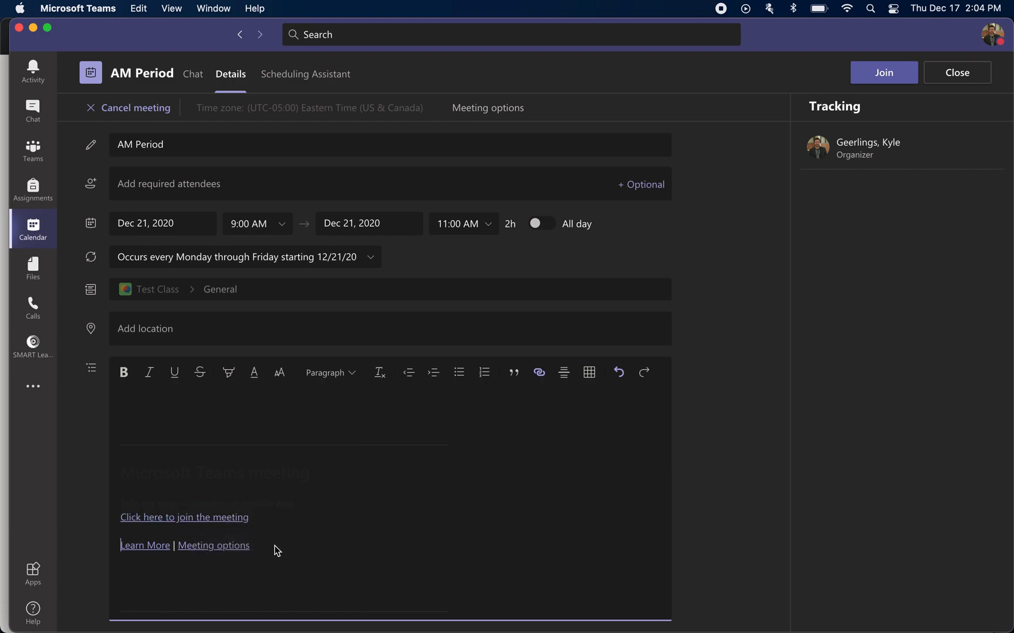
{"action": "mouse_move", "coordinate": [283, 552]}
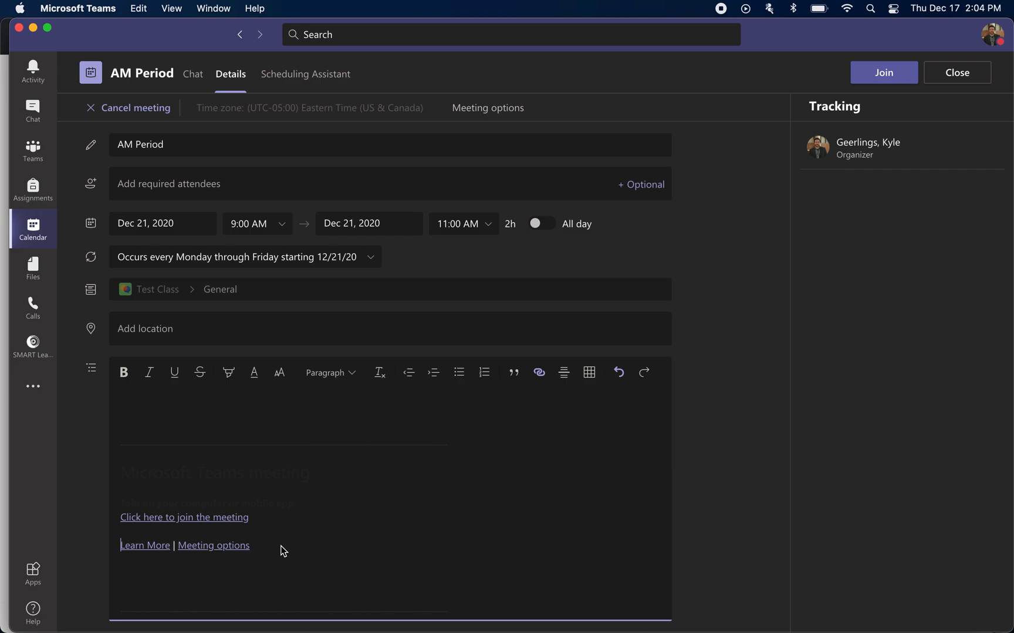
{"action": "mouse_move", "coordinate": [360, 454]}
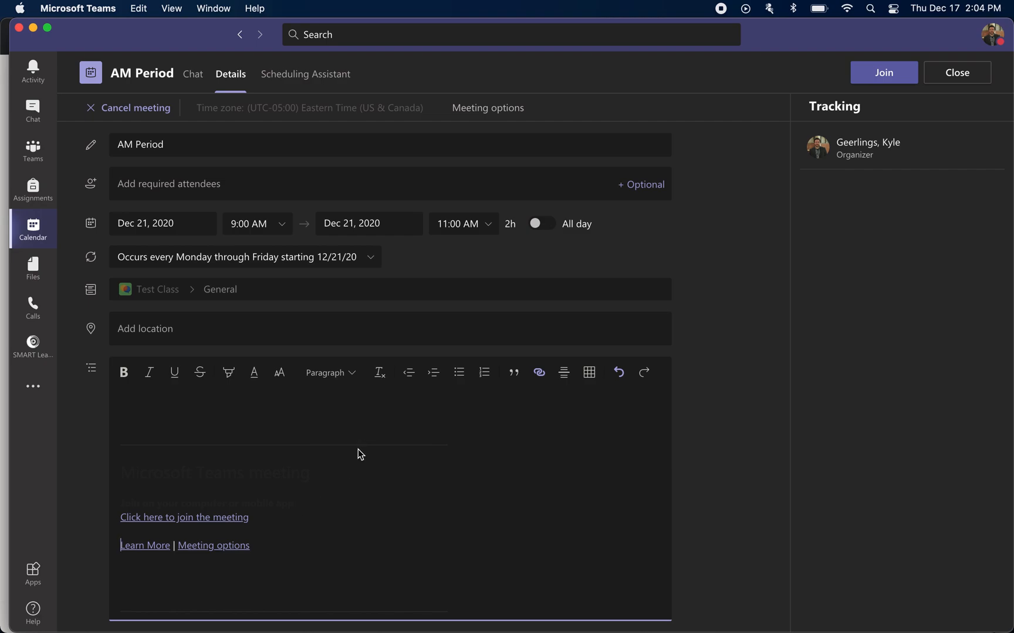
{"action": "mouse_move", "coordinate": [364, 447]}
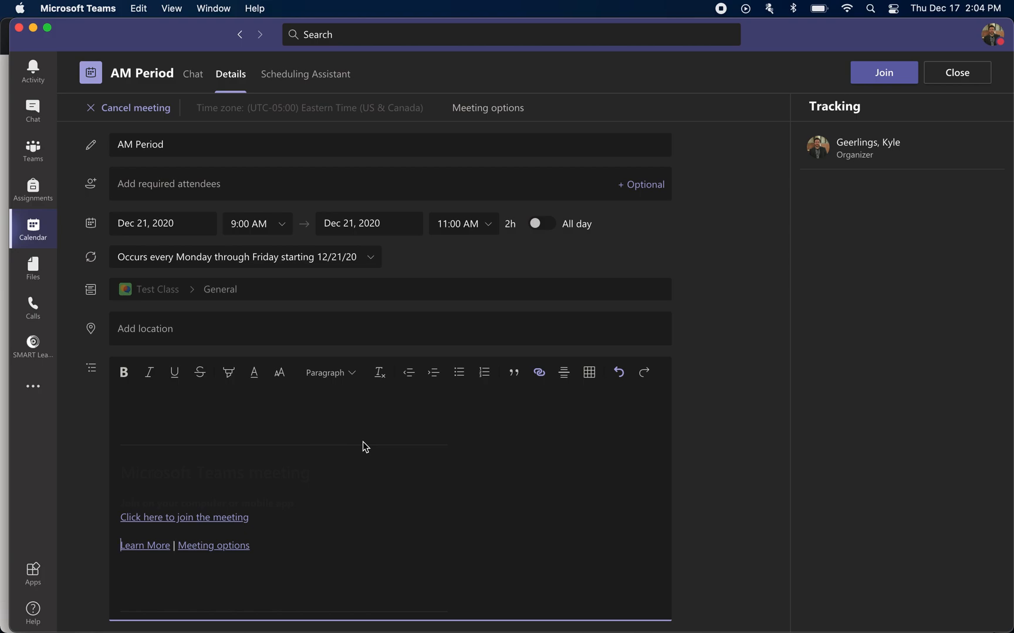
{"action": "mouse_move", "coordinate": [33, 150]}
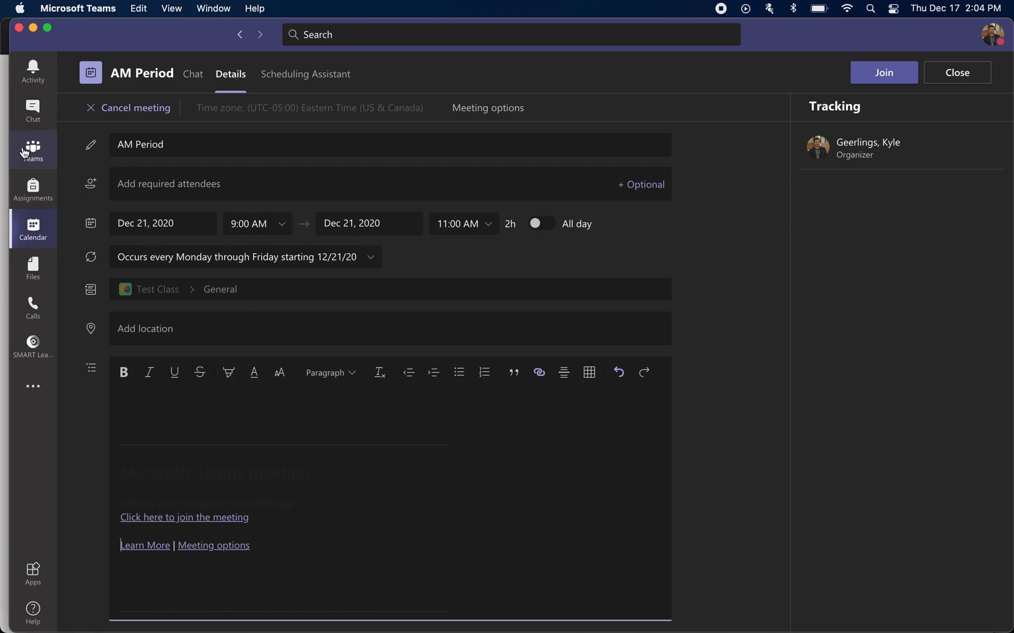
{"action": "mouse_move", "coordinate": [146, 132]}
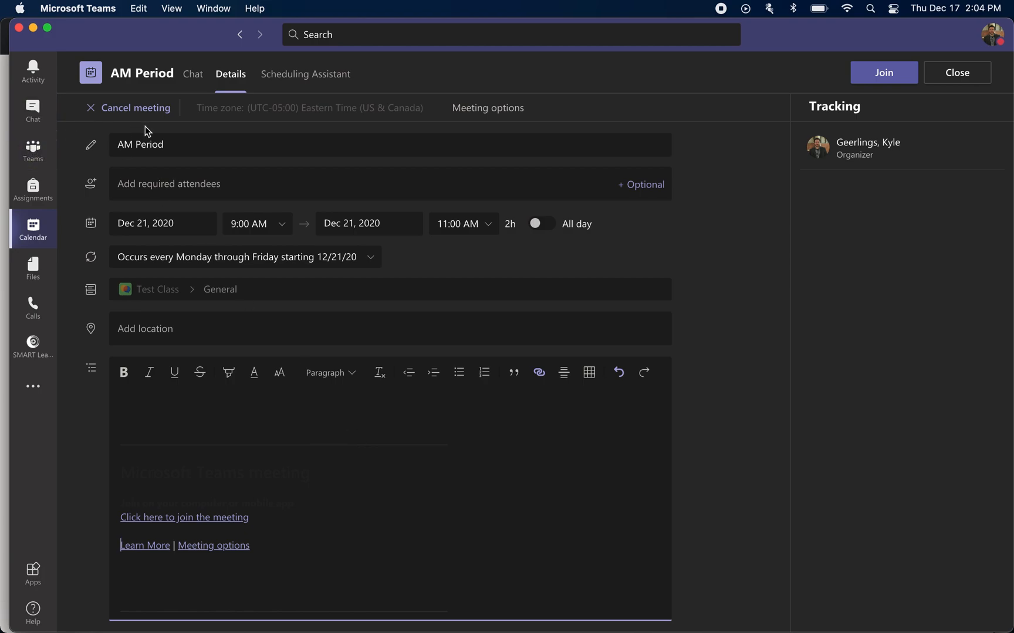
{"action": "mouse_move", "coordinate": [752, 156]}
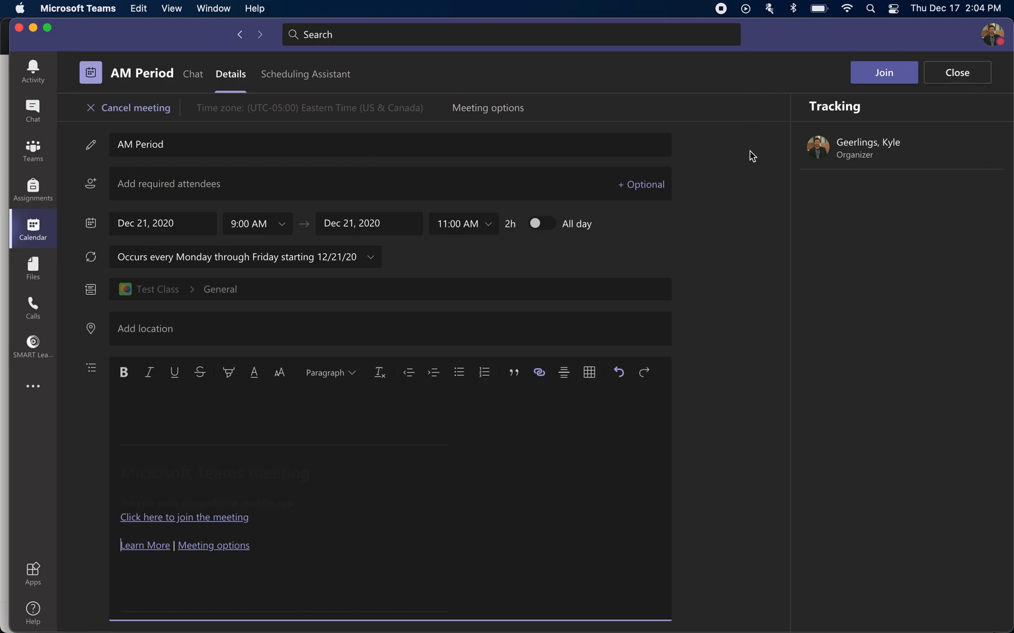
{"action": "mouse_move", "coordinate": [832, 74]}
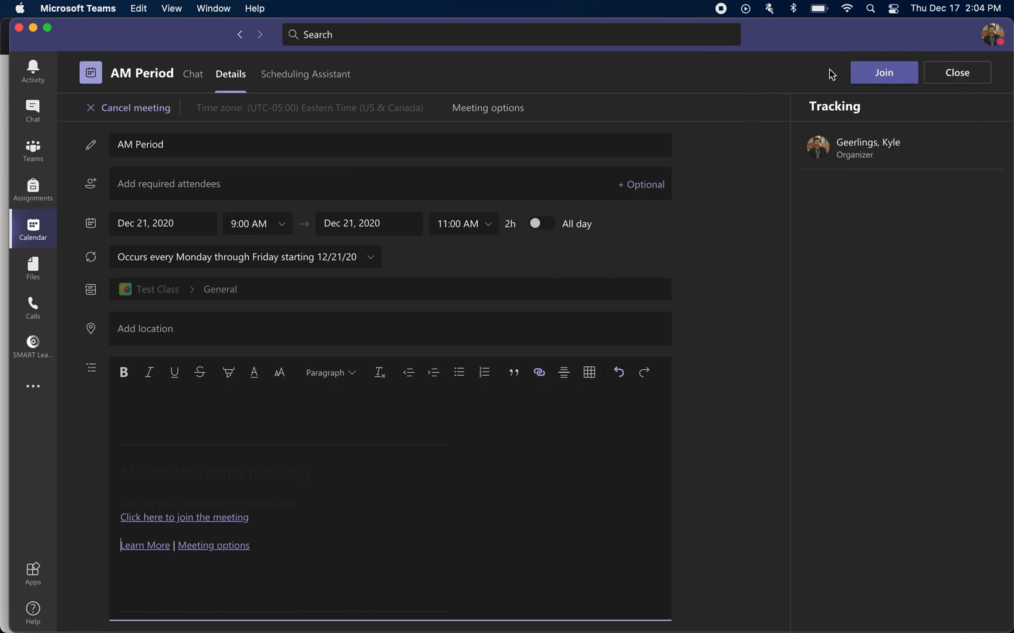
{"action": "mouse_move", "coordinate": [787, 150]}
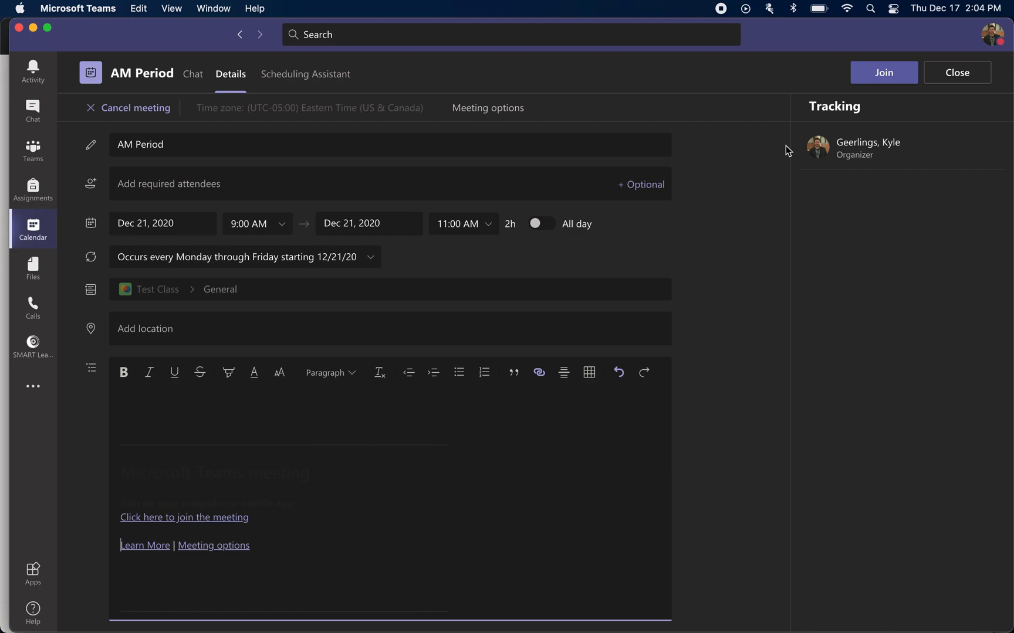
{"action": "mouse_move", "coordinate": [33, 229]}
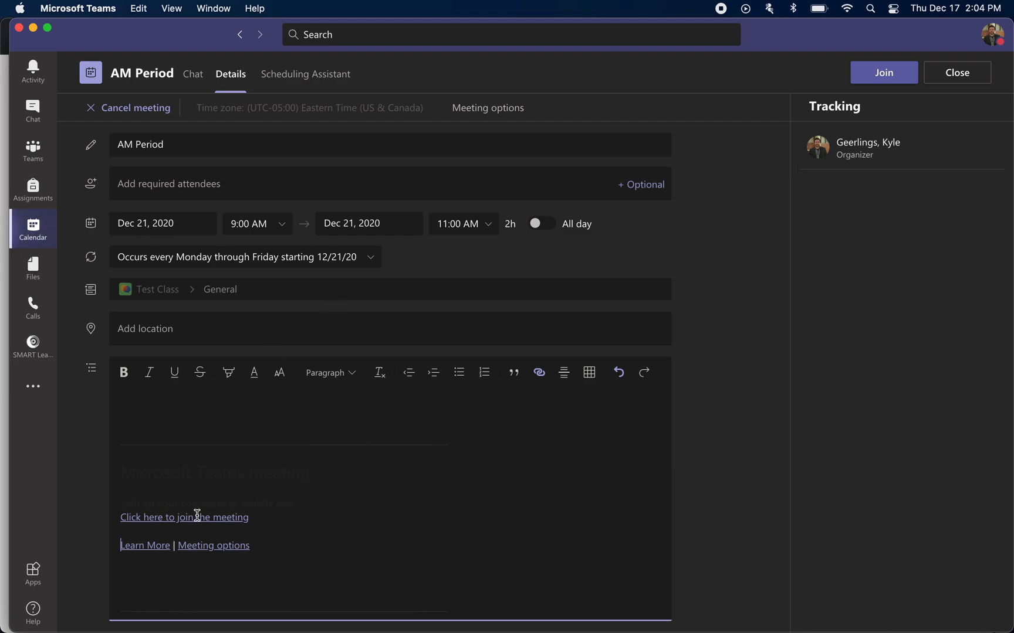
{"action": "mouse_move", "coordinate": [245, 478]}
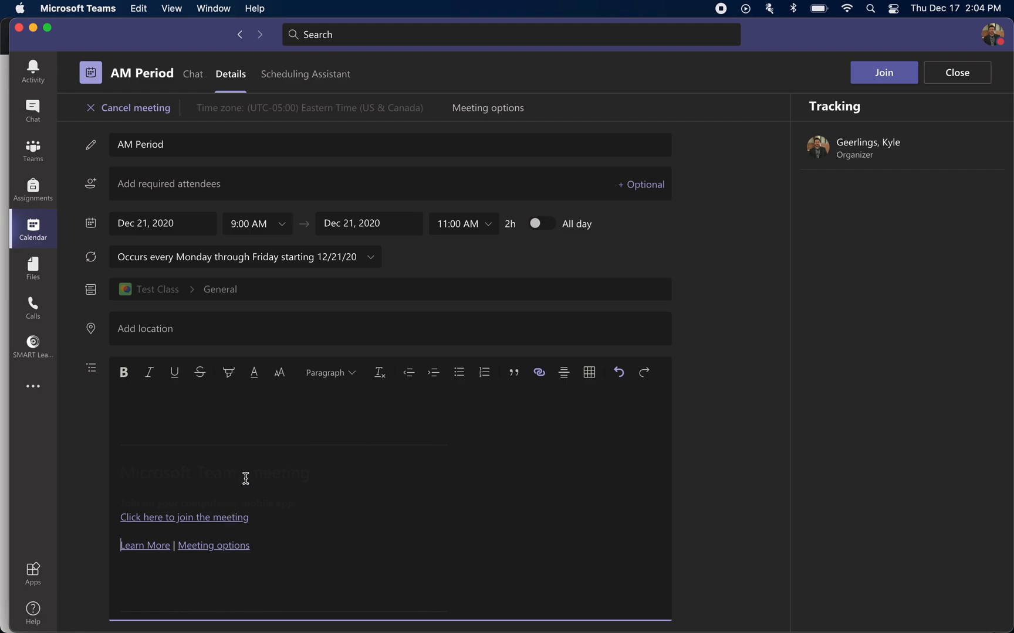
{"action": "mouse_move", "coordinate": [403, 337]}
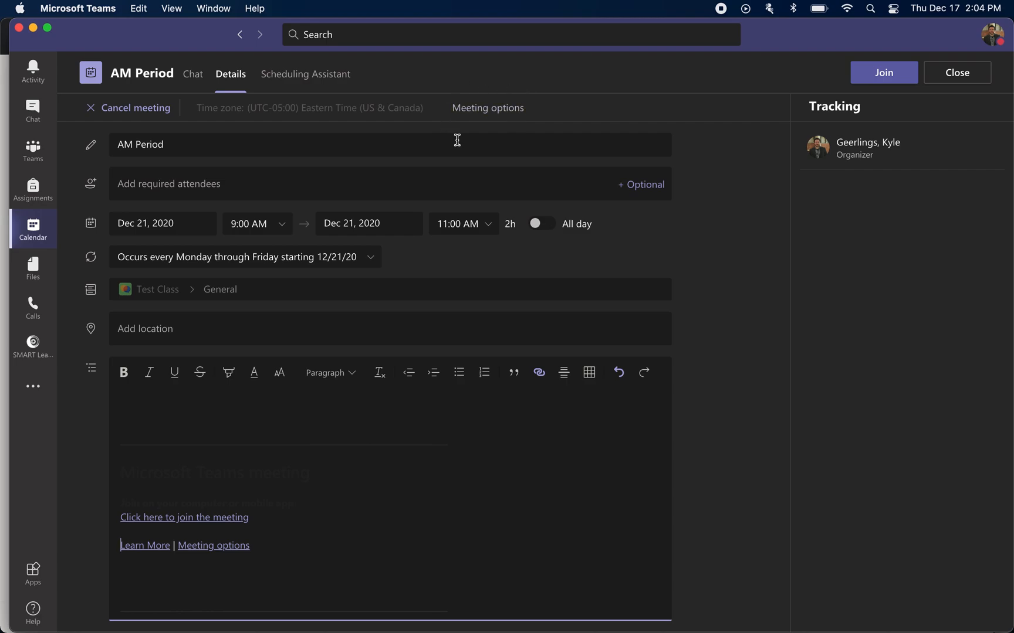
{"action": "mouse_move", "coordinate": [488, 108]}
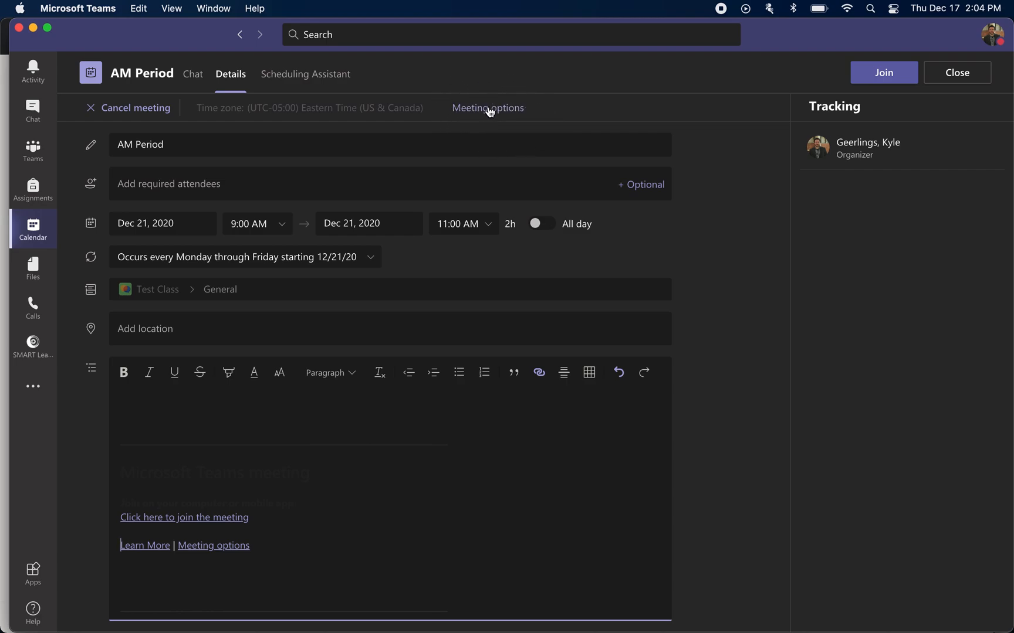
{"action": "mouse_move", "coordinate": [491, 120]}
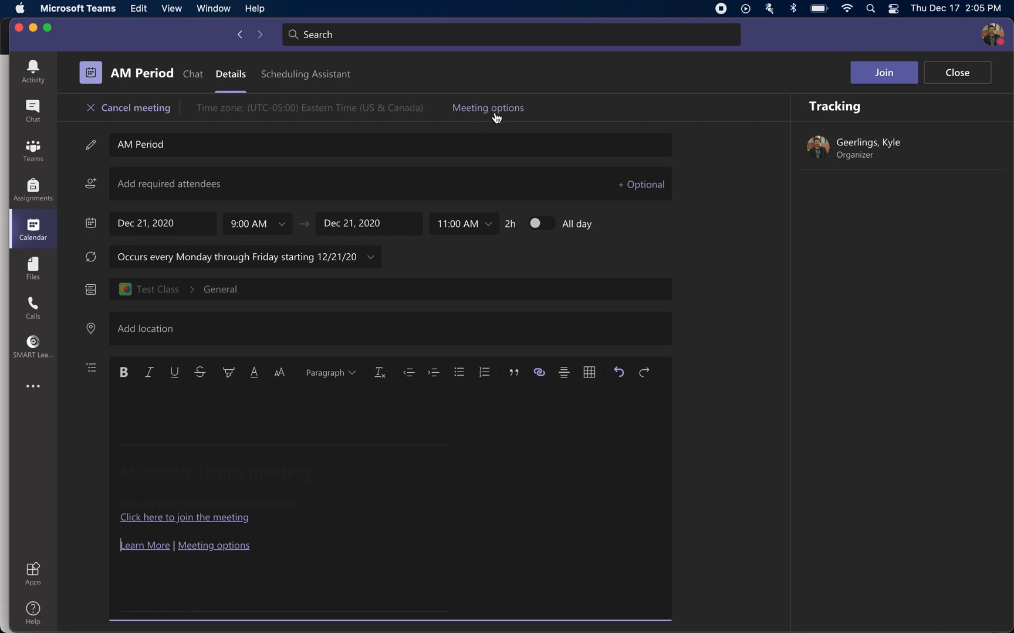
{"action": "mouse_move", "coordinate": [482, 114]}
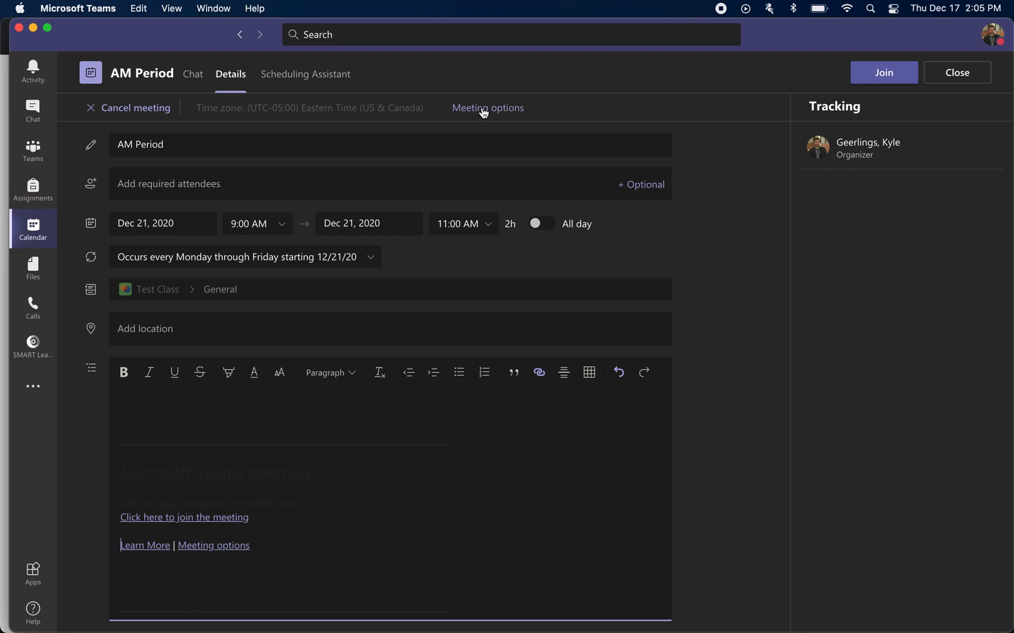
{"action": "mouse_move", "coordinate": [501, 310]}
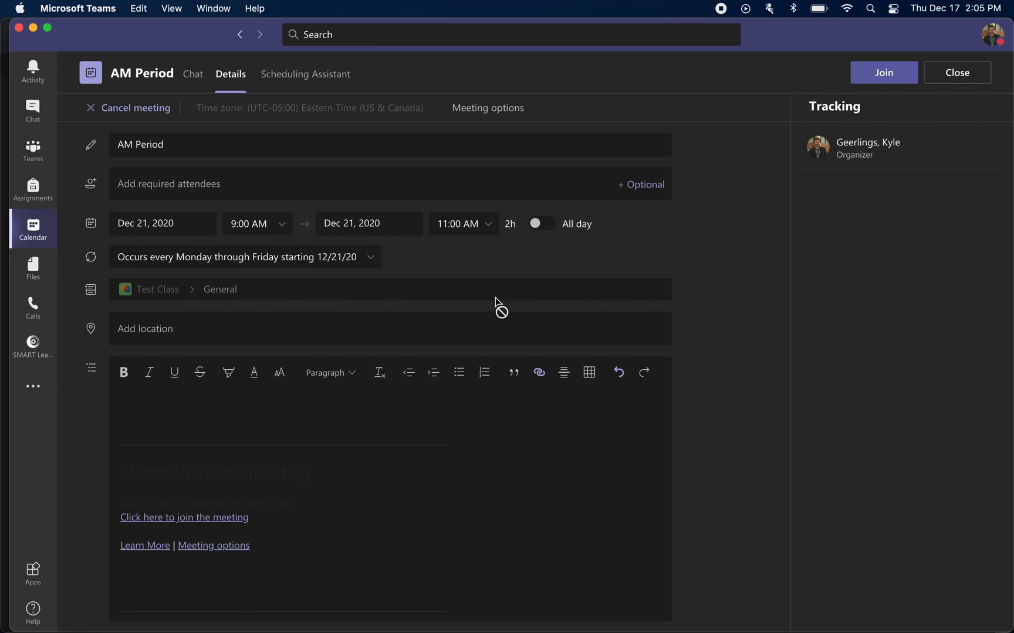
Copy the AM Period meeting options link from Safari's unsupported page for use in Chrome.
{"action": "left_click", "coordinate": [487, 107]}
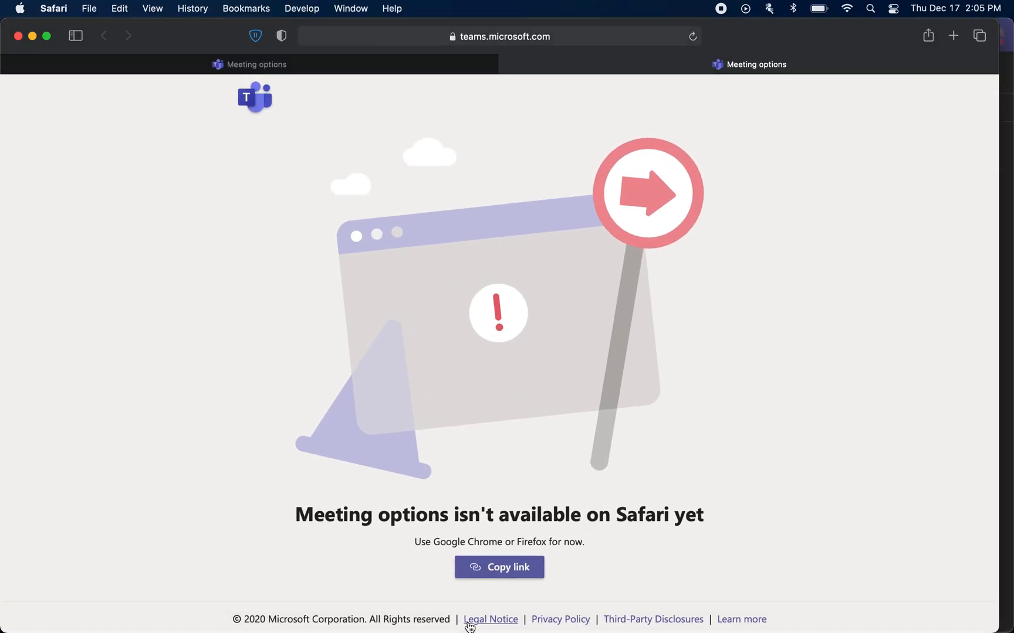
{"action": "mouse_move", "coordinate": [691, 385]}
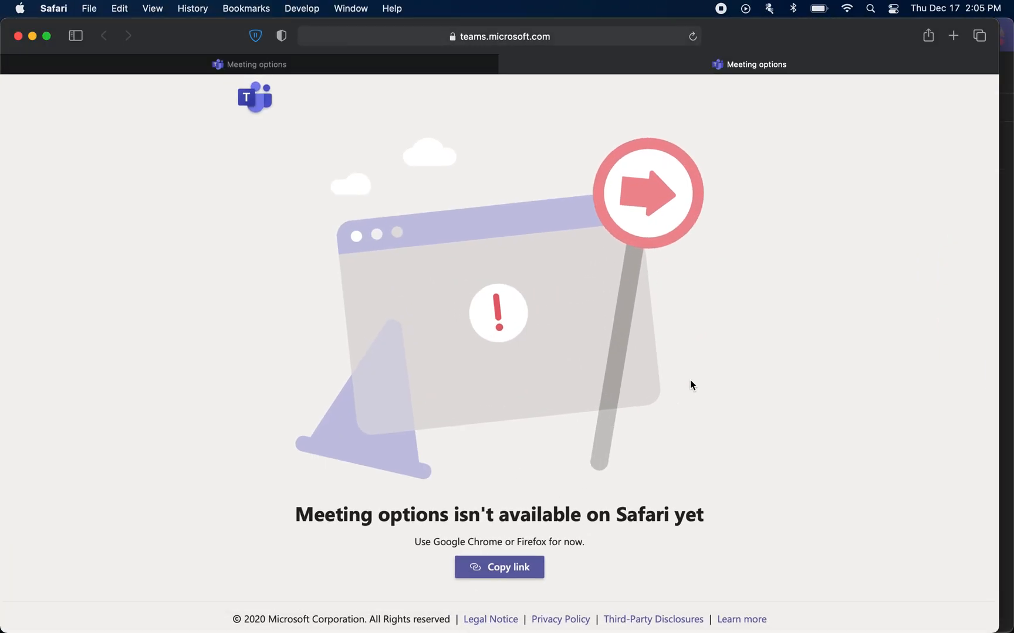
{"action": "mouse_move", "coordinate": [379, 356]}
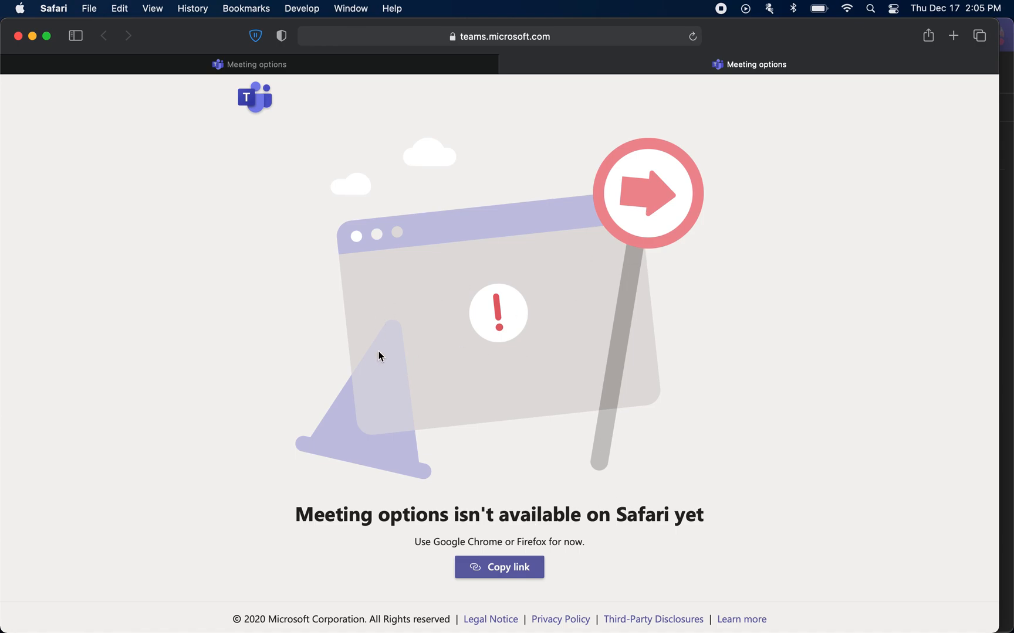
{"action": "left_click", "coordinate": [498, 566]}
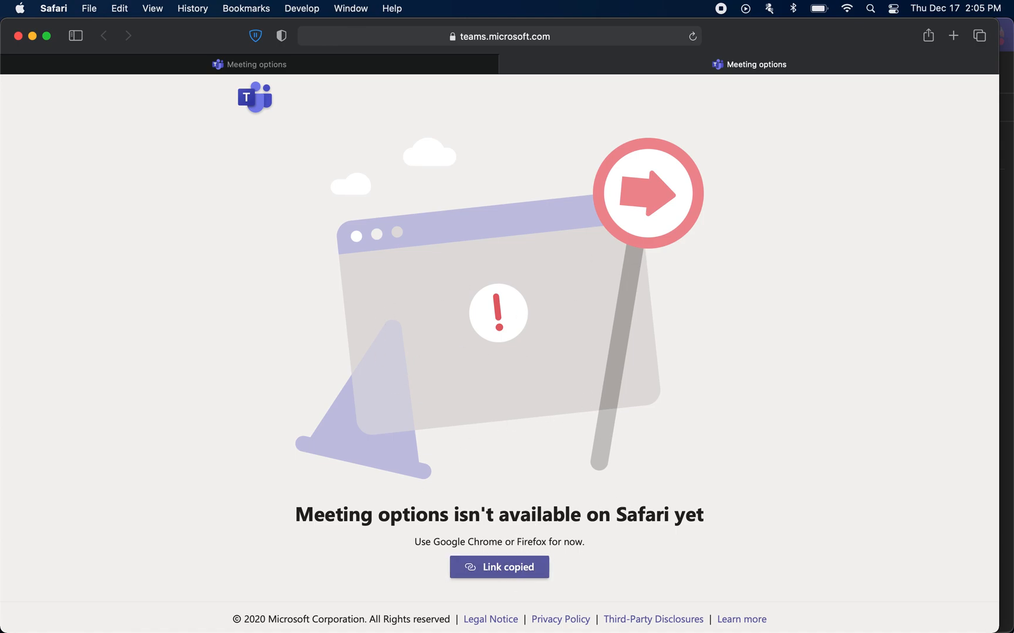
{"action": "left_click", "coordinate": [780, 606]}
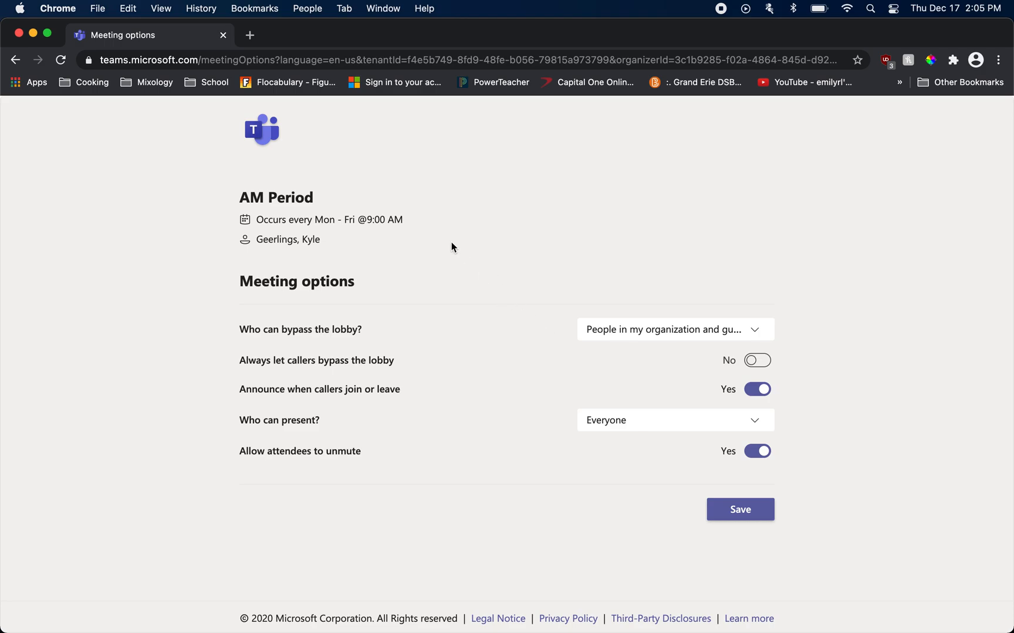
{"action": "mouse_move", "coordinate": [461, 280]}
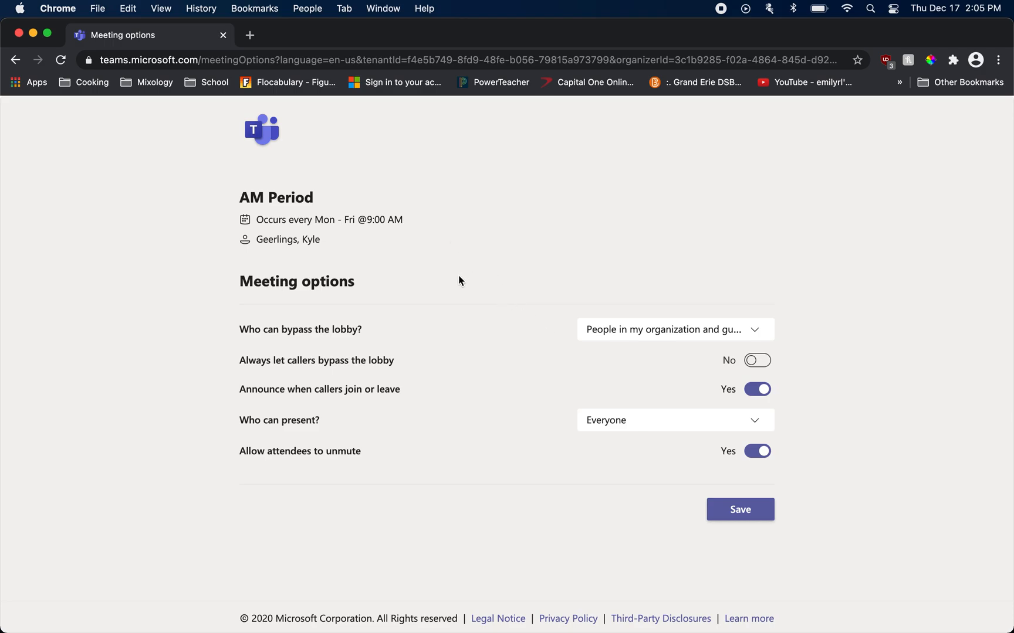
{"action": "mouse_move", "coordinate": [814, 319]}
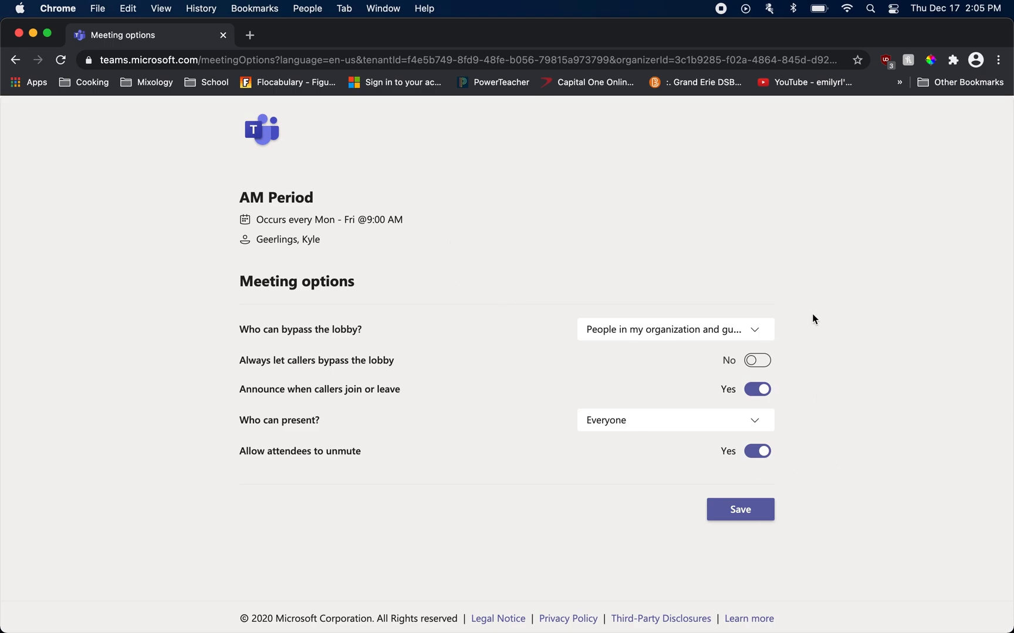
{"action": "mouse_move", "coordinate": [626, 261]}
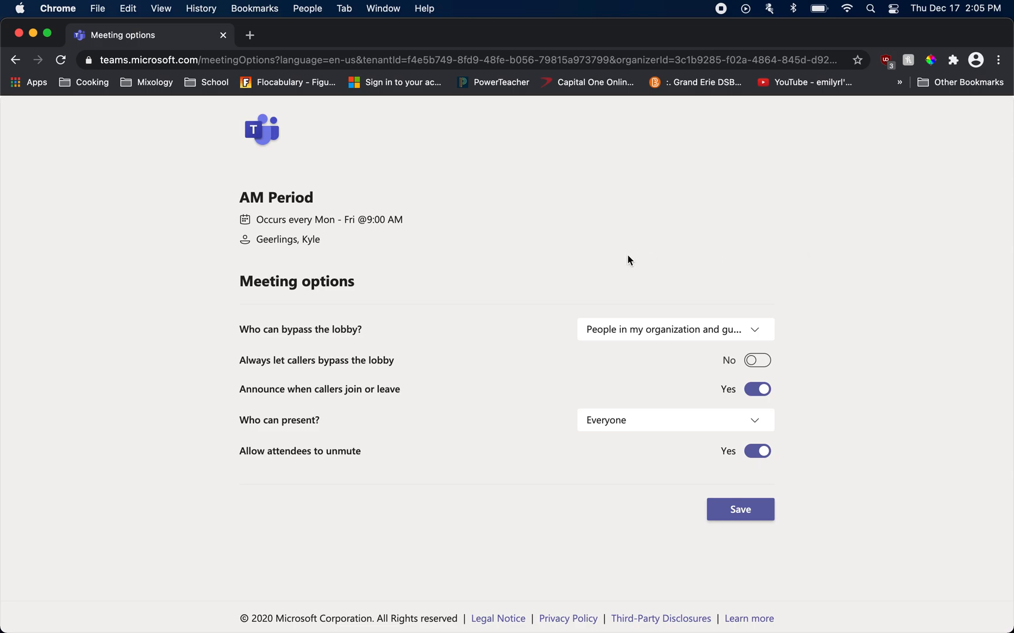
{"action": "mouse_move", "coordinate": [731, 279]}
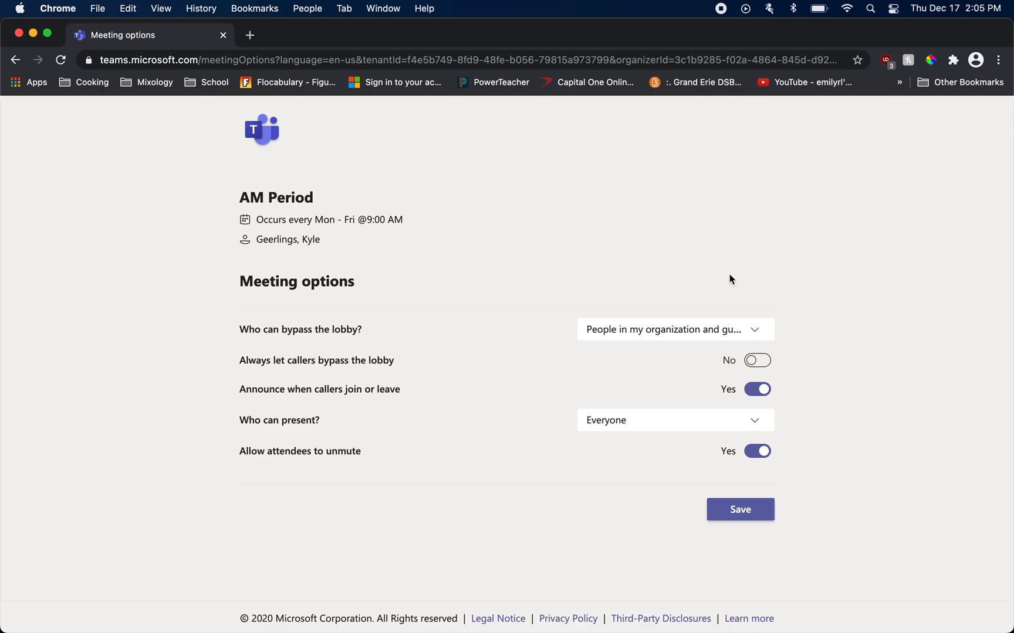
{"action": "mouse_move", "coordinate": [353, 333]}
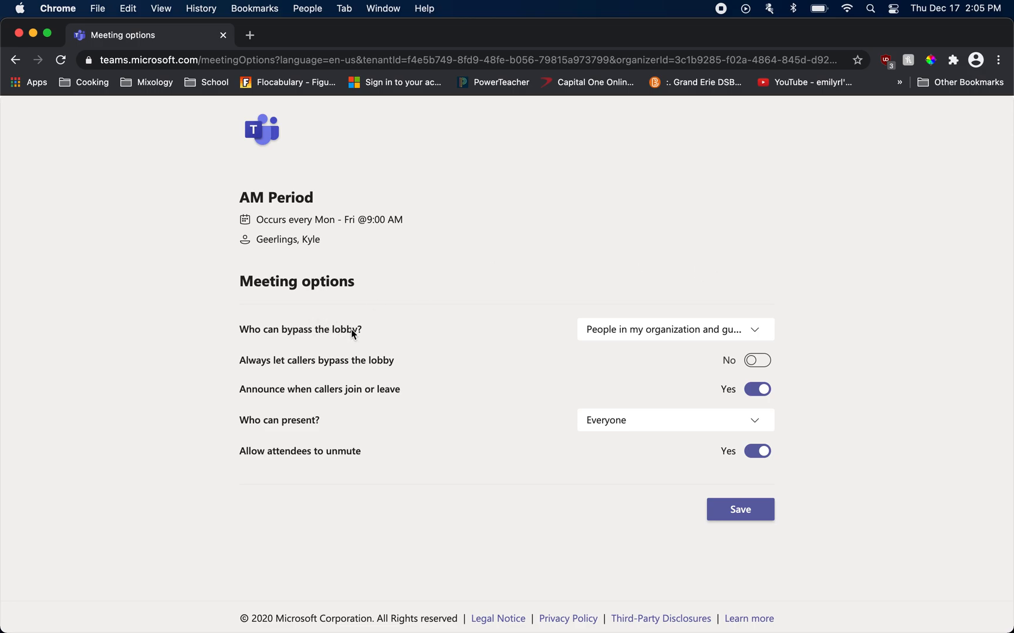
{"action": "mouse_move", "coordinate": [415, 325]}
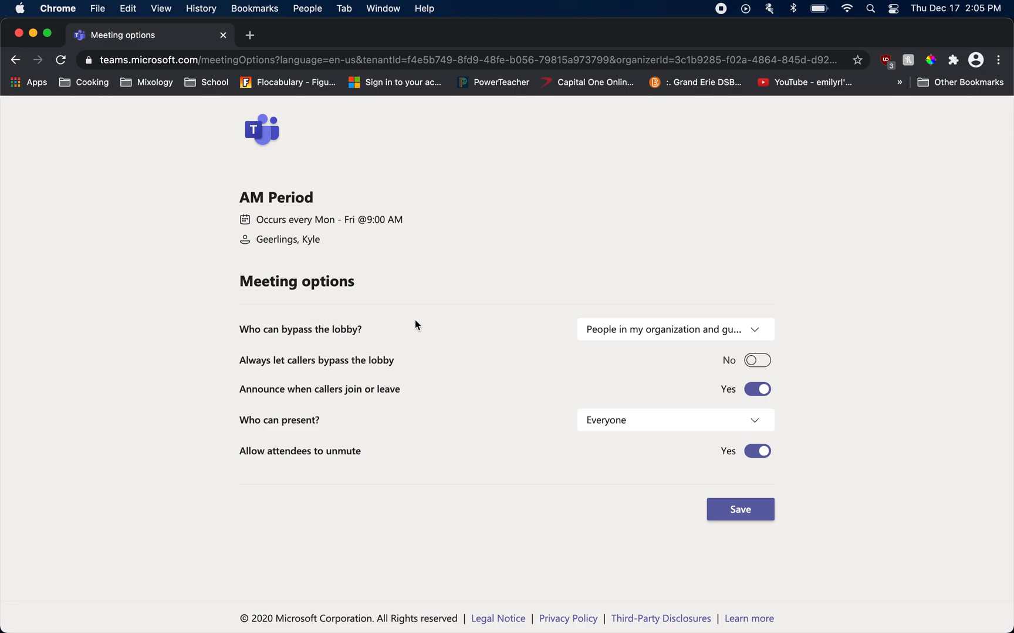
{"action": "mouse_move", "coordinate": [619, 345]}
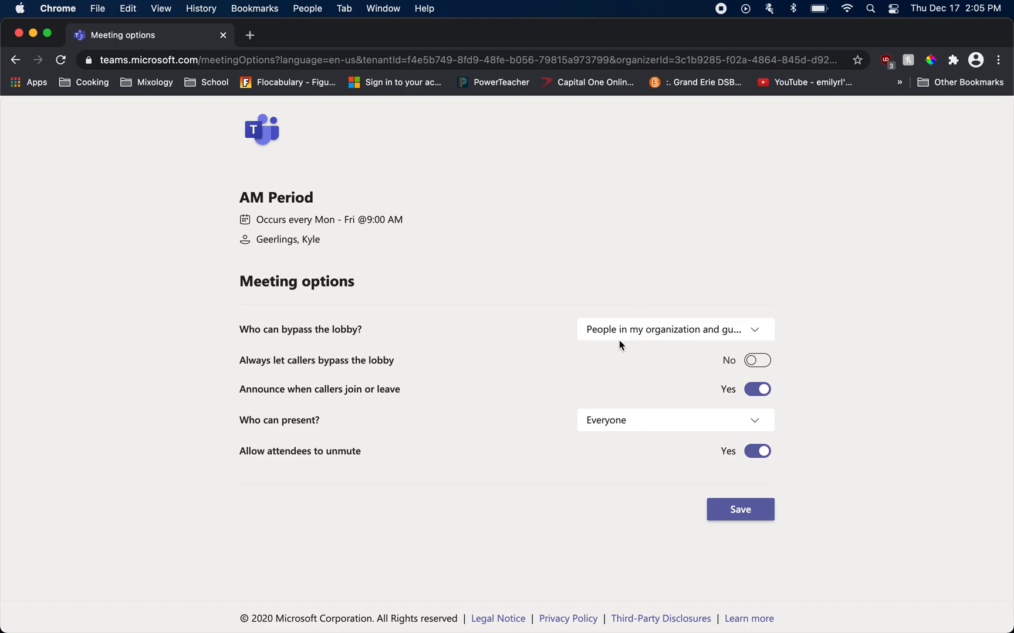
{"action": "mouse_move", "coordinate": [601, 339]}
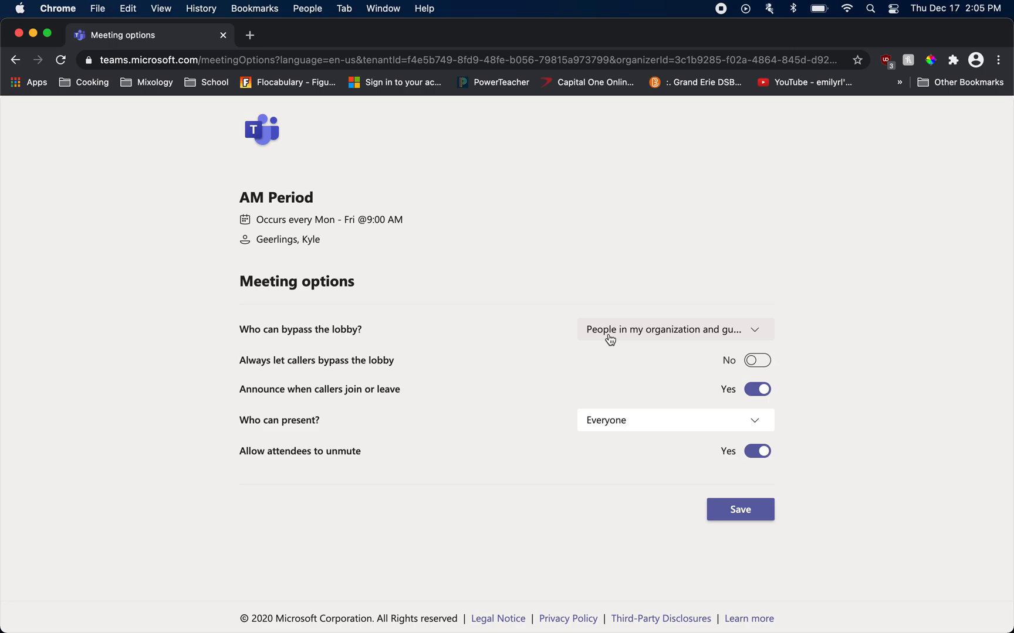
Set 'Who can bypass the lobby?' to Only me.
{"action": "left_click", "coordinate": [674, 330]}
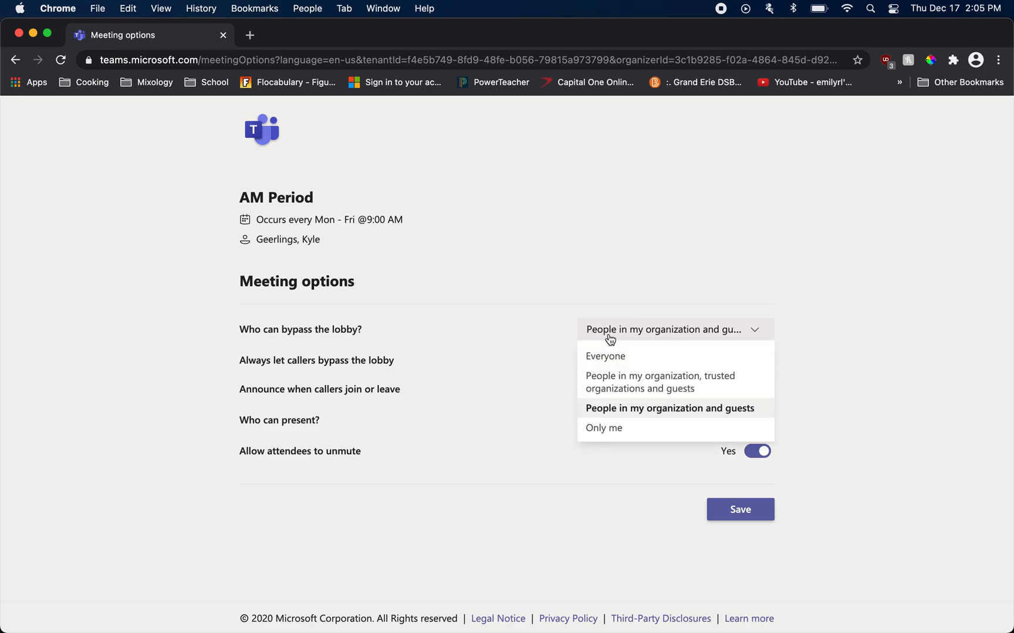
{"action": "left_click", "coordinate": [604, 429]}
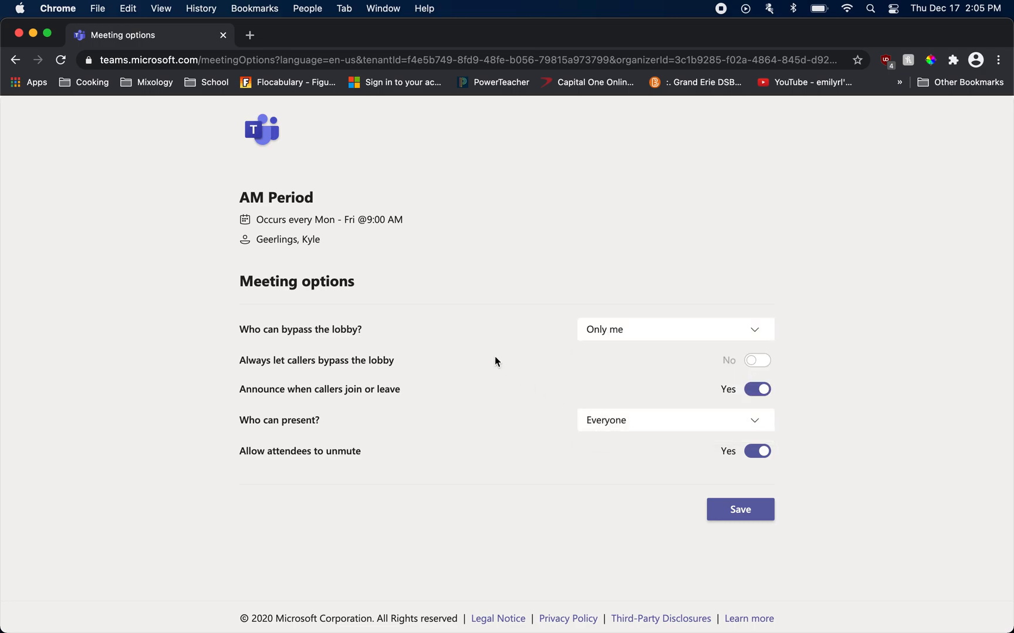
{"action": "mouse_move", "coordinate": [480, 348]}
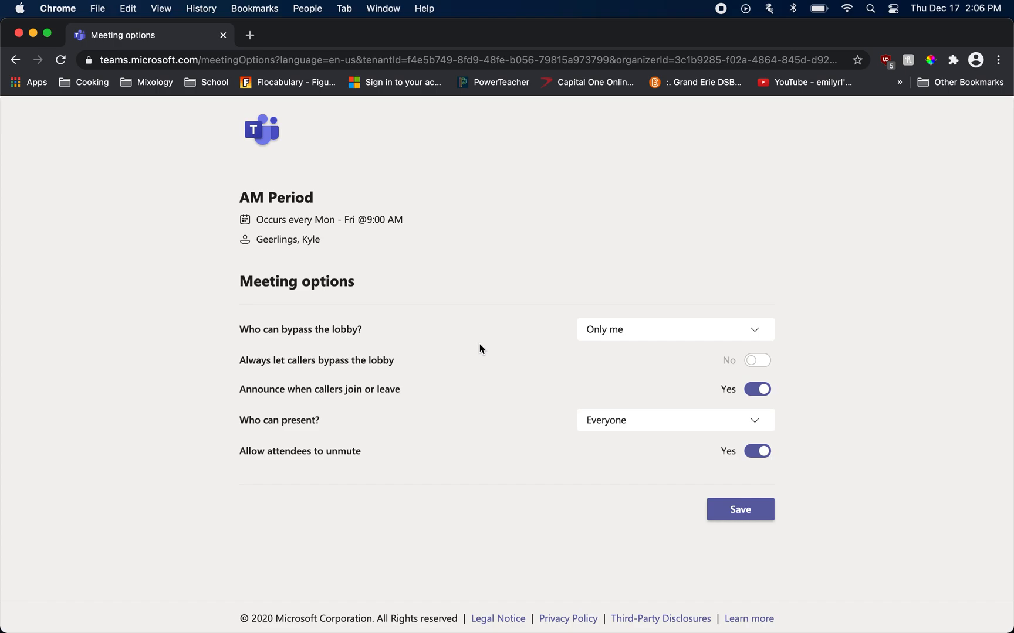
{"action": "mouse_move", "coordinate": [567, 385]}
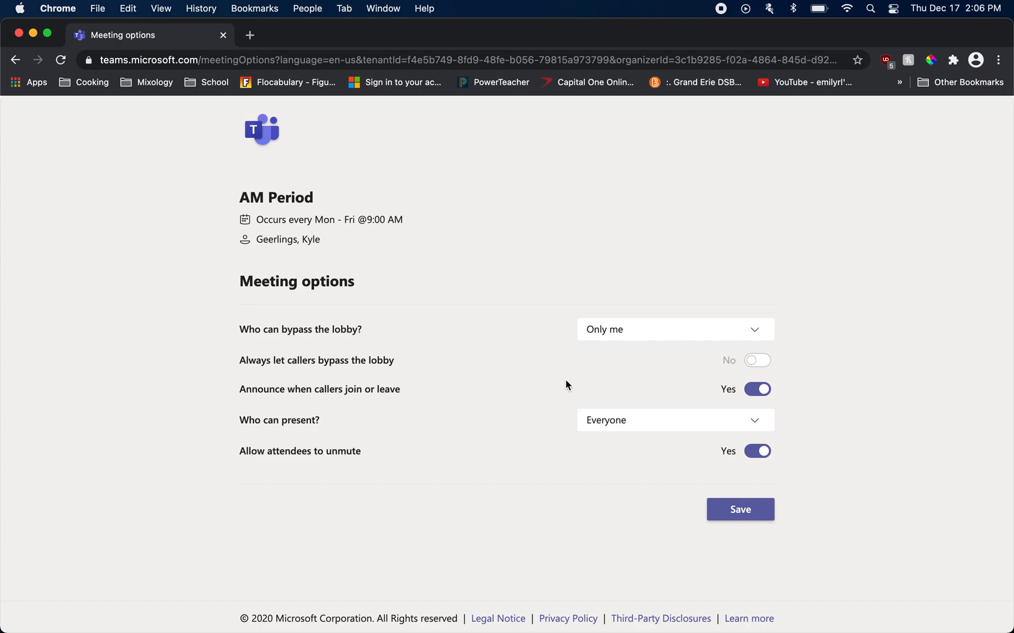
{"action": "mouse_move", "coordinate": [644, 345]}
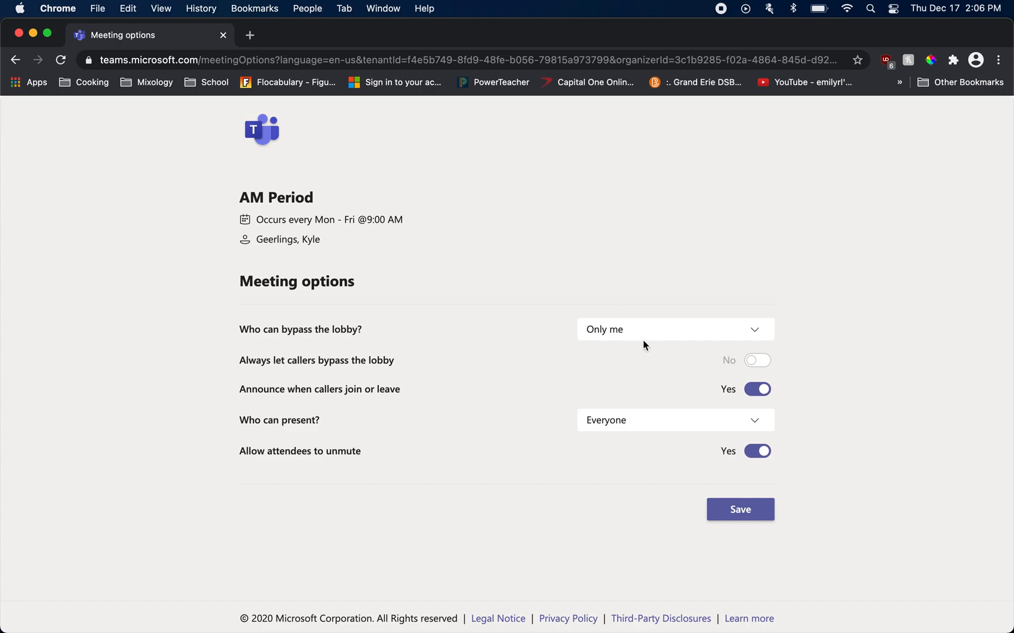
{"action": "mouse_move", "coordinate": [707, 317]}
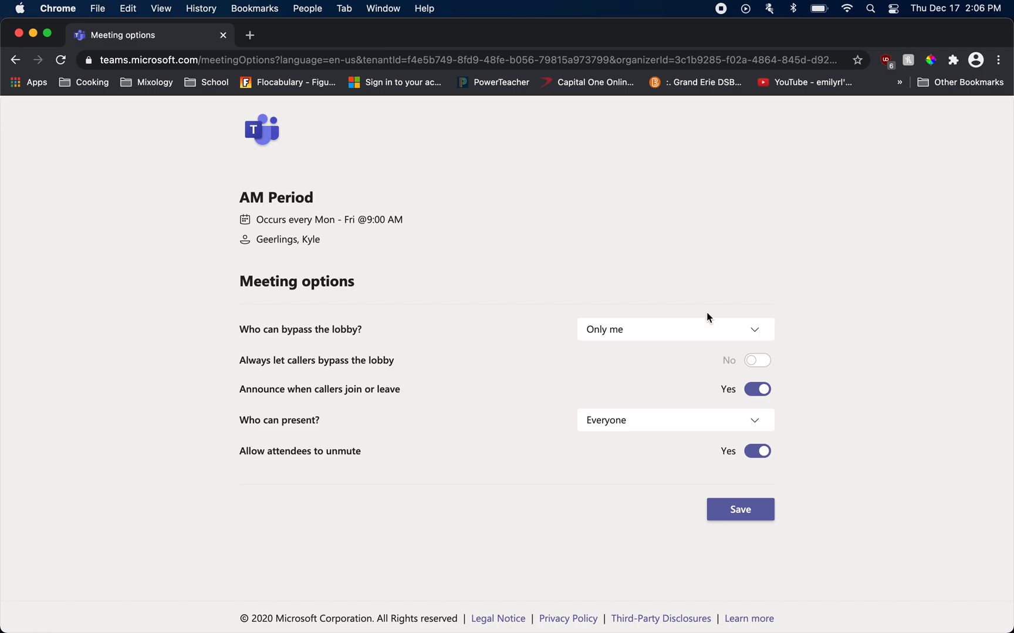
{"action": "mouse_move", "coordinate": [451, 333]}
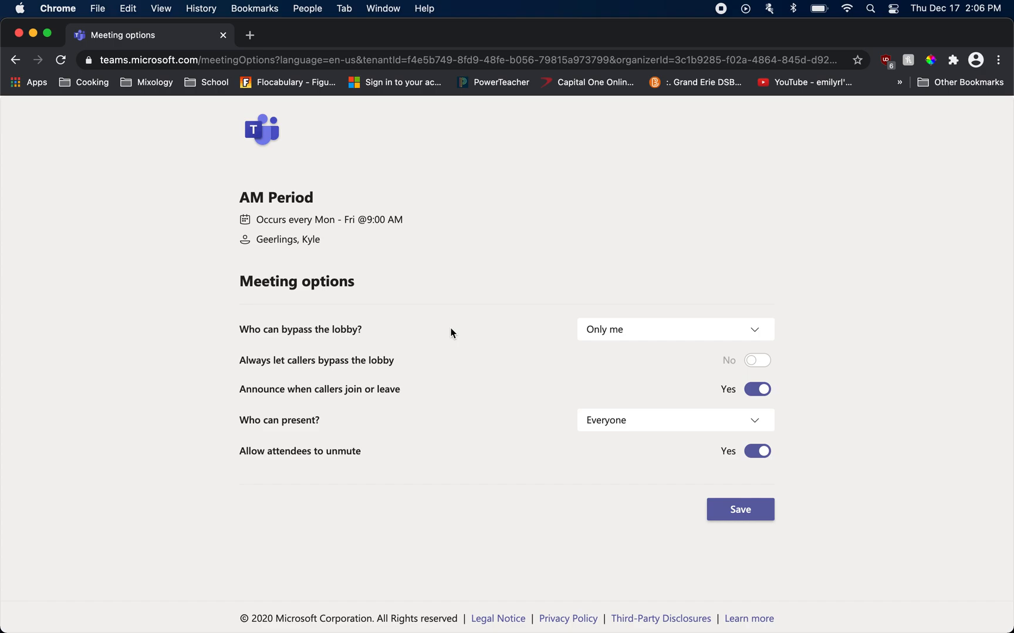
{"action": "mouse_move", "coordinate": [622, 338]}
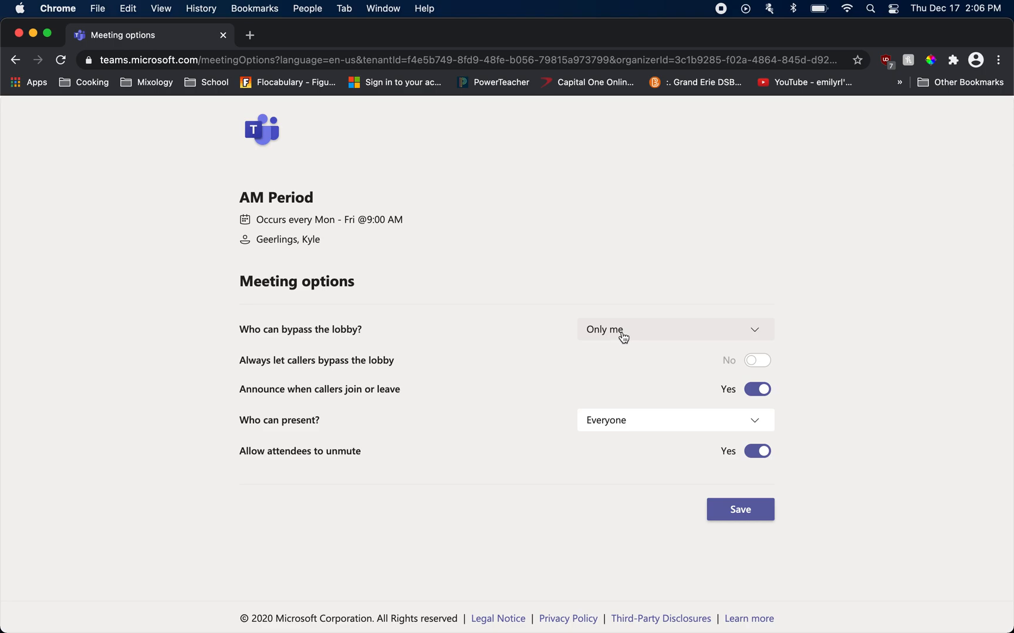
{"action": "mouse_move", "coordinate": [371, 337]}
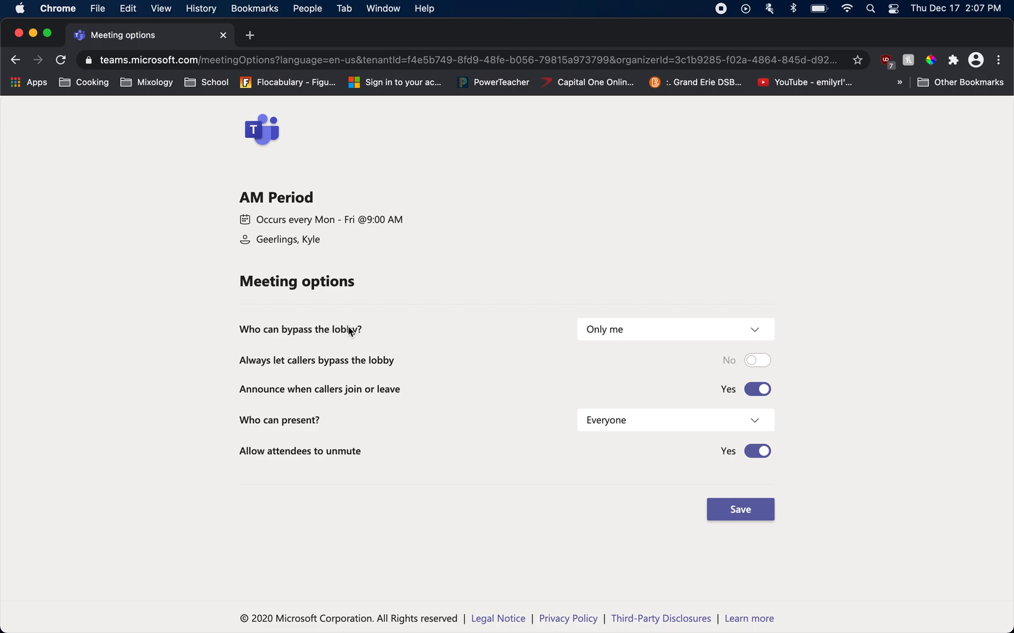
{"action": "mouse_move", "coordinate": [389, 318]}
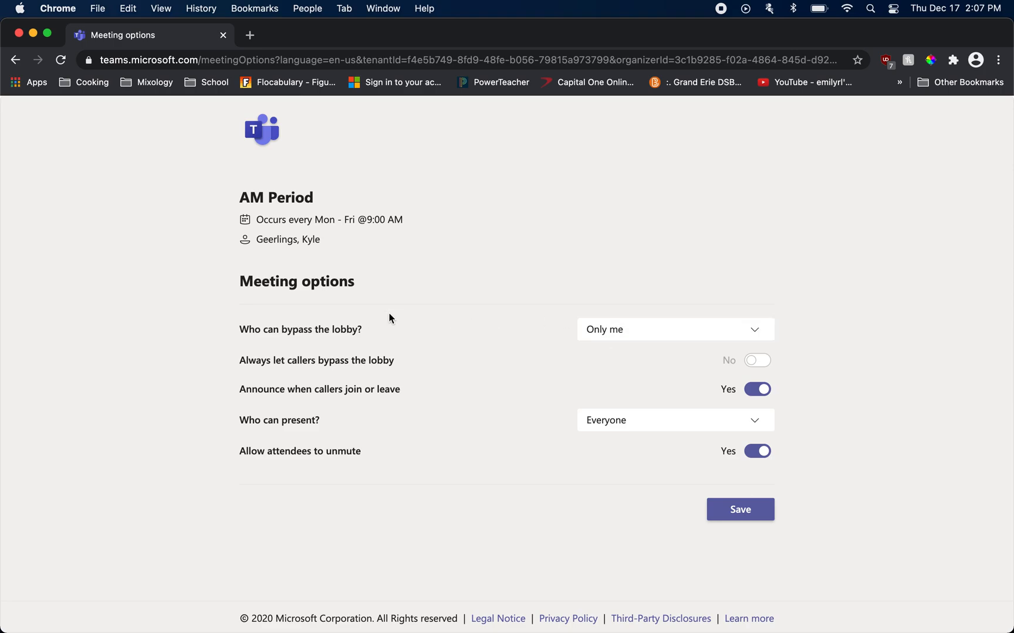
{"action": "mouse_move", "coordinate": [343, 331]}
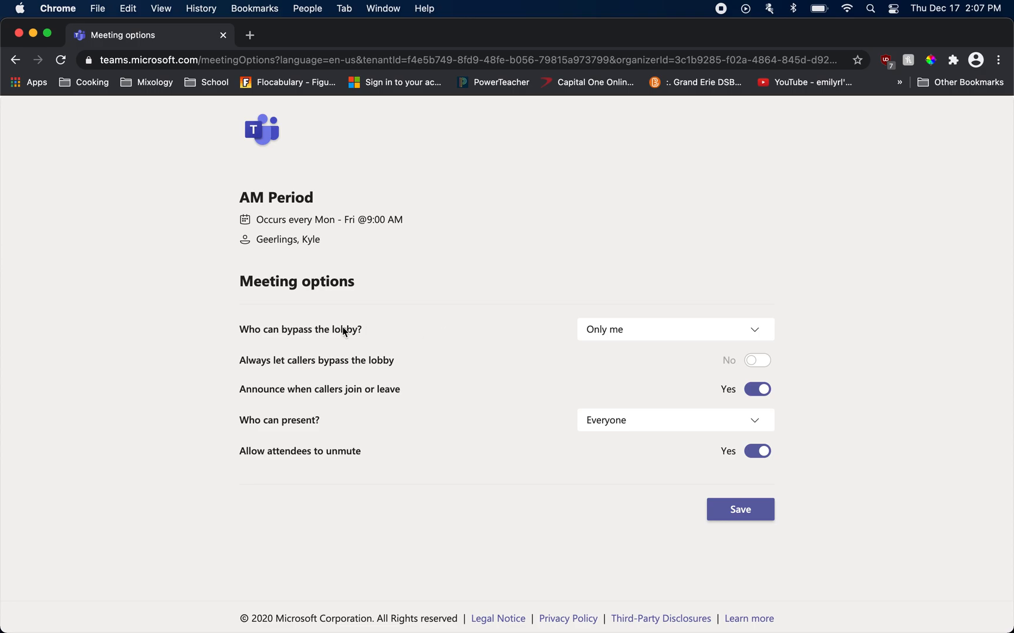
{"action": "mouse_move", "coordinate": [379, 334]}
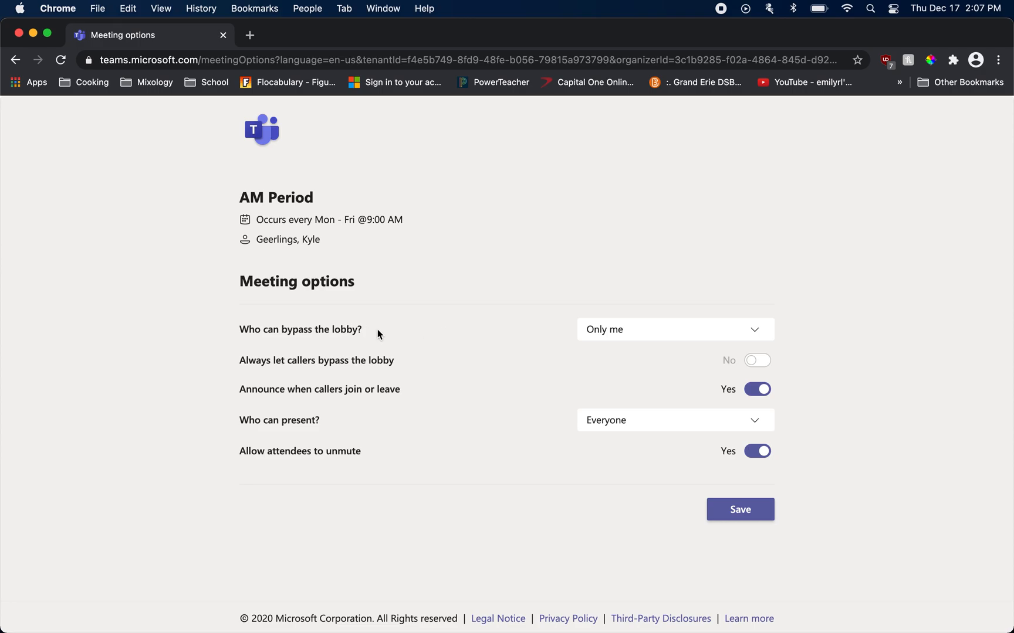
{"action": "mouse_move", "coordinate": [440, 306]}
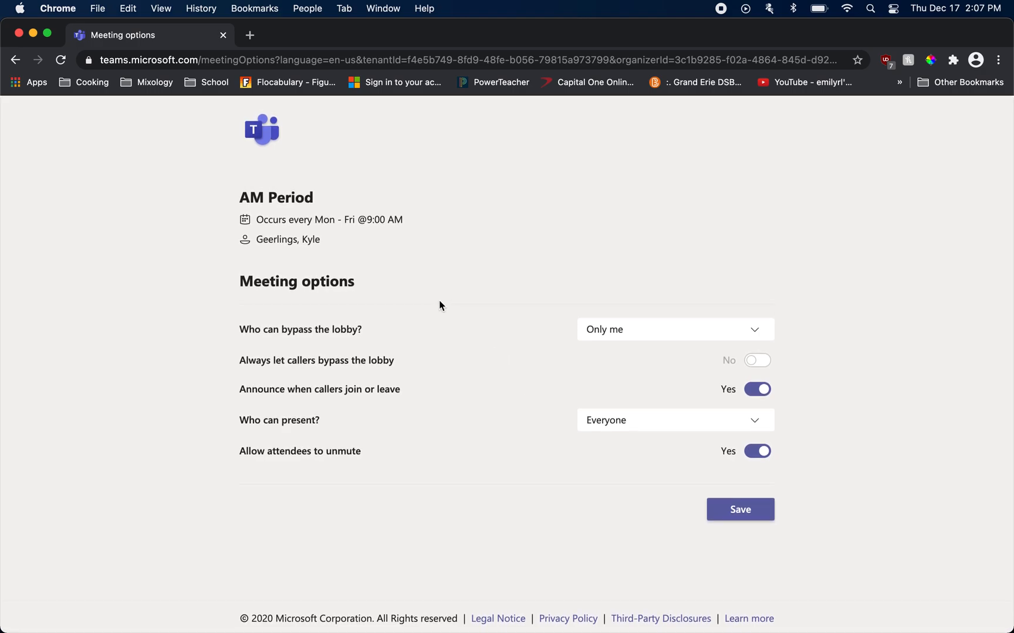
{"action": "mouse_move", "coordinate": [329, 401]}
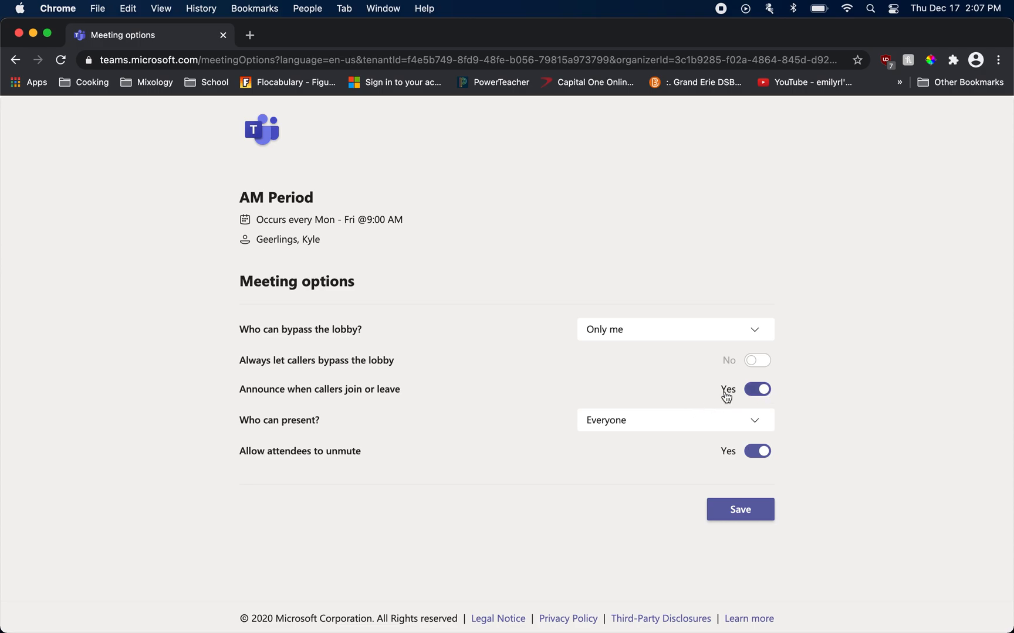
{"action": "mouse_move", "coordinate": [573, 436]}
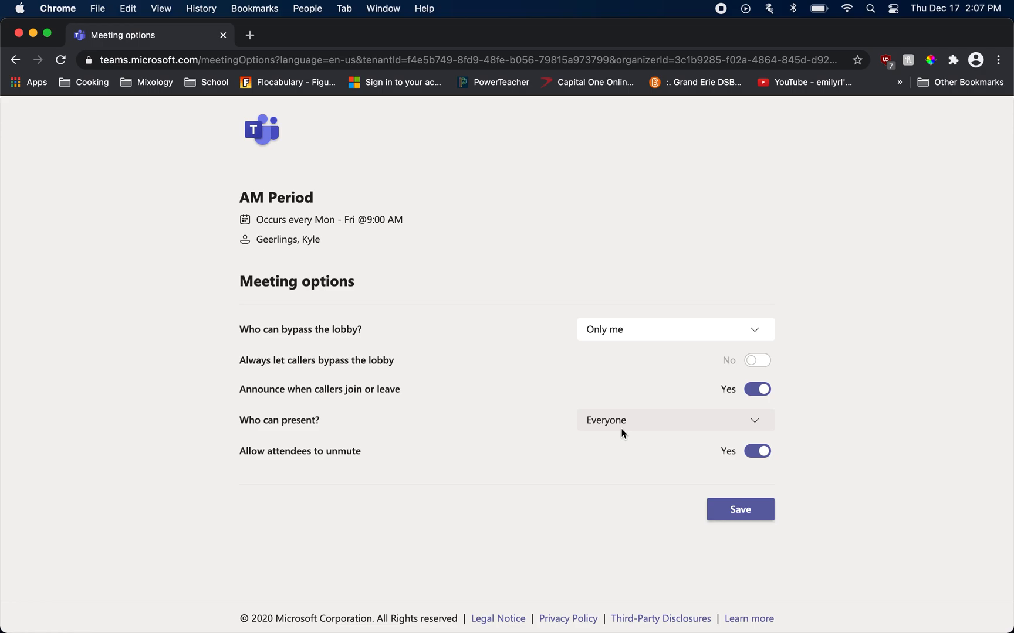
{"action": "mouse_move", "coordinate": [600, 429]}
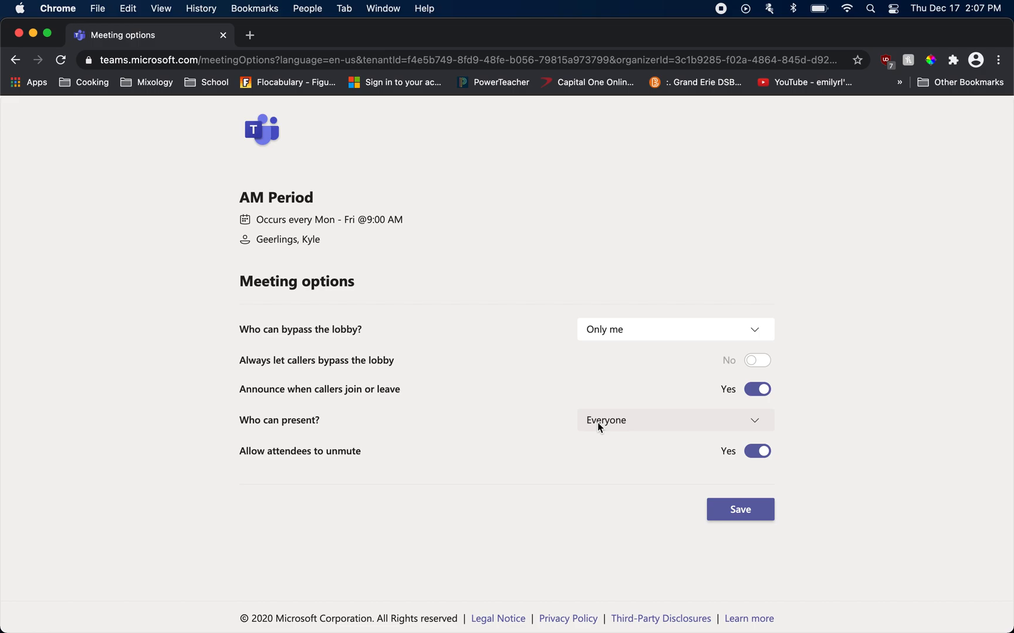
{"action": "mouse_move", "coordinate": [517, 426]}
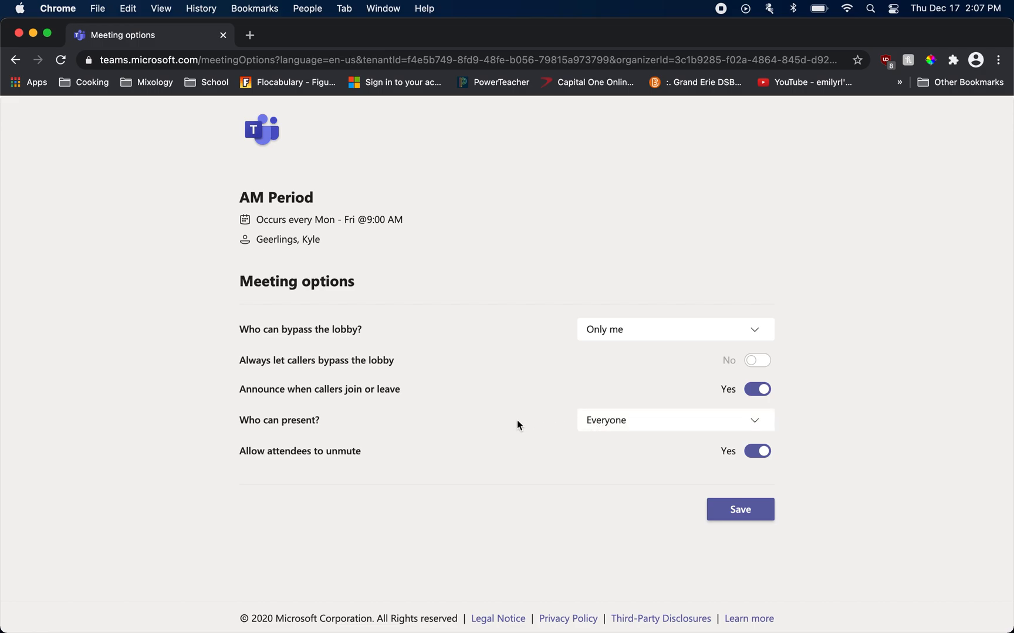
{"action": "mouse_move", "coordinate": [534, 428]}
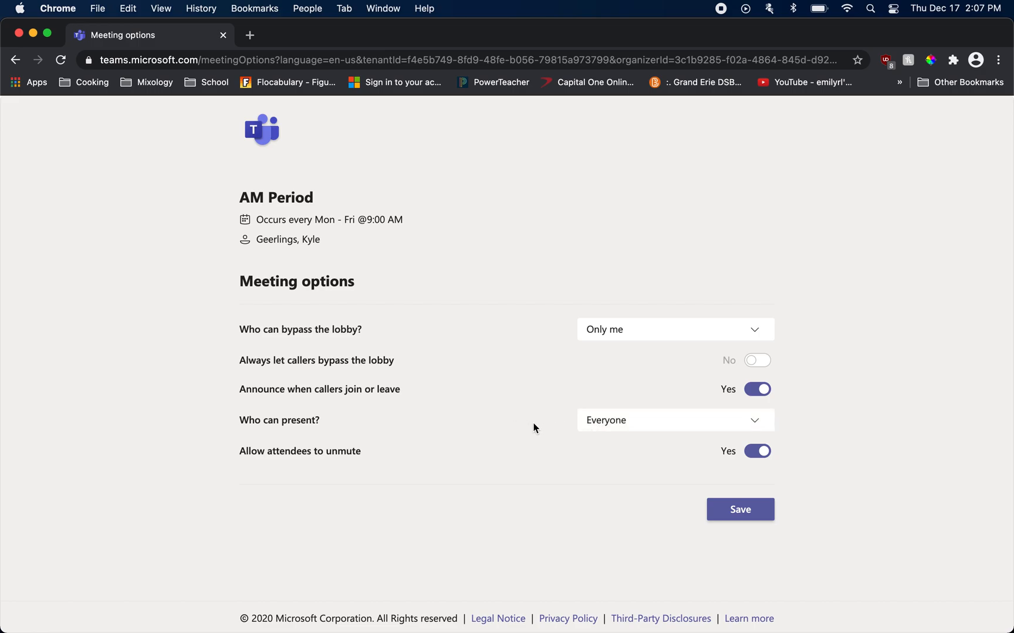
{"action": "mouse_move", "coordinate": [623, 425]}
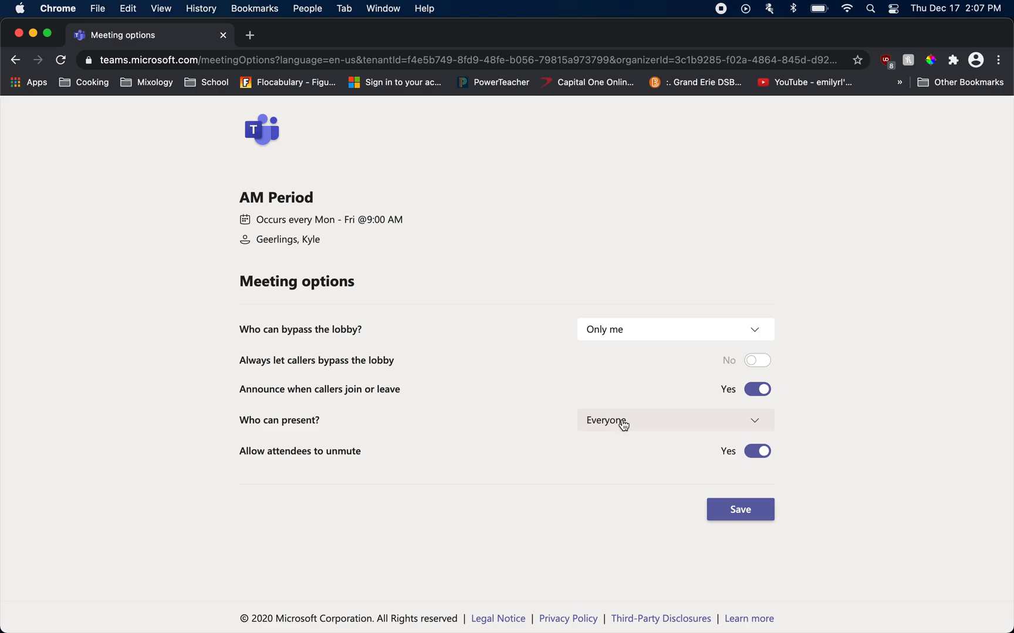
Set 'Who can present?' to Only me.
{"action": "left_click", "coordinate": [675, 420]}
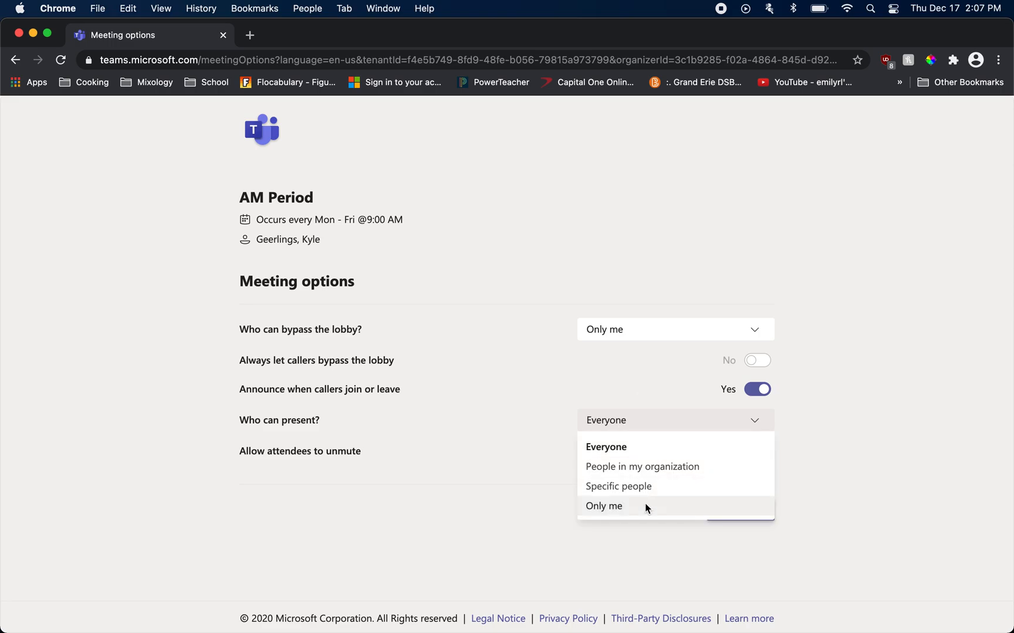
{"action": "left_click", "coordinate": [603, 506]}
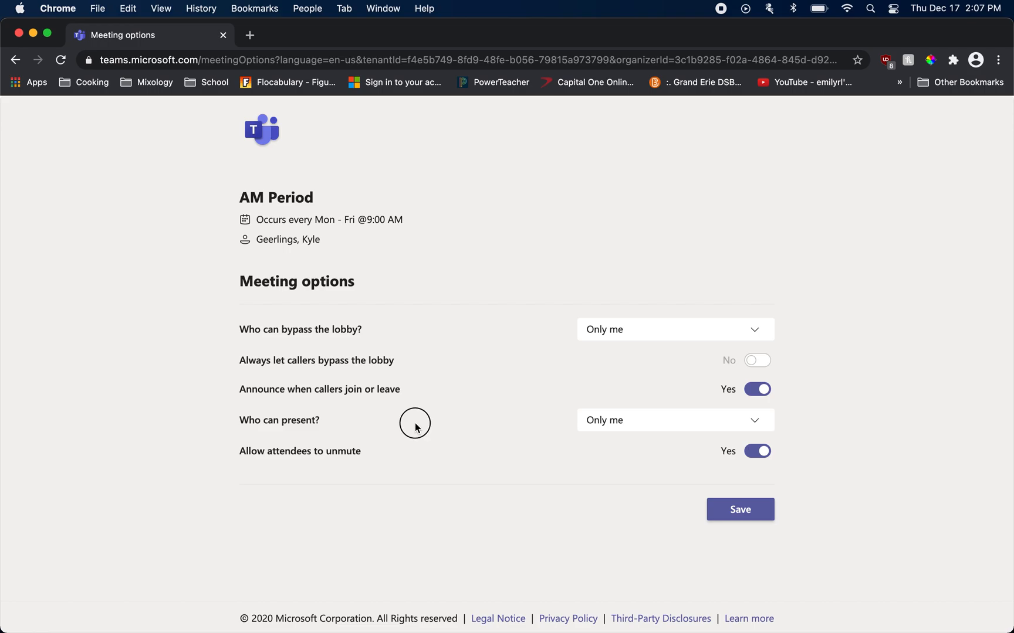
{"action": "mouse_move", "coordinate": [415, 429]}
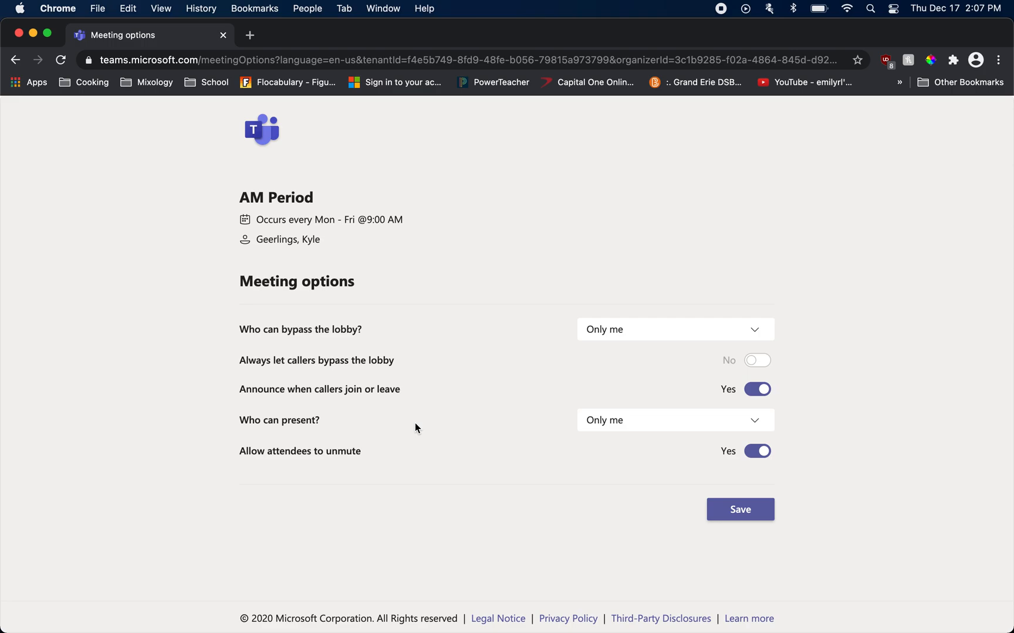
{"action": "mouse_move", "coordinate": [667, 457]}
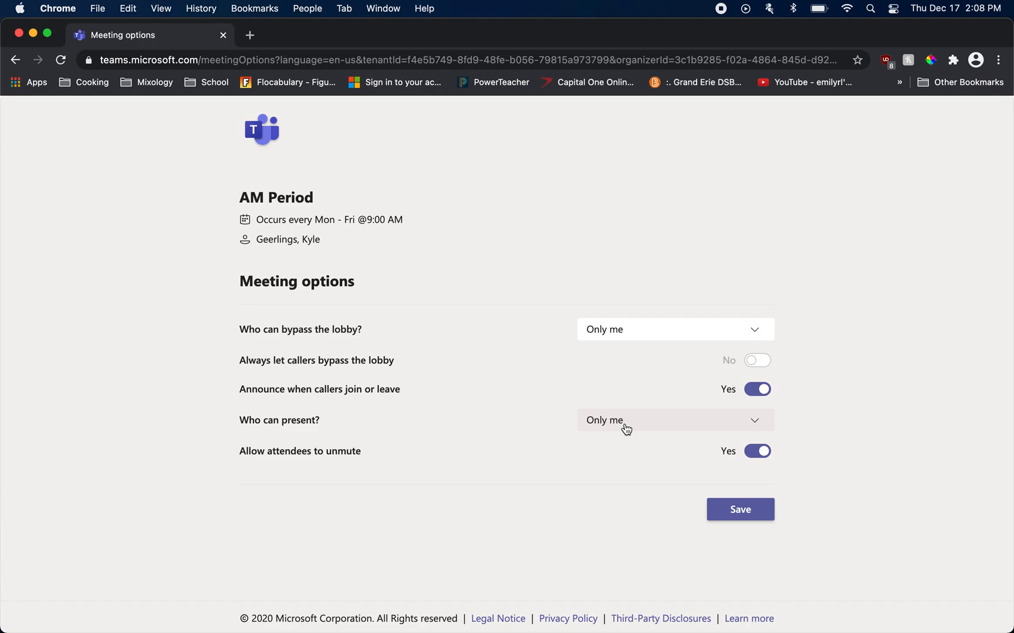
{"action": "mouse_move", "coordinate": [543, 421]}
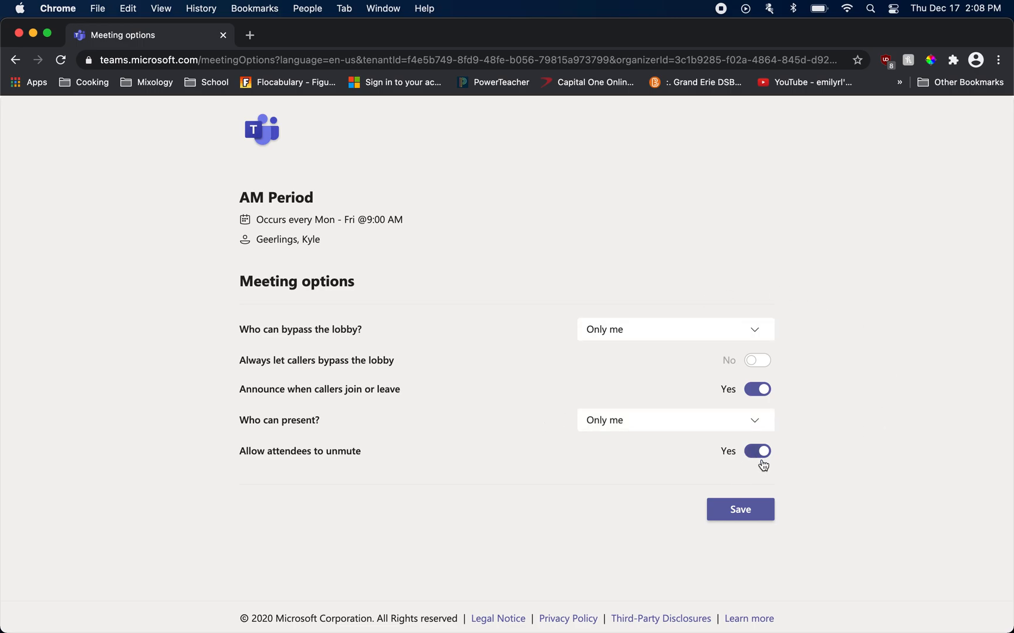
{"action": "mouse_move", "coordinate": [778, 464]}
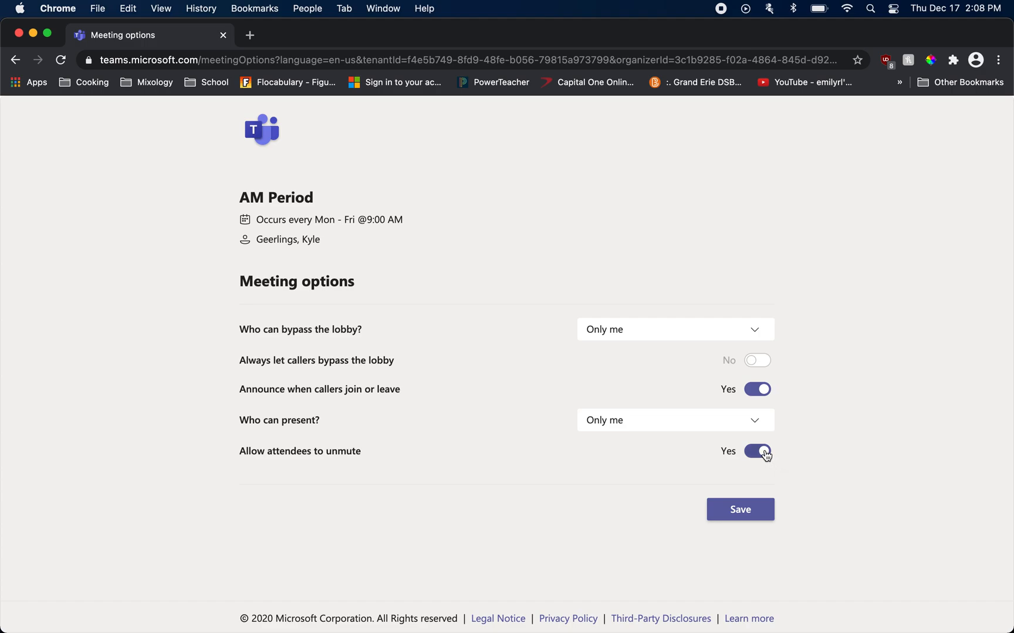
{"action": "mouse_move", "coordinate": [753, 466]}
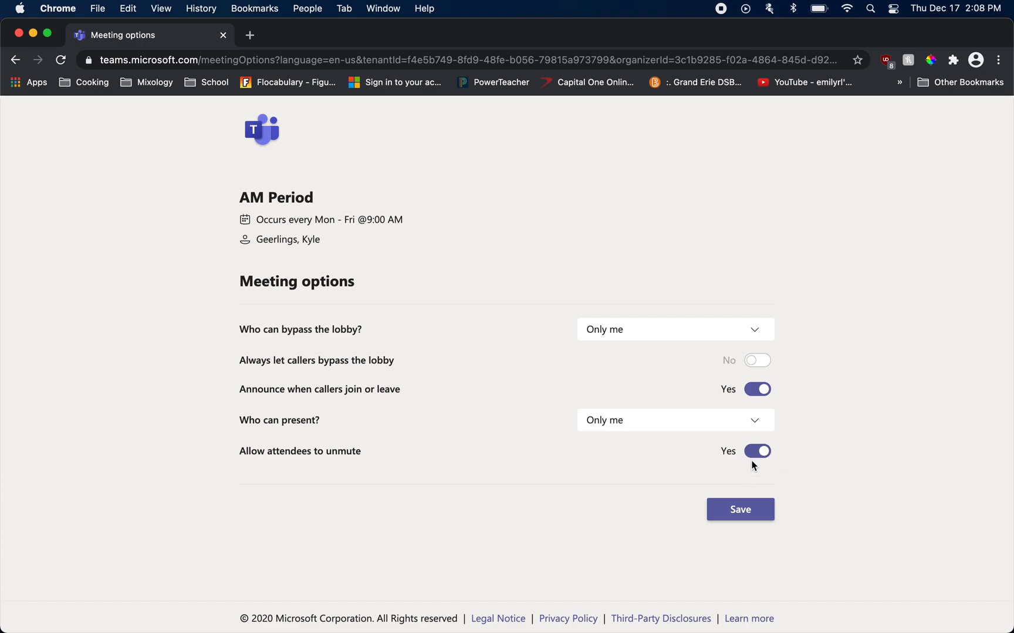
Turn 'Allow attendees to unmute' to No and save the AM Period meeting options.
{"action": "left_click", "coordinate": [756, 452]}
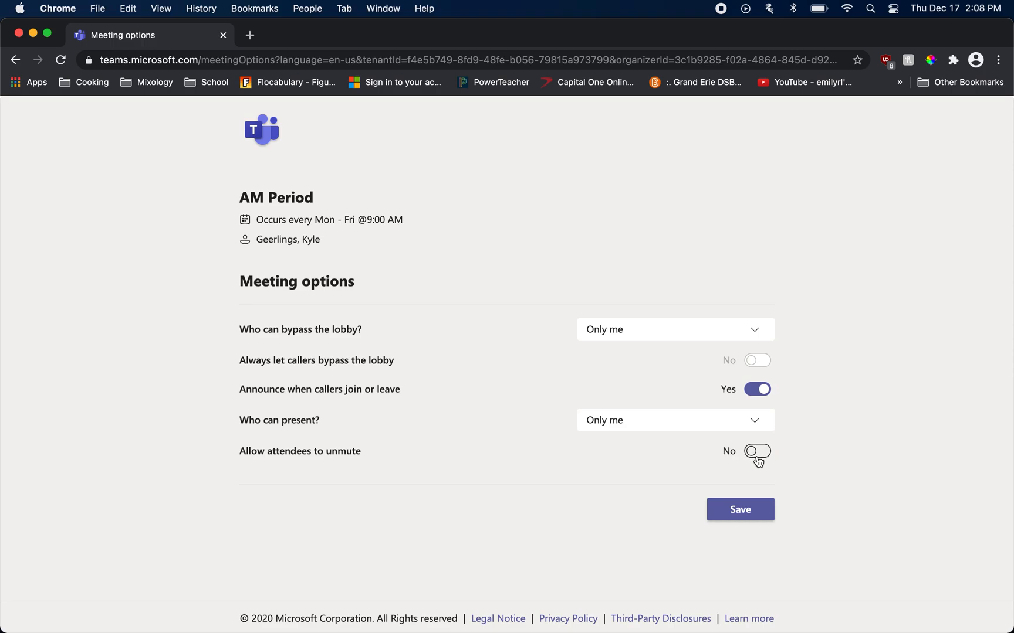
{"action": "mouse_move", "coordinate": [739, 479]}
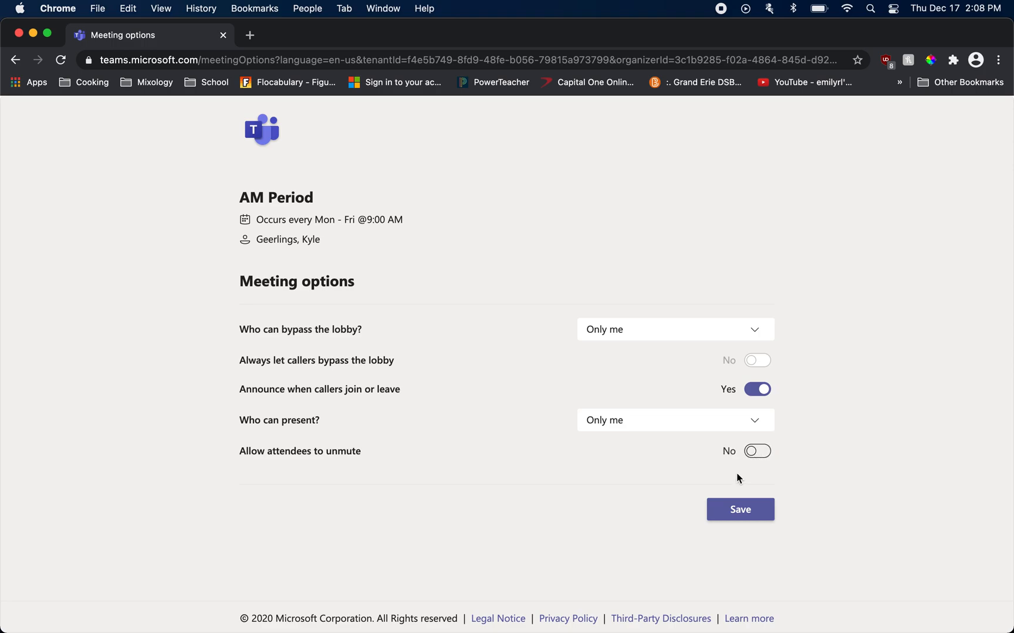
{"action": "mouse_move", "coordinate": [731, 451]}
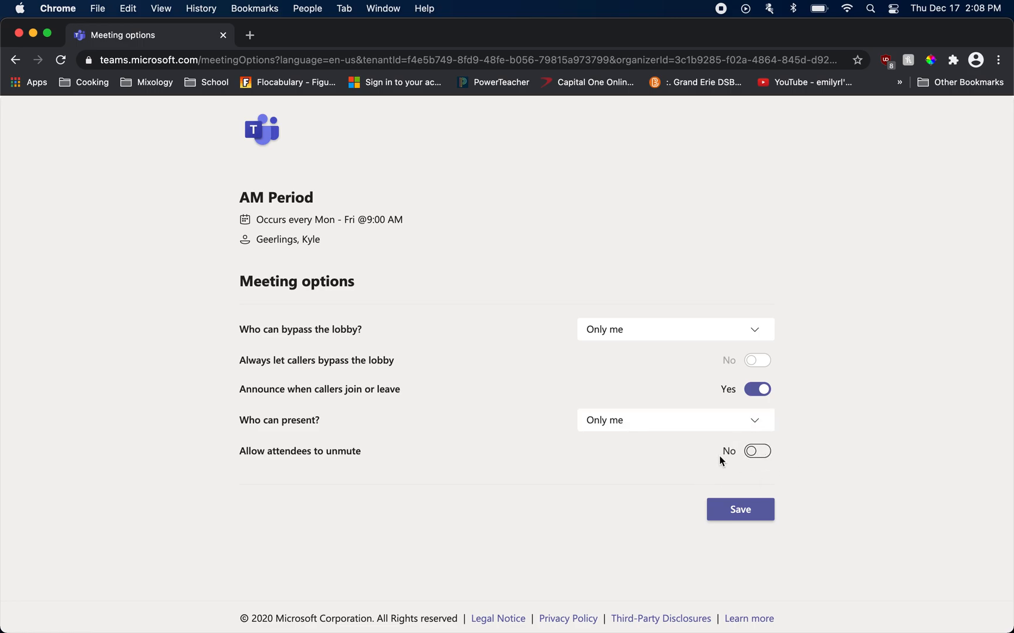
{"action": "mouse_move", "coordinate": [711, 453]}
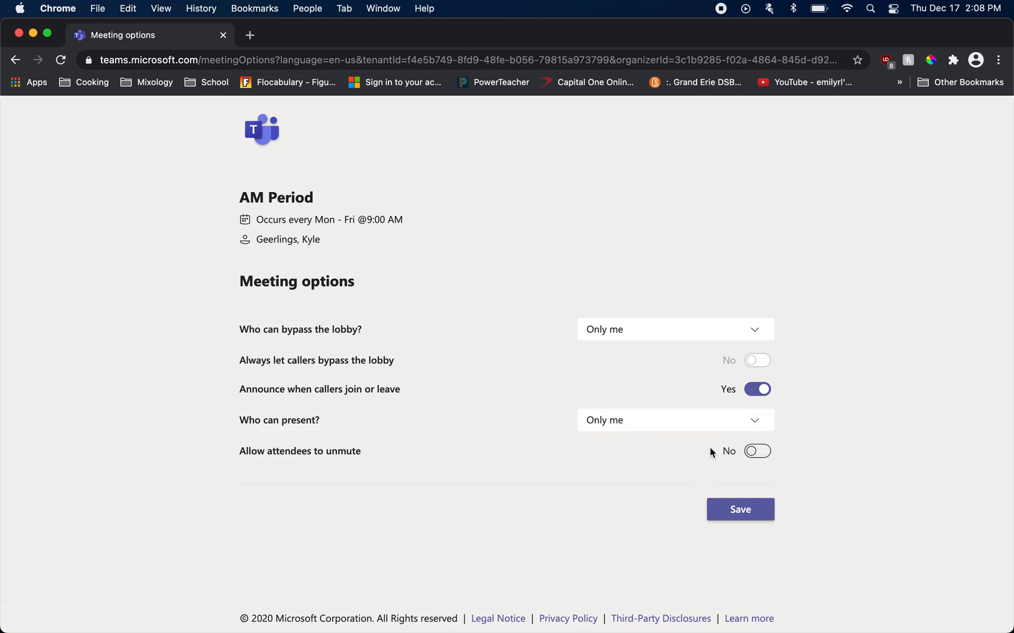
{"action": "left_click", "coordinate": [739, 509]}
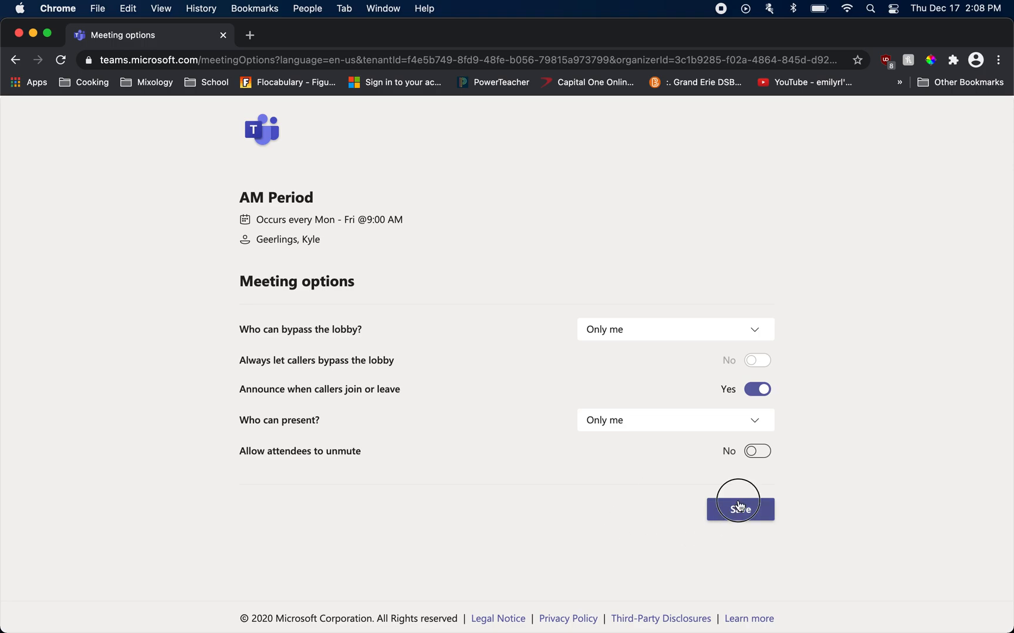
{"action": "left_click", "coordinate": [739, 509]}
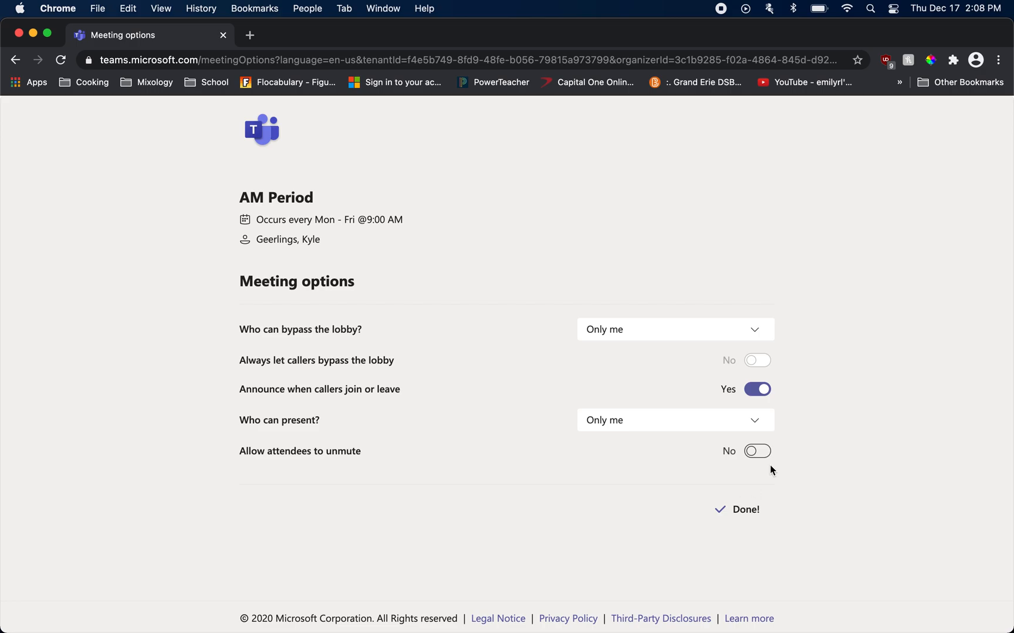
{"action": "mouse_move", "coordinate": [554, 437]}
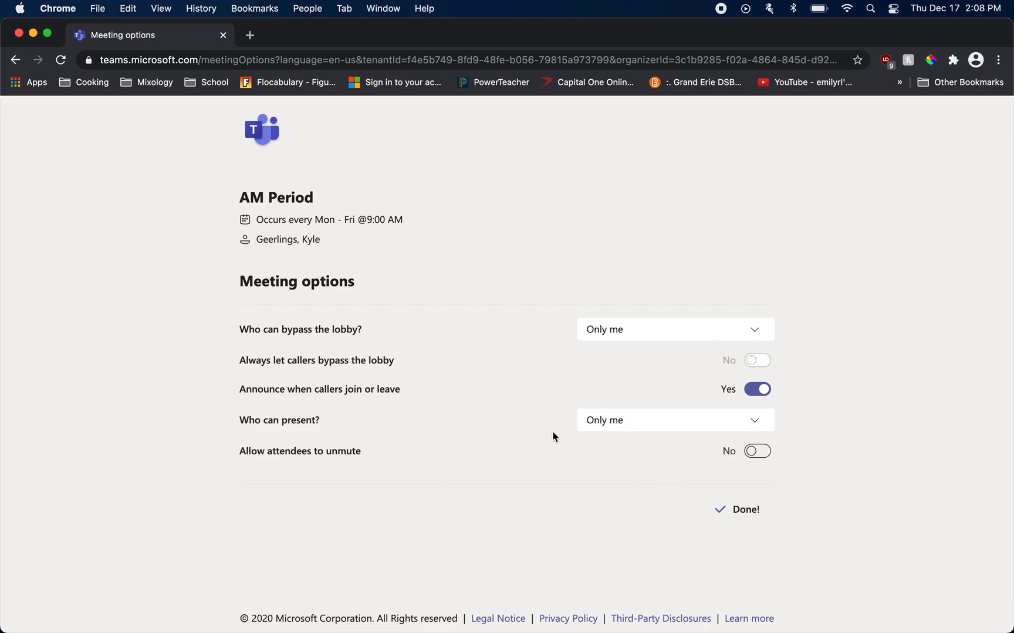
{"action": "mouse_move", "coordinate": [492, 141]}
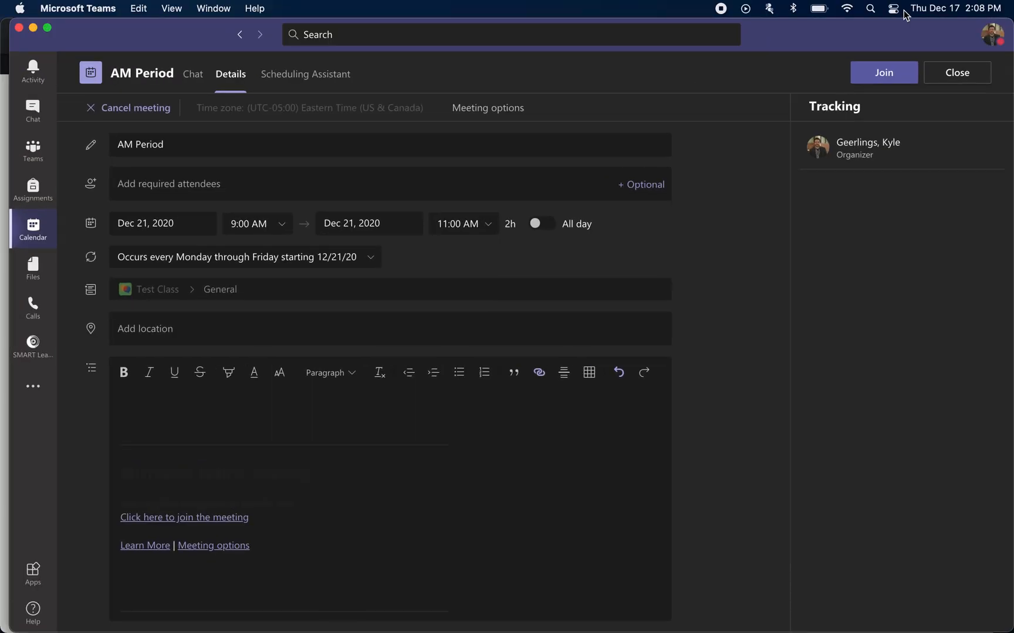
Return to the Dec 21 calendar week and preview Monday's AM Period summary card.
{"action": "left_click", "coordinate": [957, 72]}
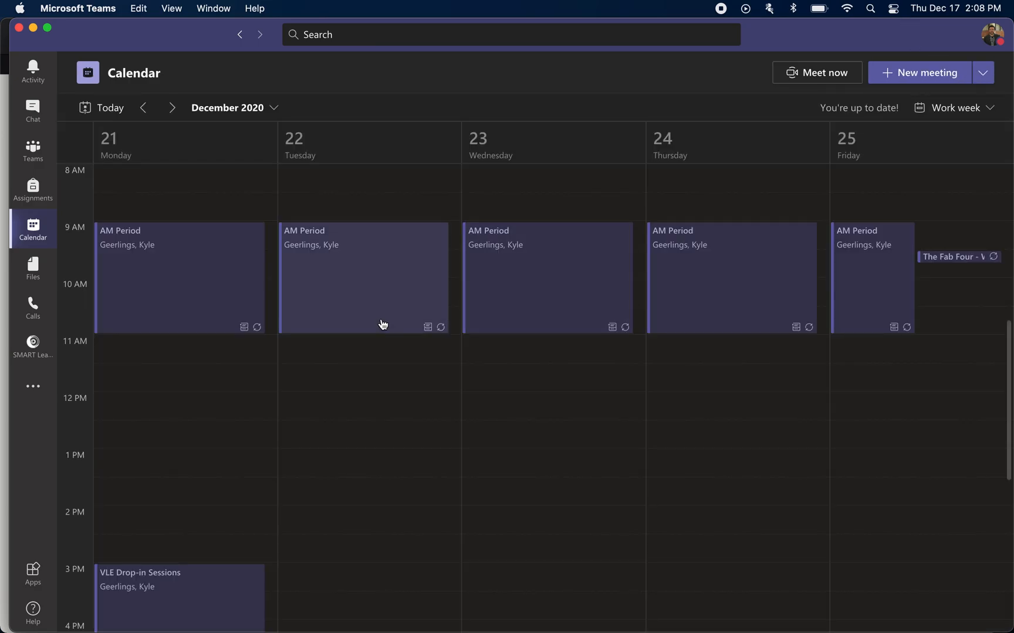
{"action": "mouse_move", "coordinate": [266, 286]}
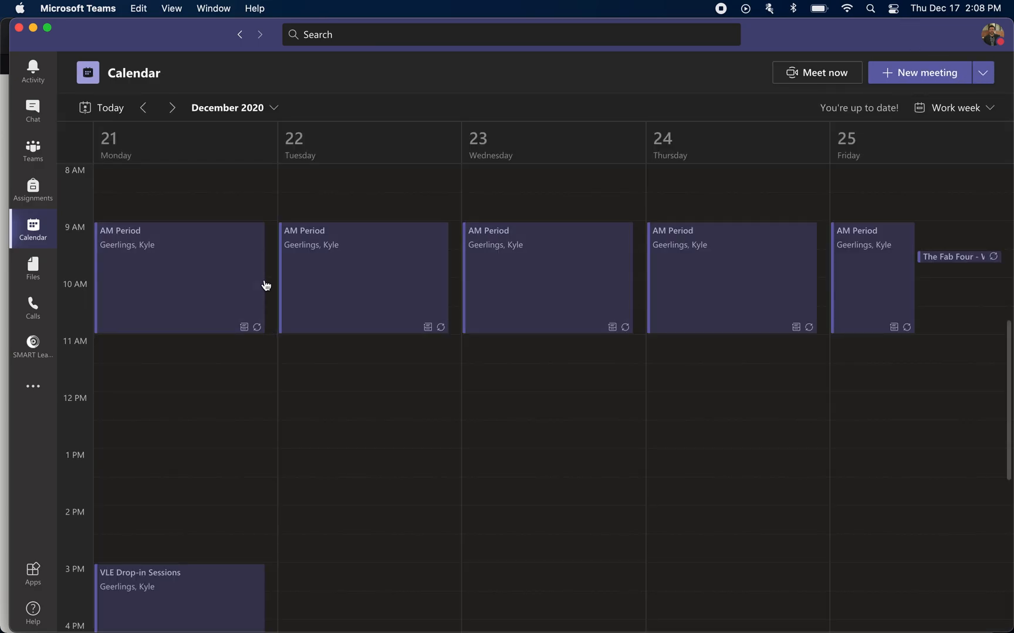
{"action": "mouse_move", "coordinate": [163, 269]}
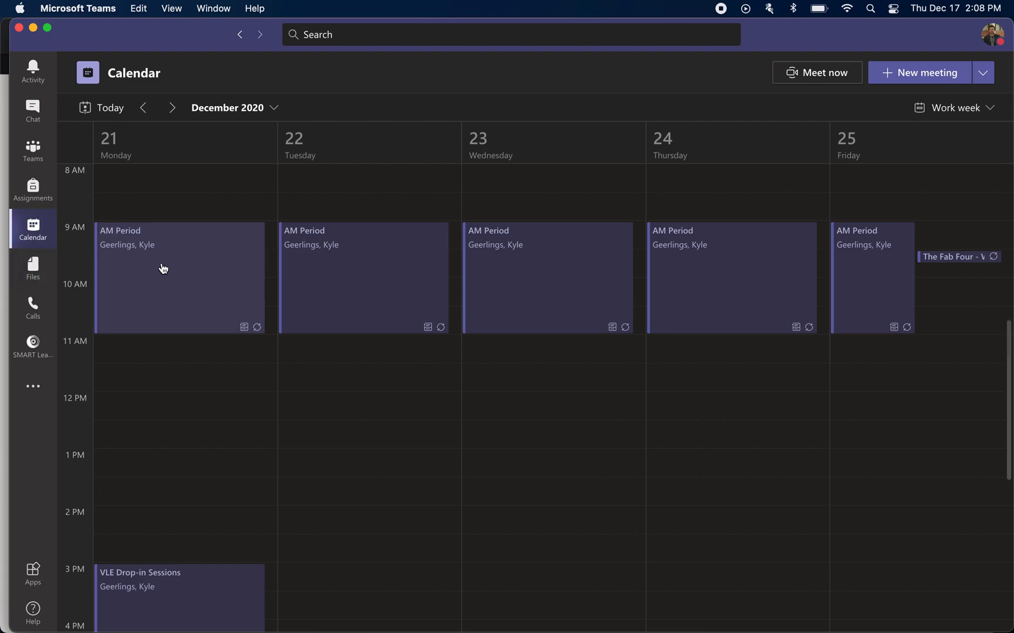
{"action": "left_click", "coordinate": [180, 278]}
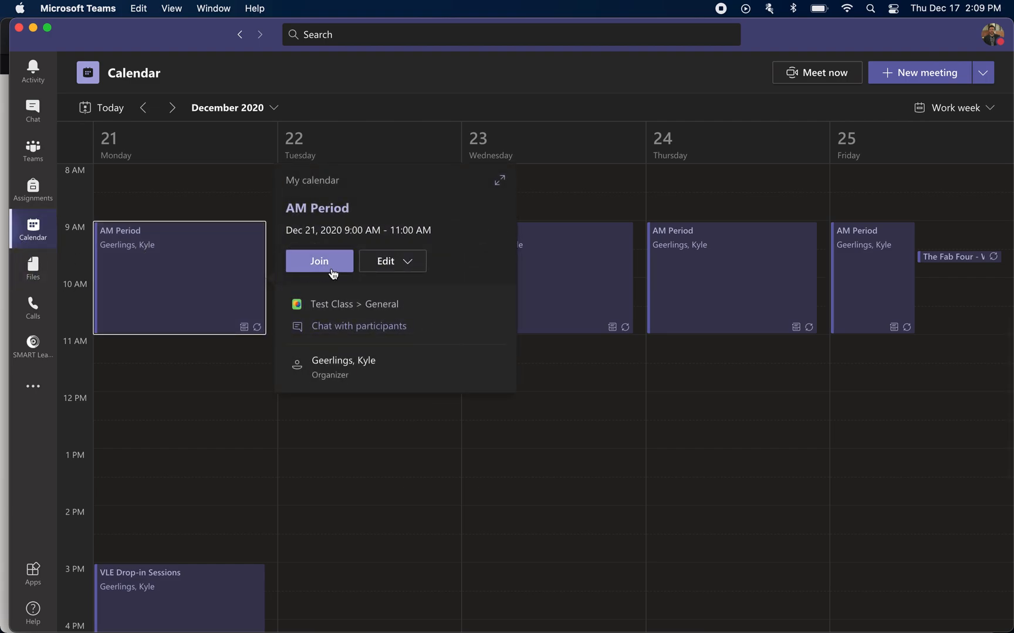
{"action": "mouse_move", "coordinate": [344, 245]}
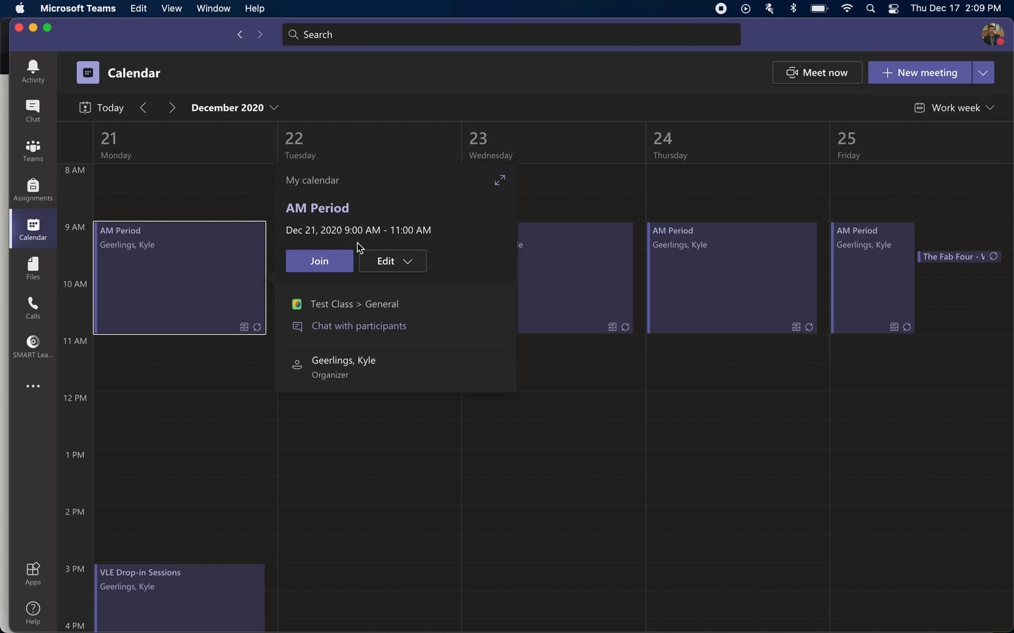
{"action": "mouse_move", "coordinate": [166, 207]}
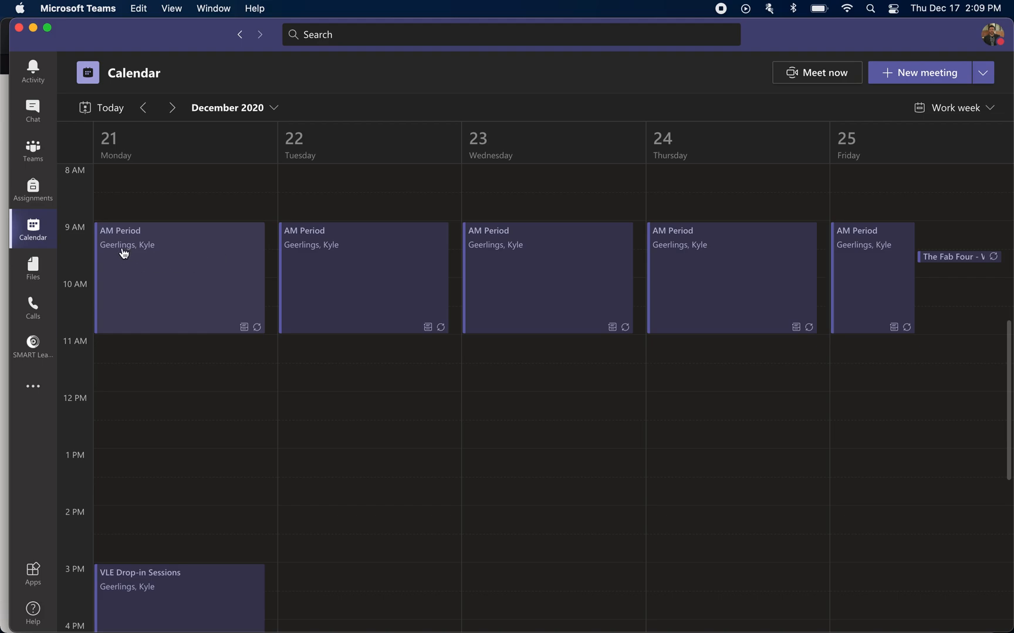
{"action": "mouse_move", "coordinate": [264, 305]}
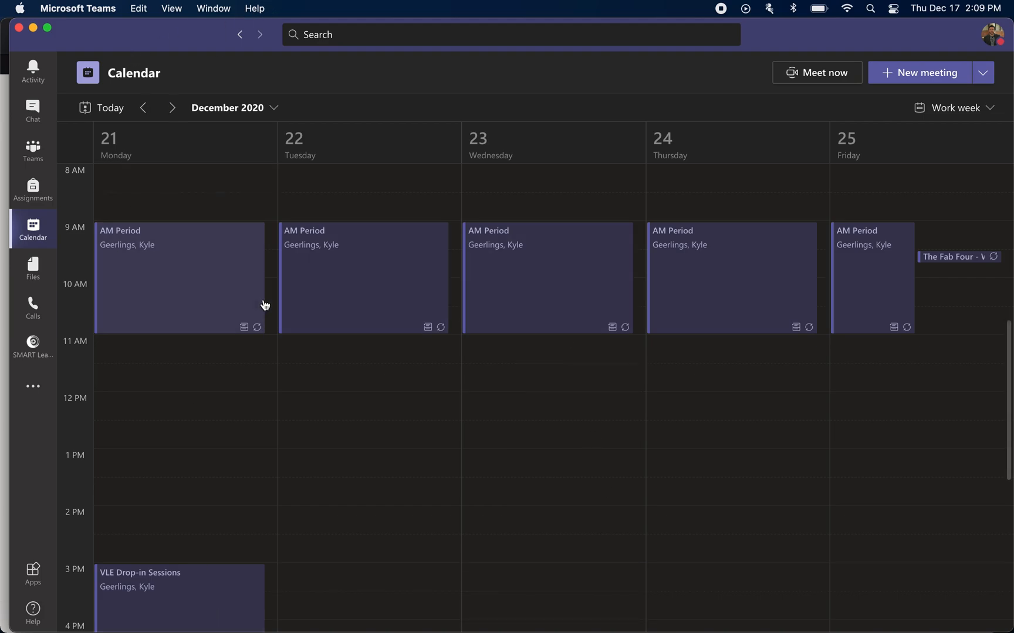
{"action": "mouse_move", "coordinate": [185, 338]}
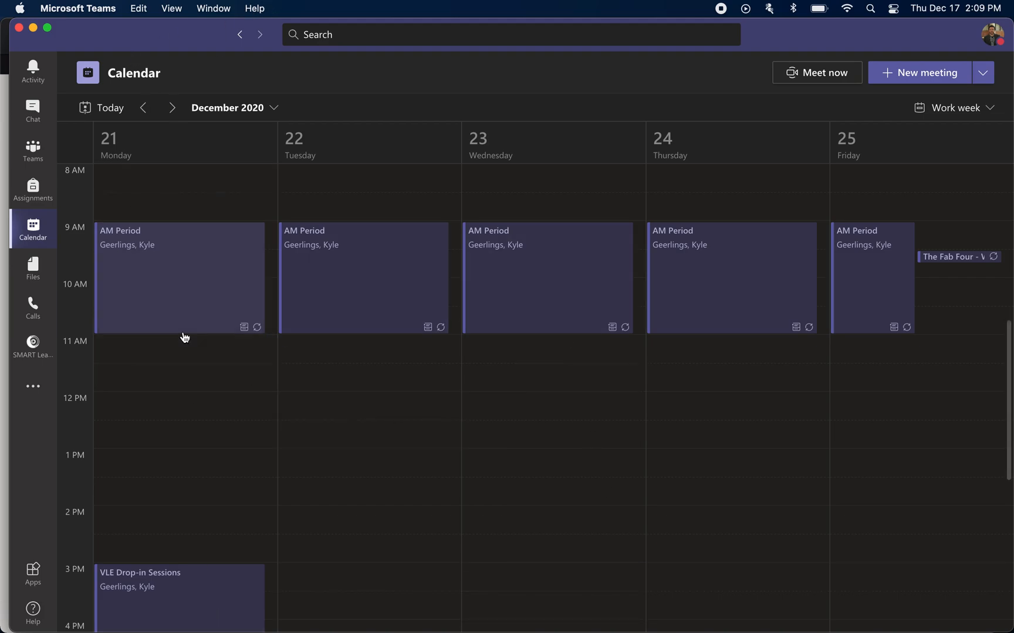
{"action": "mouse_move", "coordinate": [195, 265]}
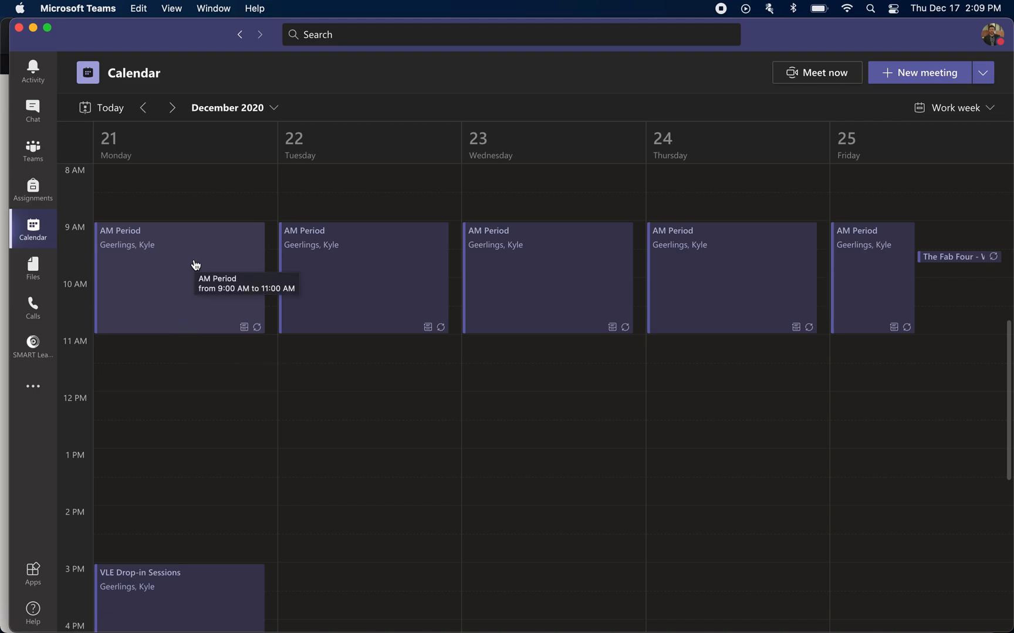